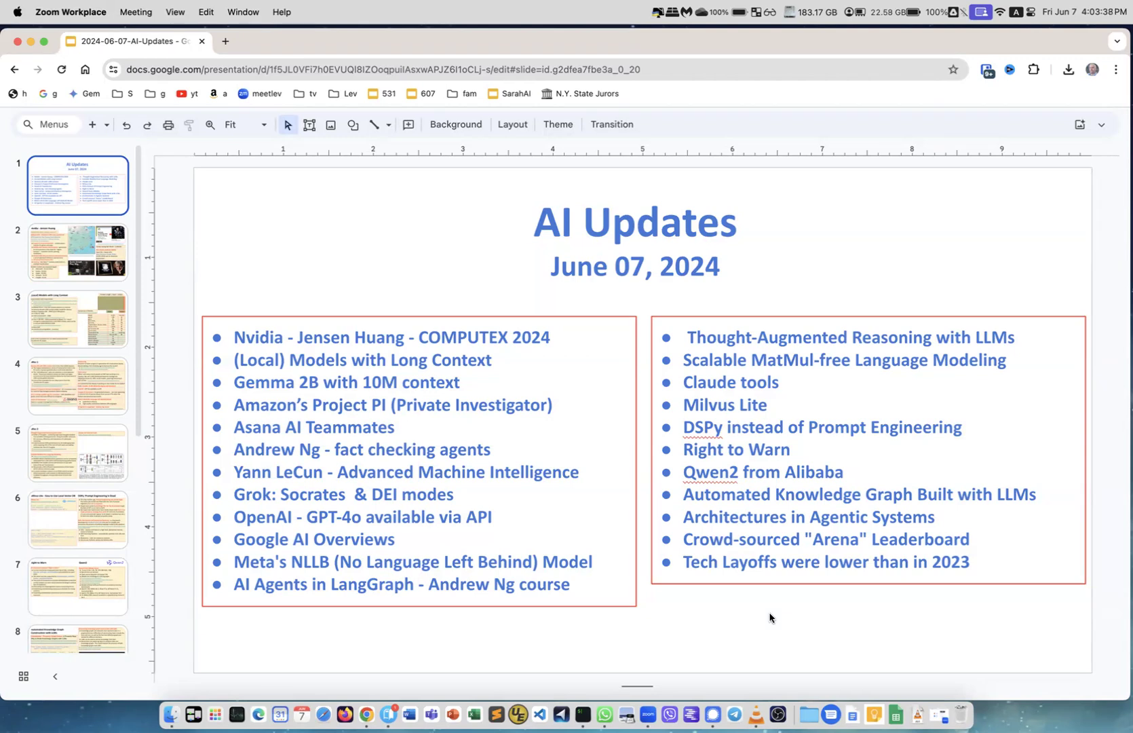
mouse_move(686, 617)
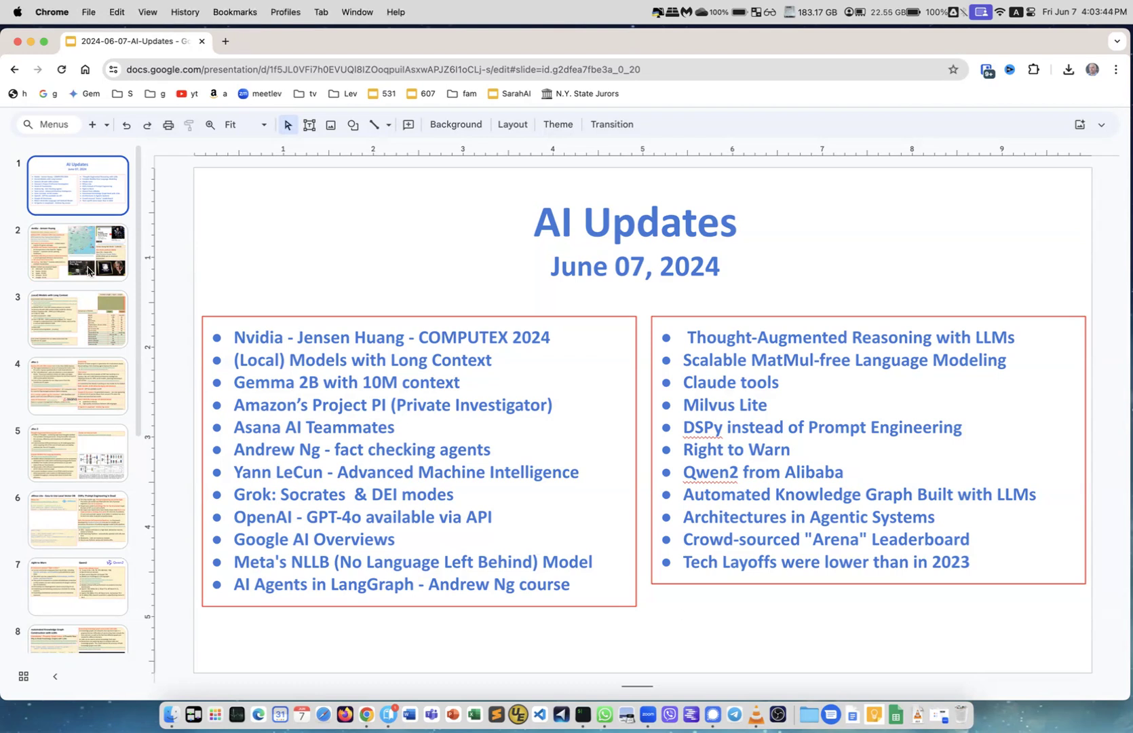
Step: Show the Nvidia - Jensen Huang slide with the Taiwan map and COMPUTEX details
left_click(76, 251)
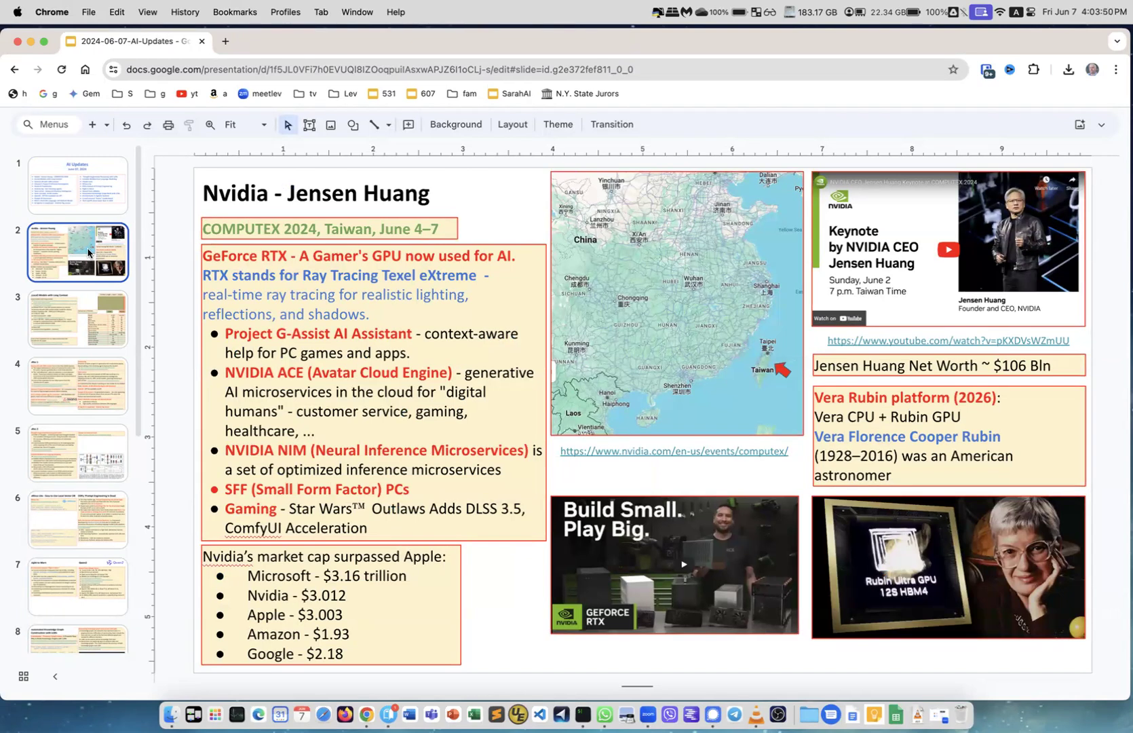
mouse_move(696, 340)
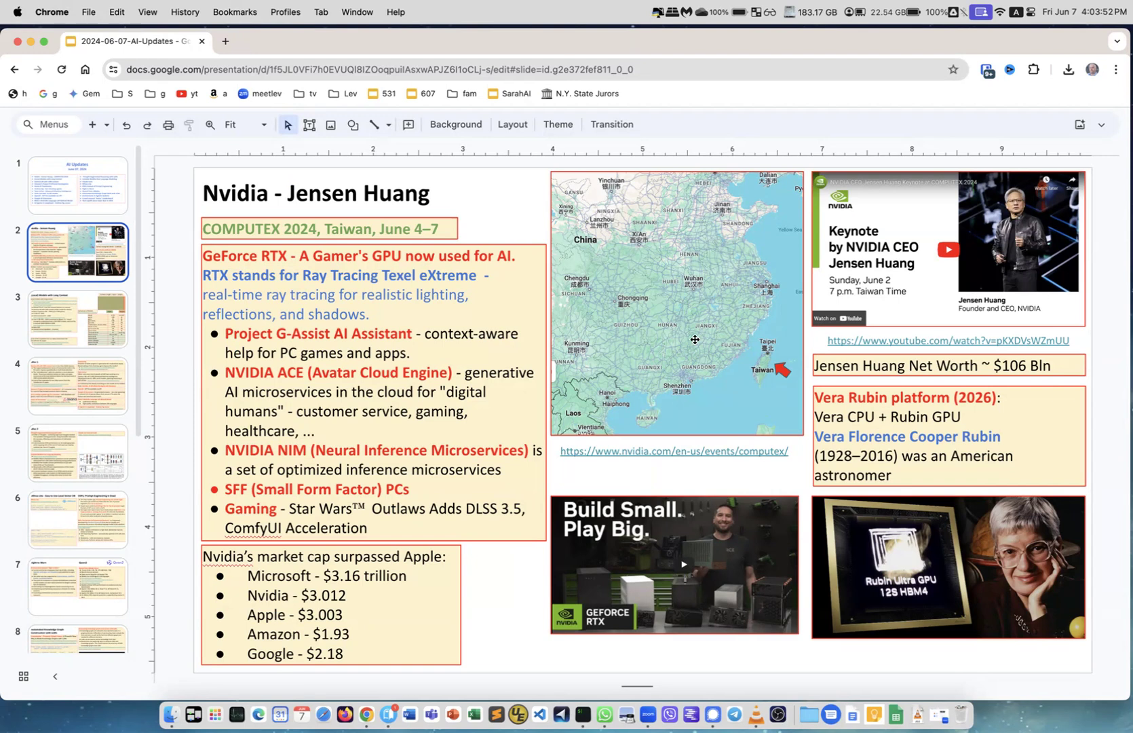
mouse_move(642, 340)
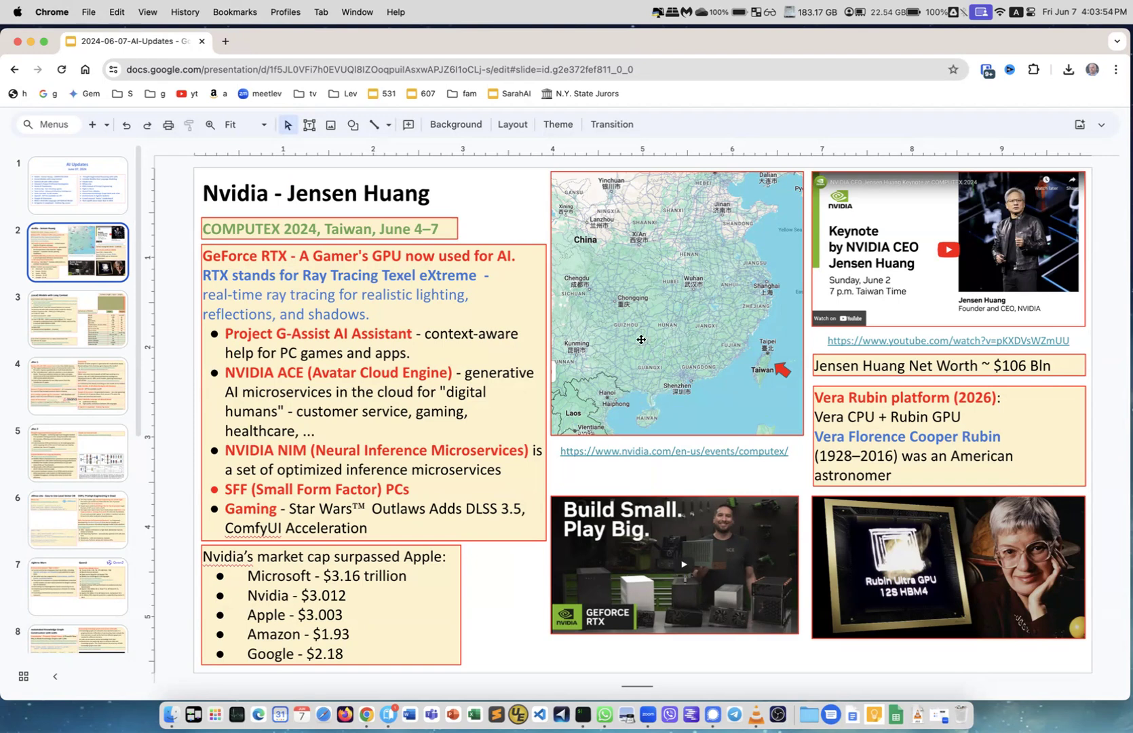
mouse_move(760, 374)
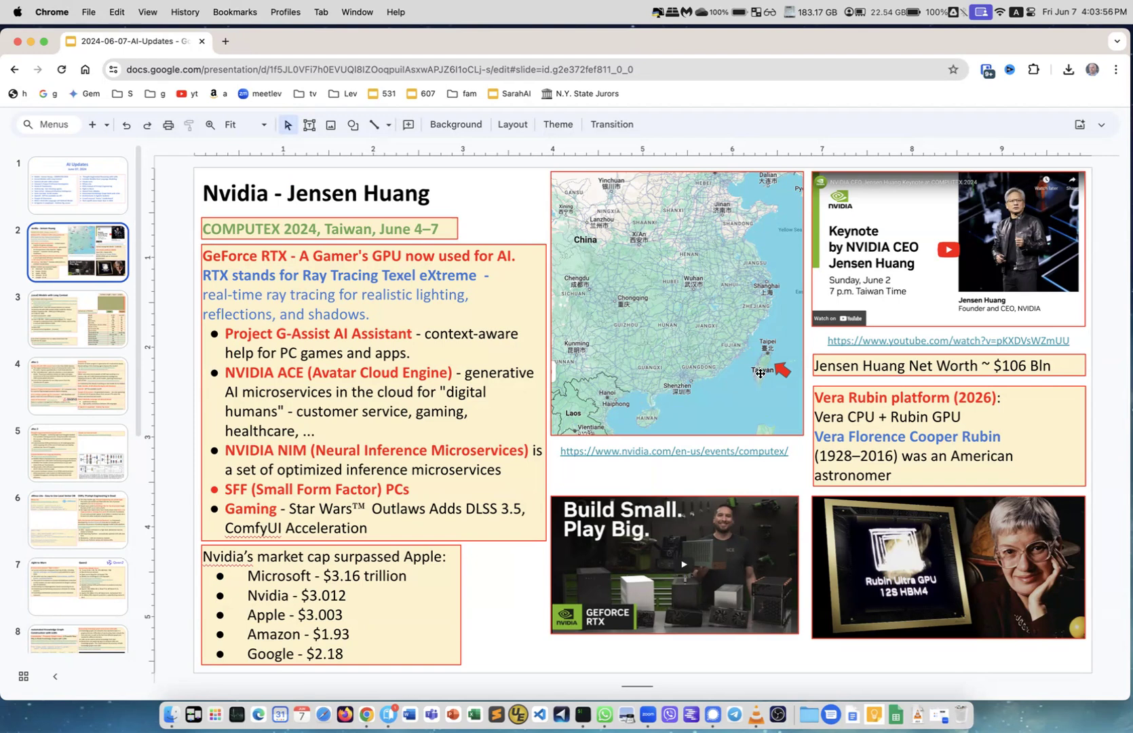
mouse_move(769, 350)
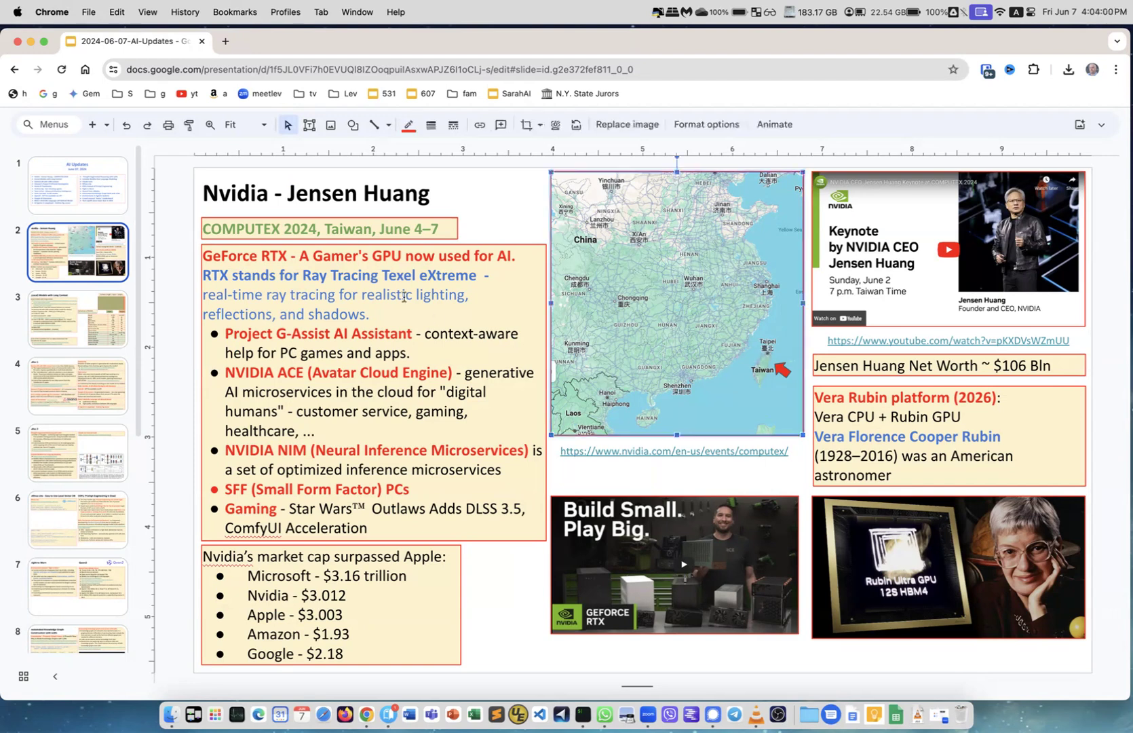
mouse_move(827, 260)
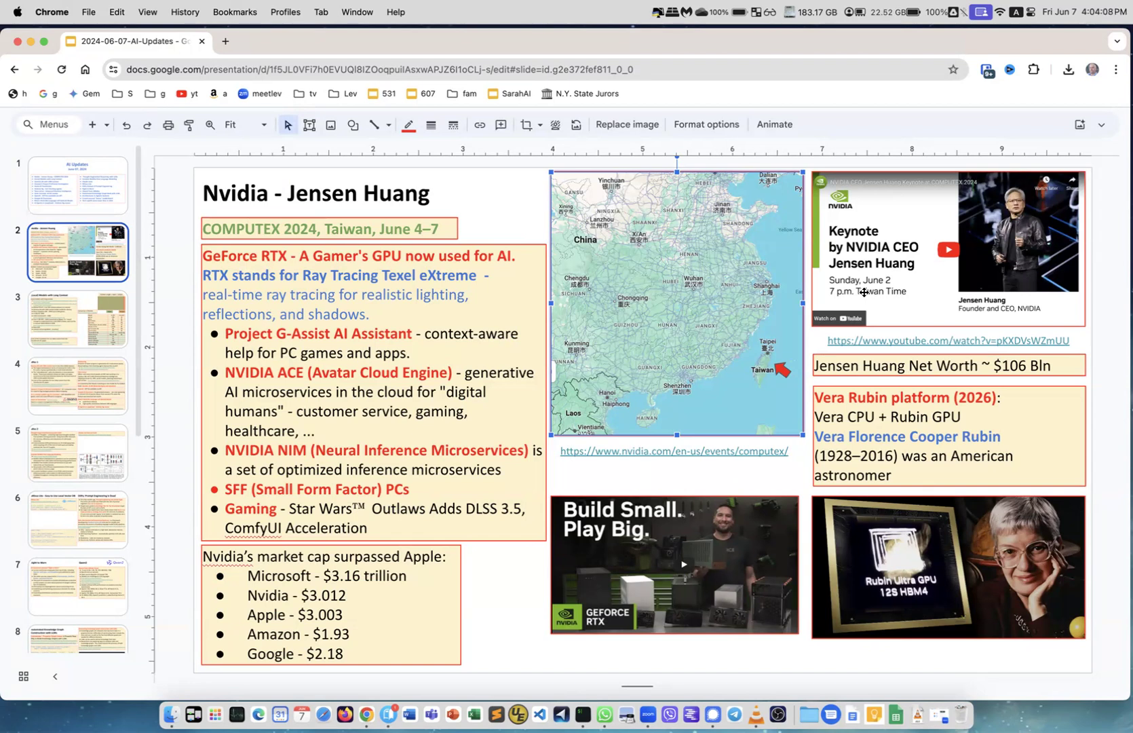
mouse_move(864, 288)
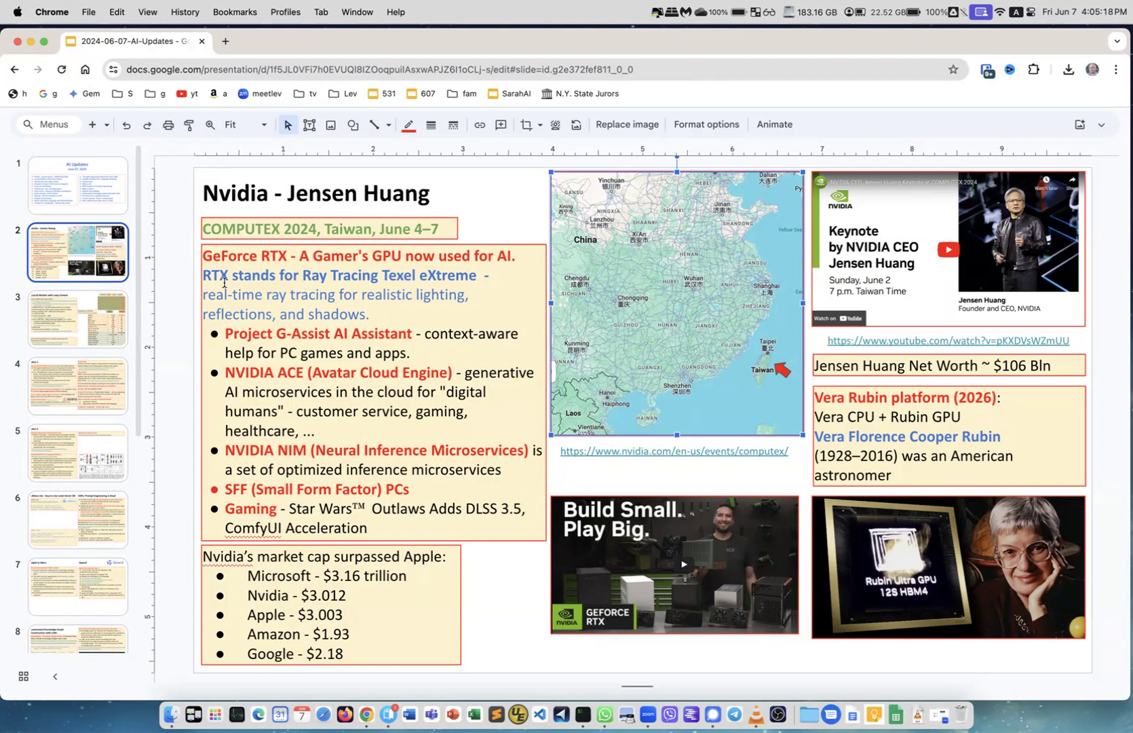
mouse_move(225, 281)
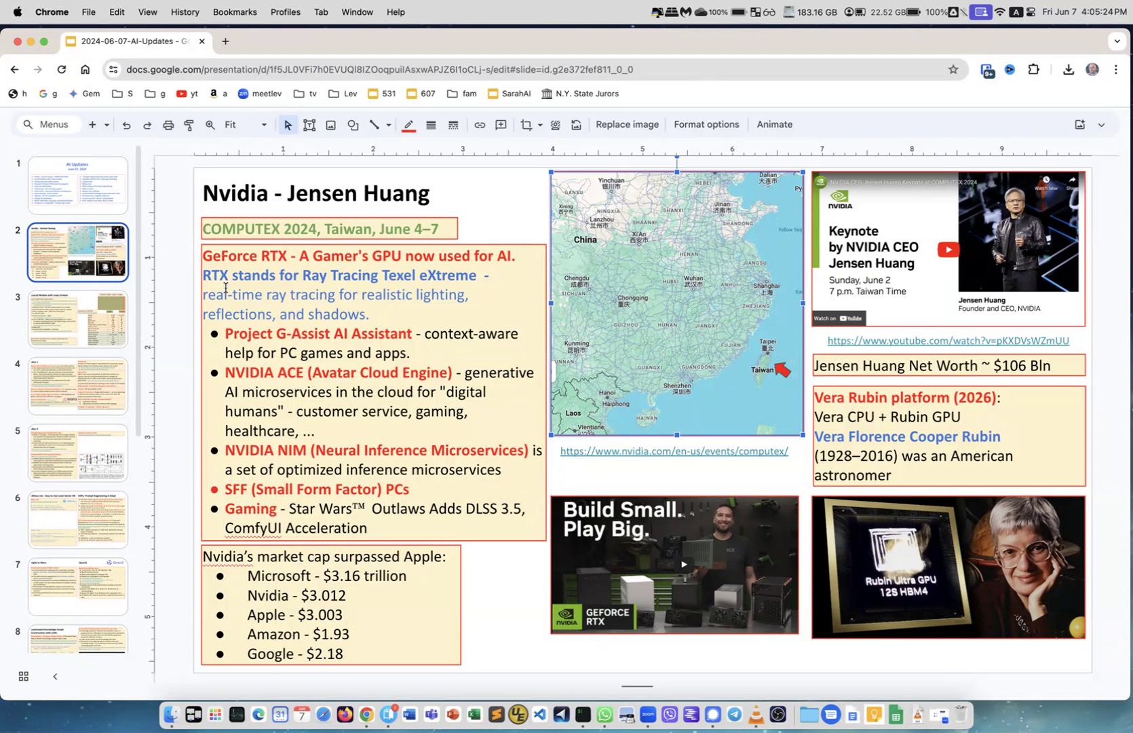
mouse_move(369, 341)
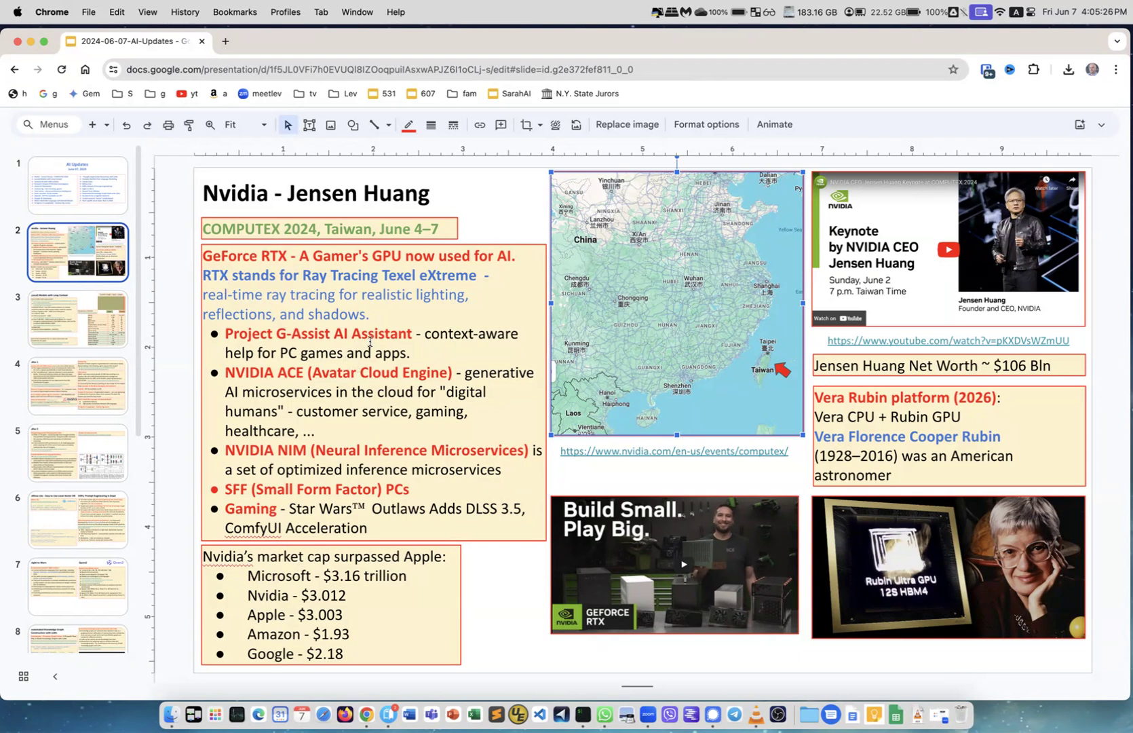
mouse_move(348, 504)
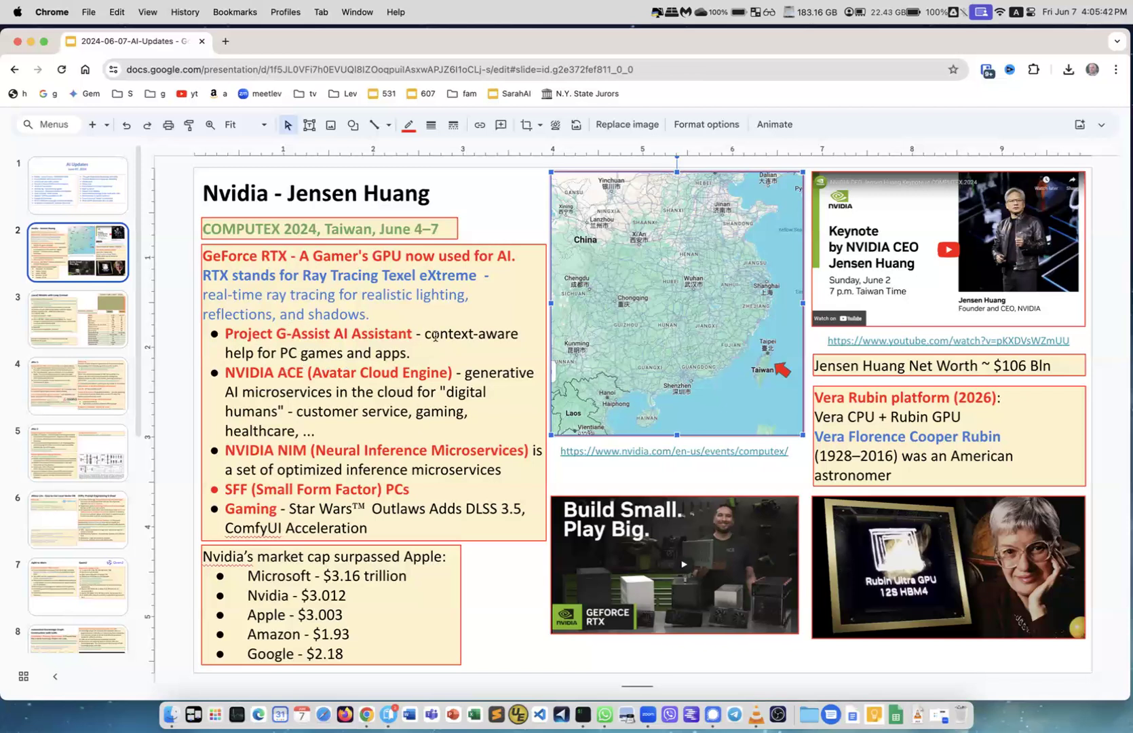
mouse_move(422, 355)
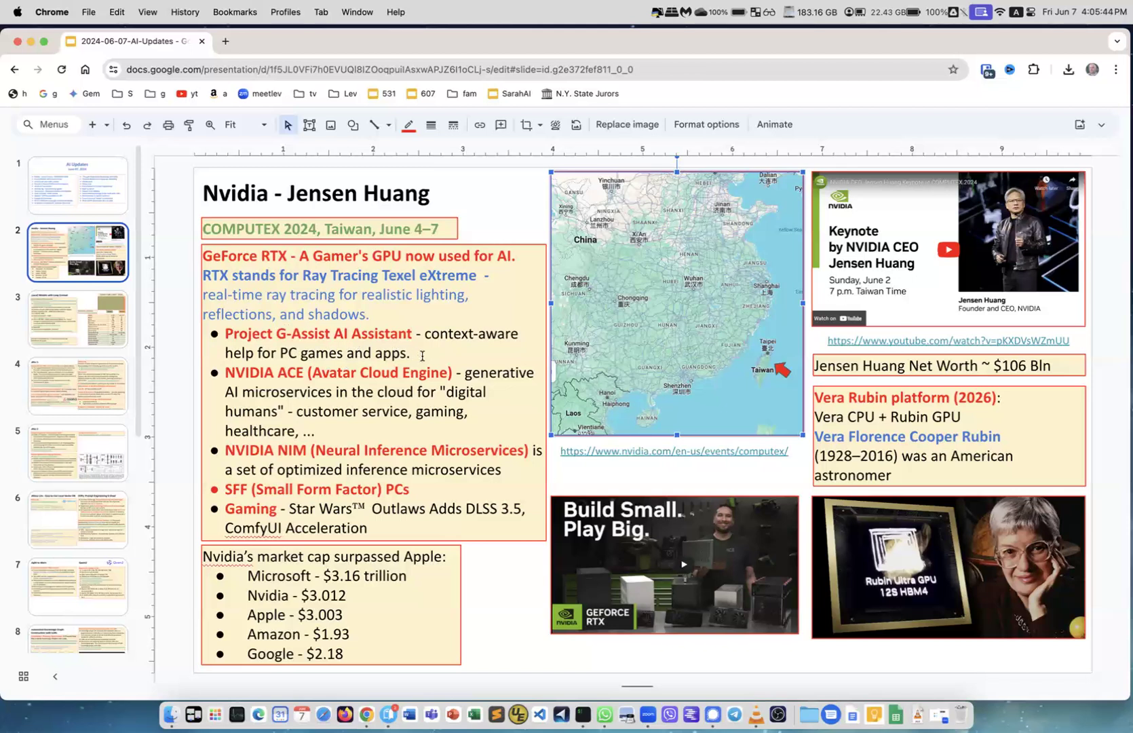
mouse_move(299, 387)
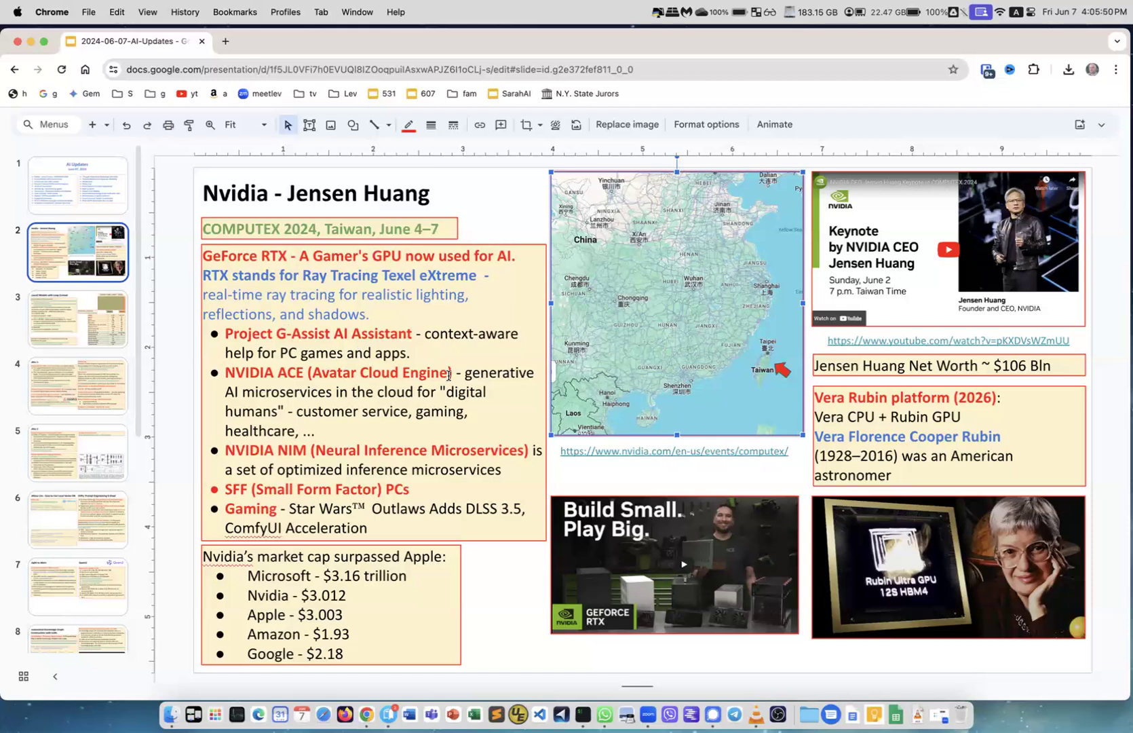
mouse_move(358, 398)
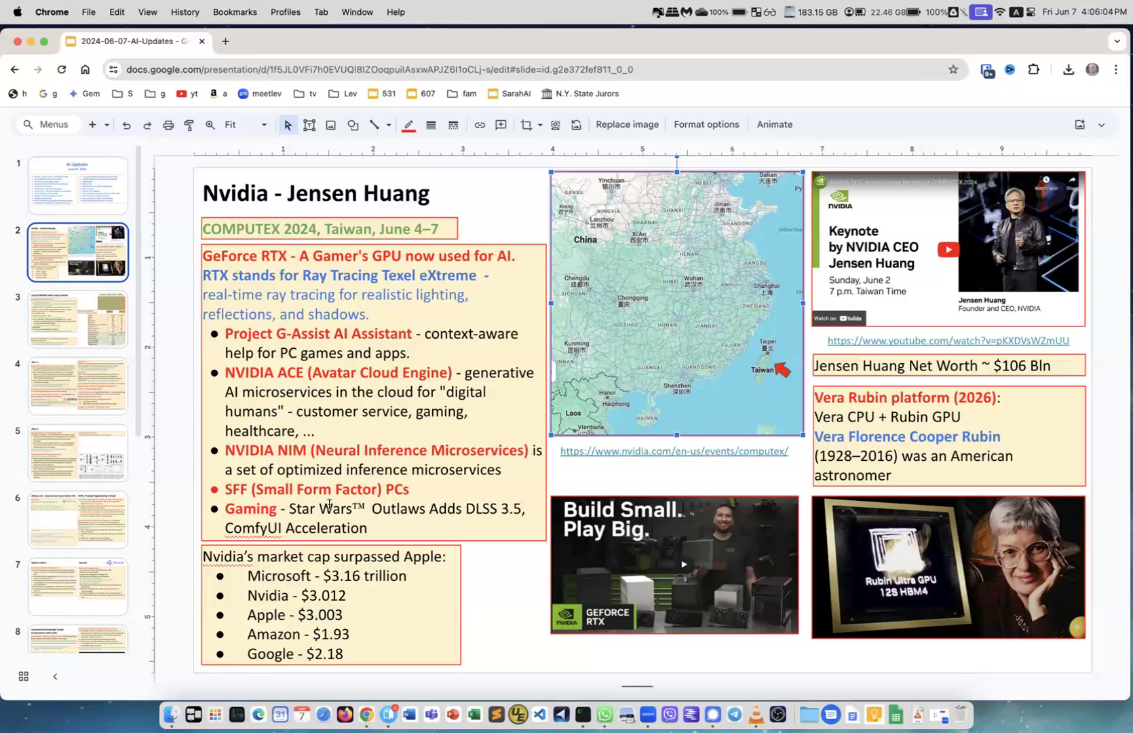
mouse_move(391, 496)
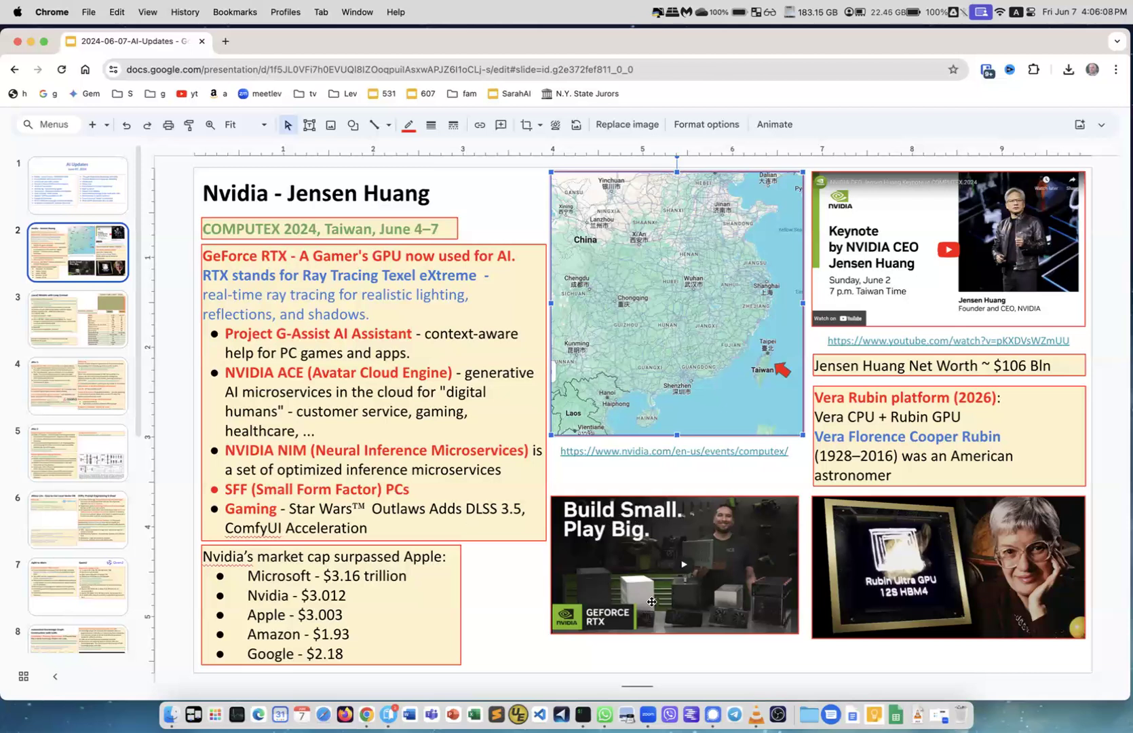
mouse_move(699, 611)
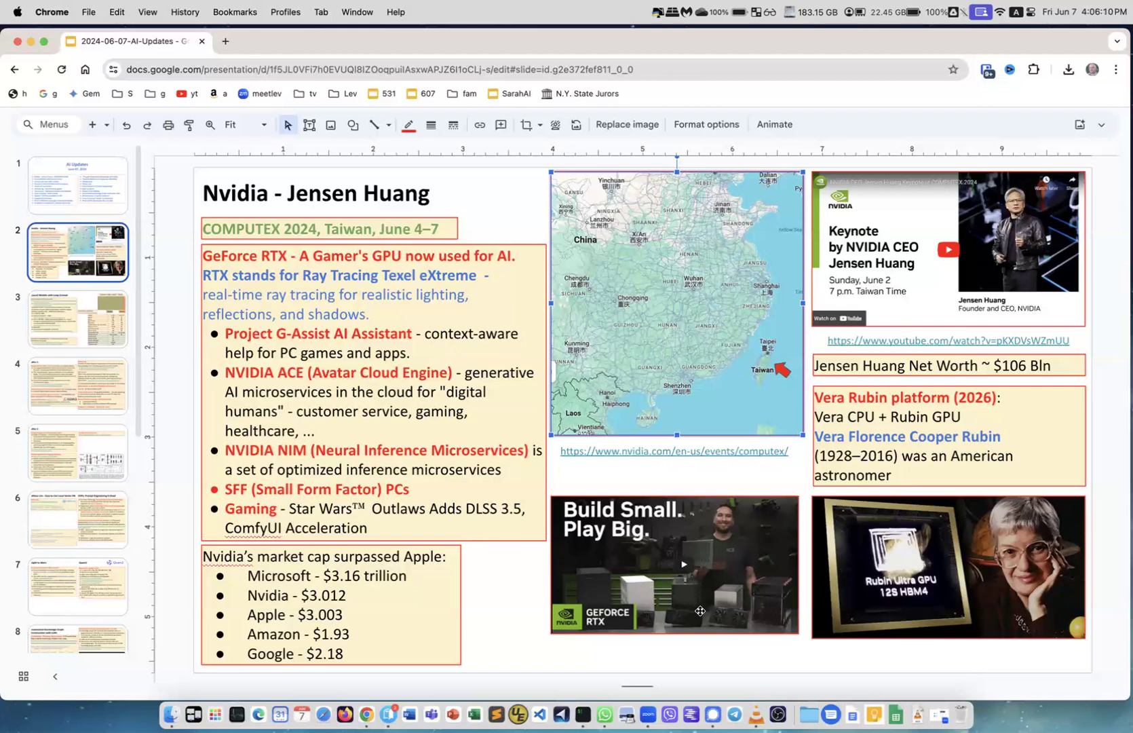
mouse_move(710, 606)
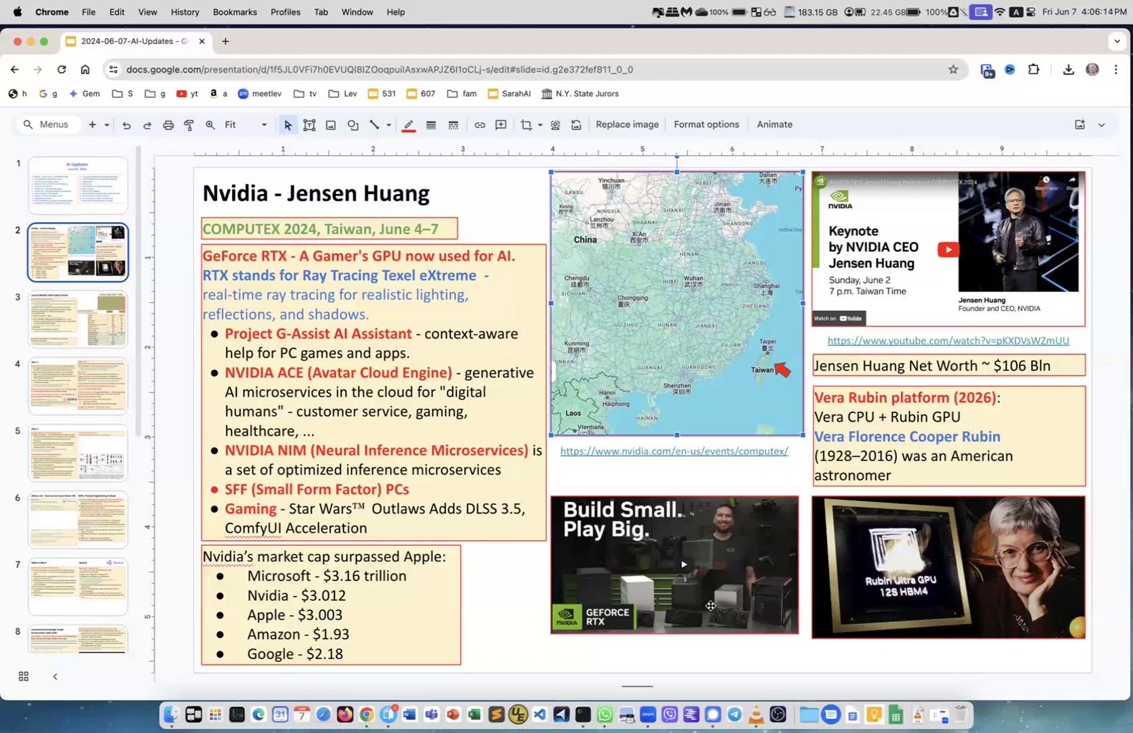
mouse_move(678, 524)
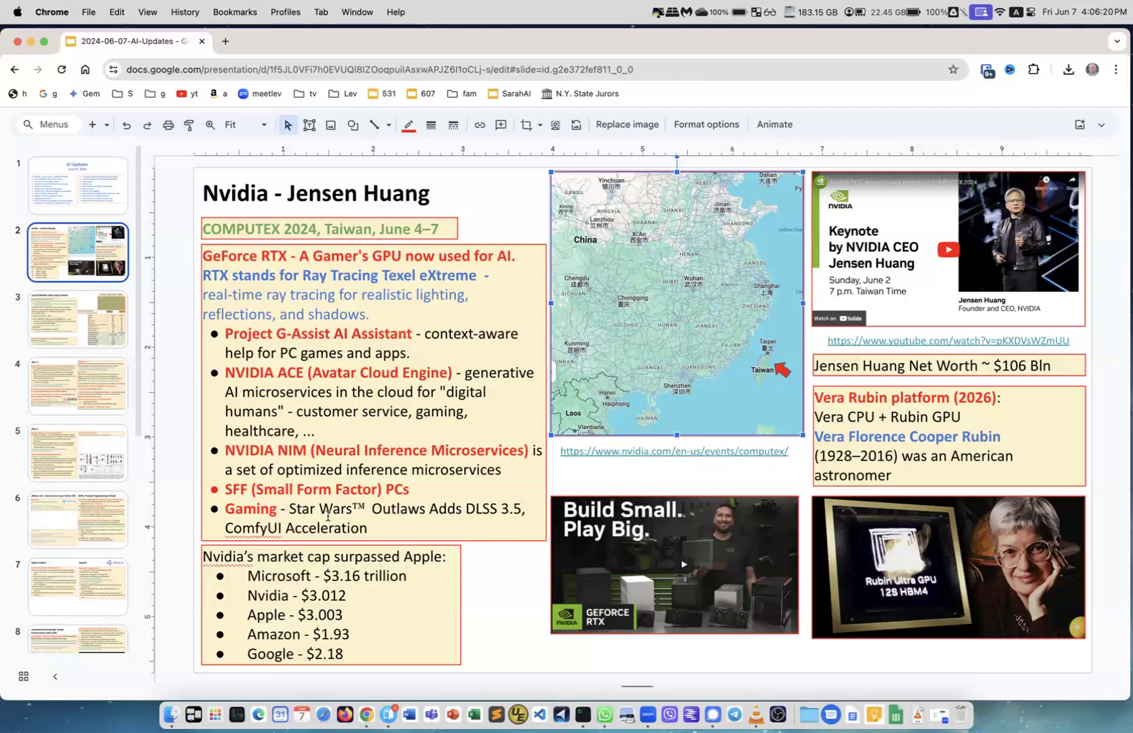
mouse_move(275, 598)
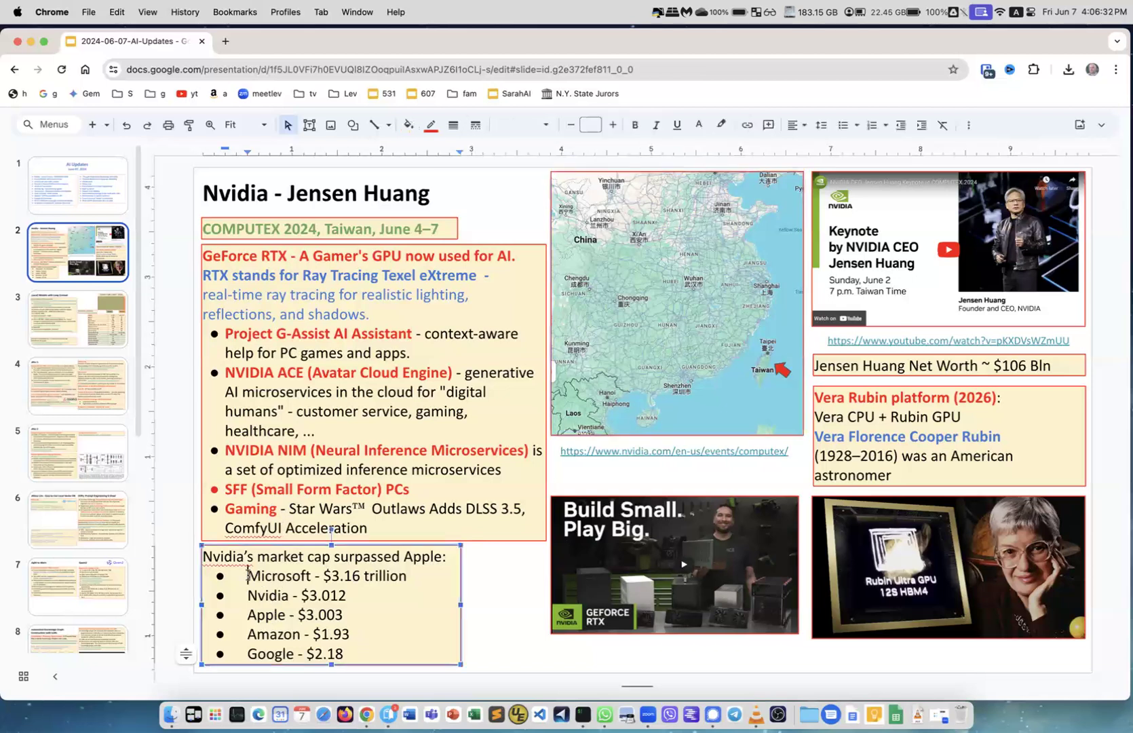
double_click(279, 576)
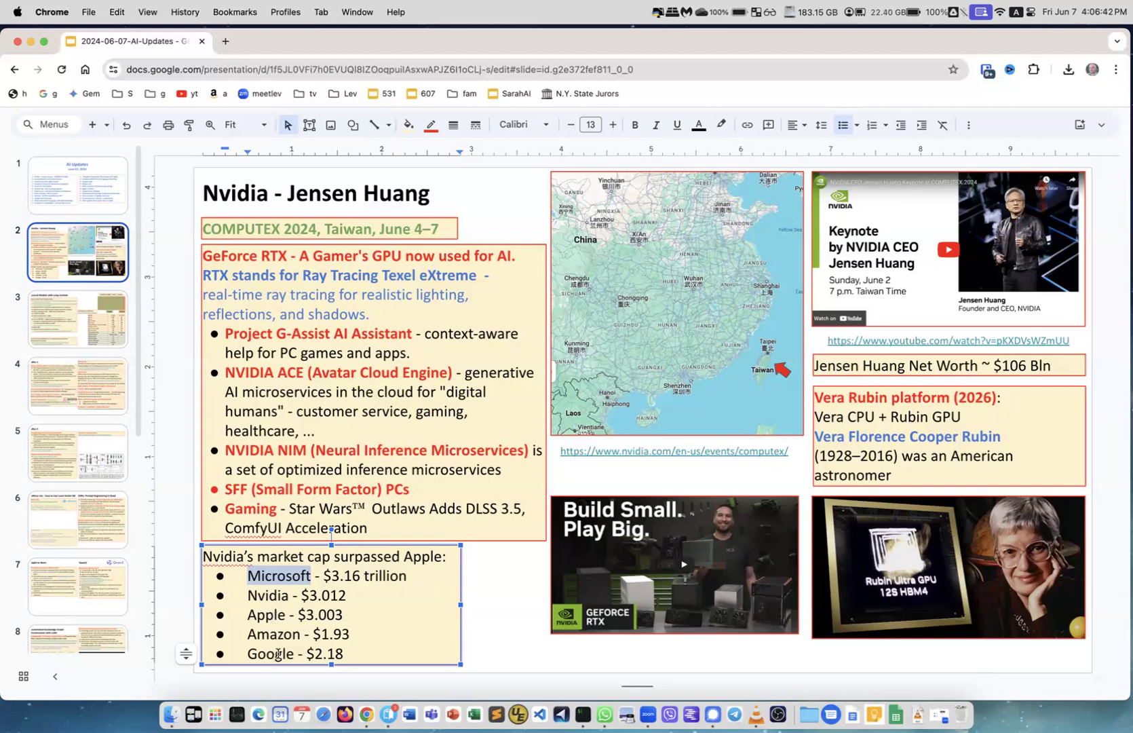
mouse_move(517, 534)
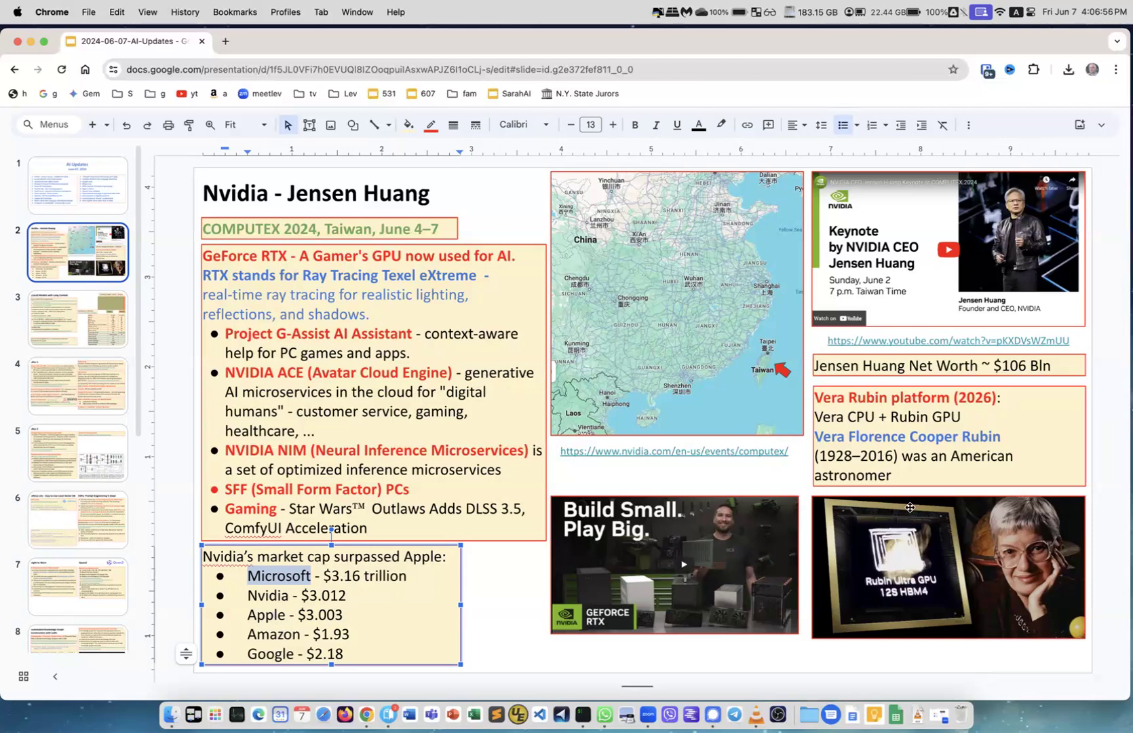
mouse_move(843, 447)
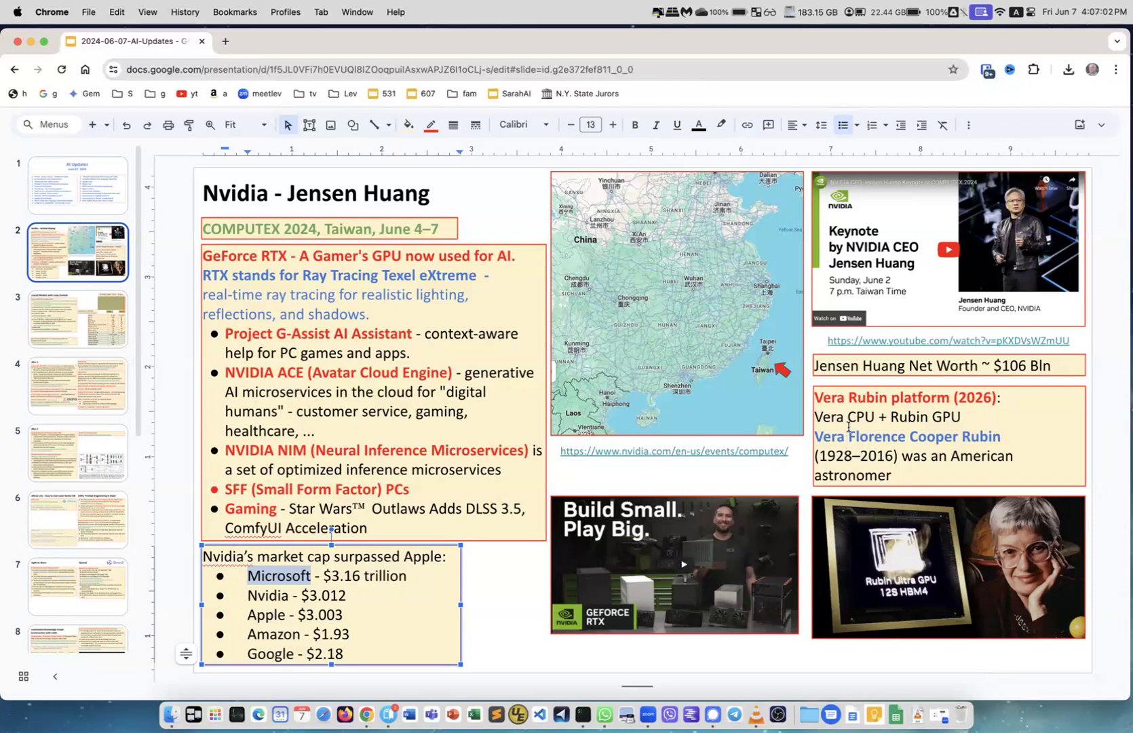
mouse_move(860, 432)
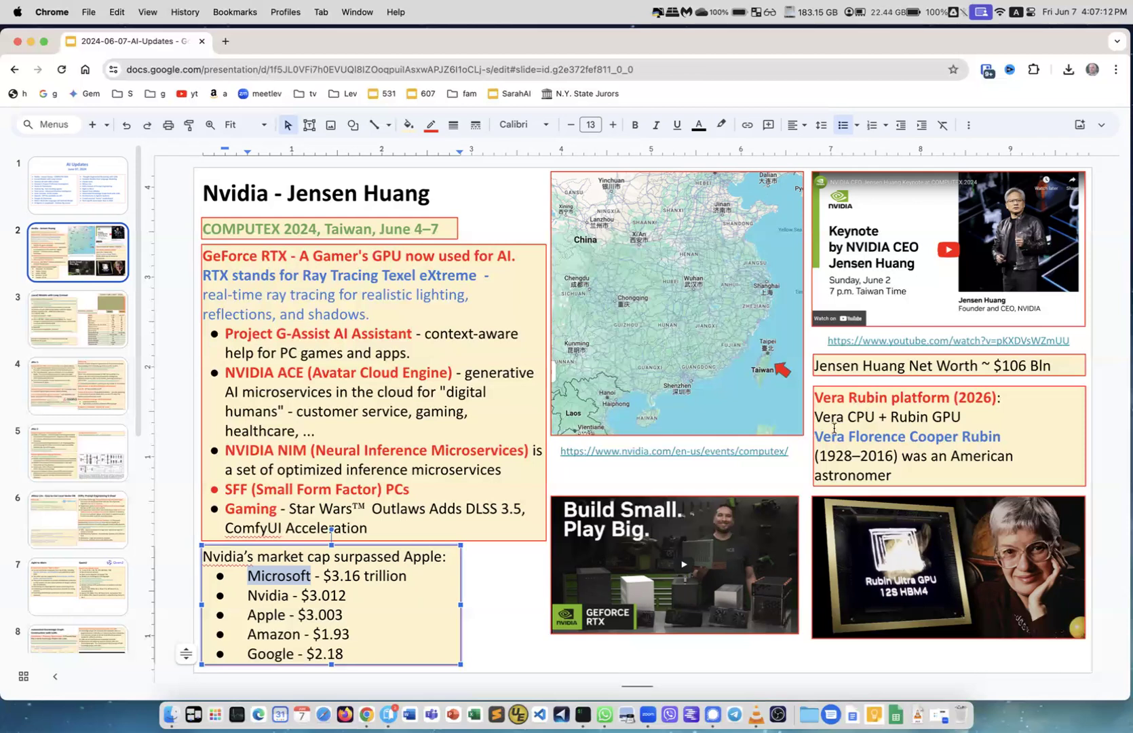
mouse_move(945, 416)
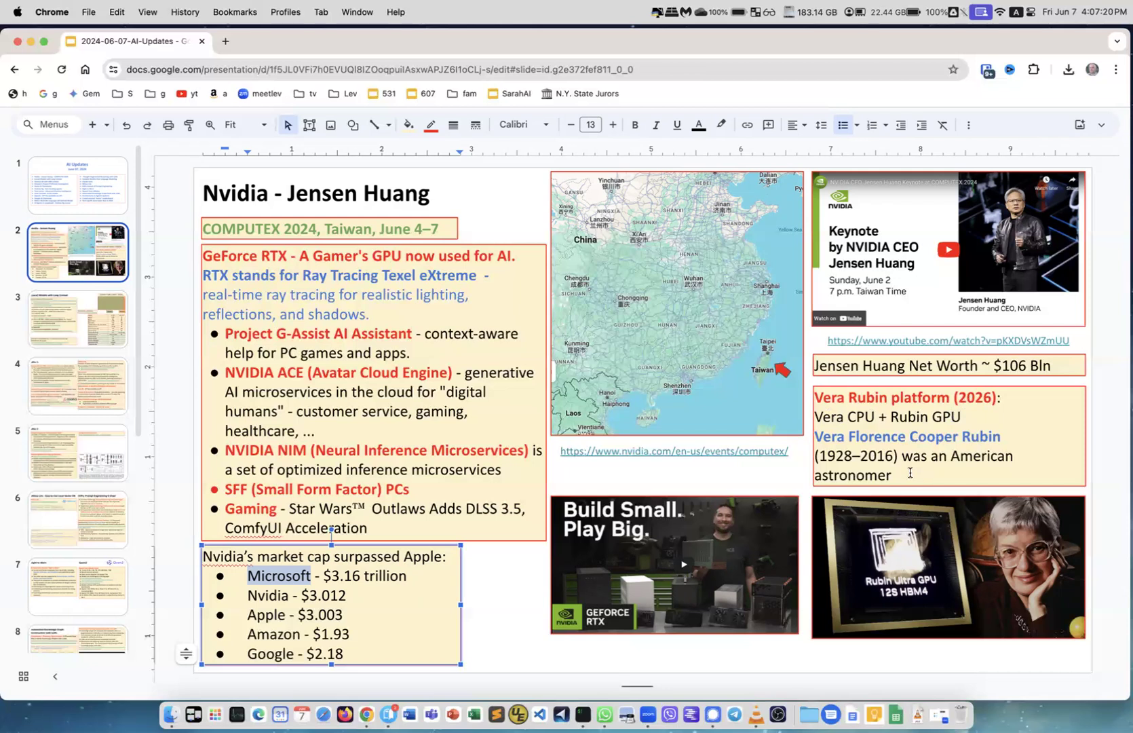
mouse_move(779, 588)
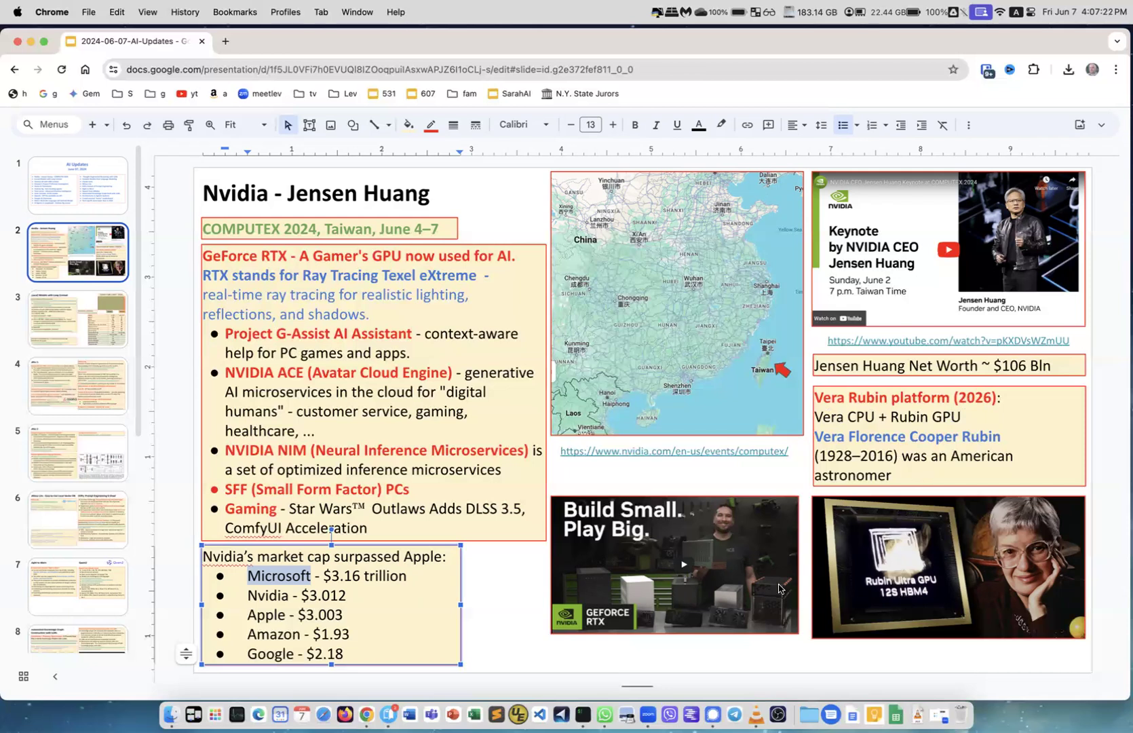
mouse_move(93, 338)
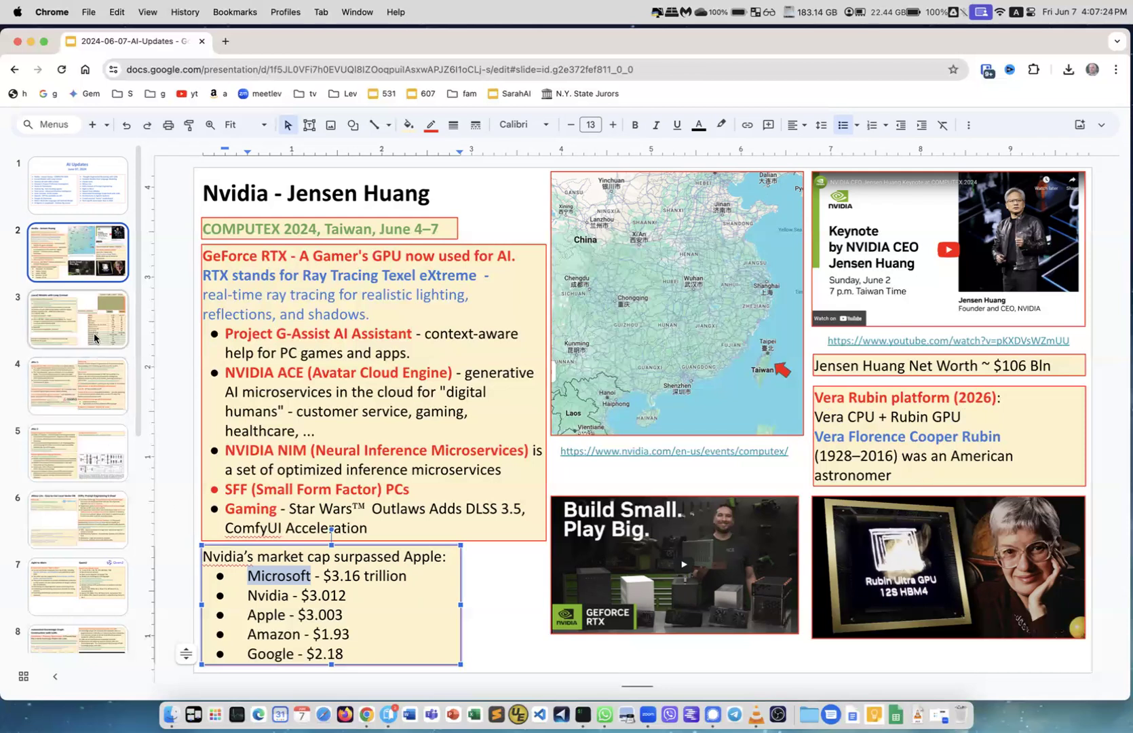
left_click(78, 319)
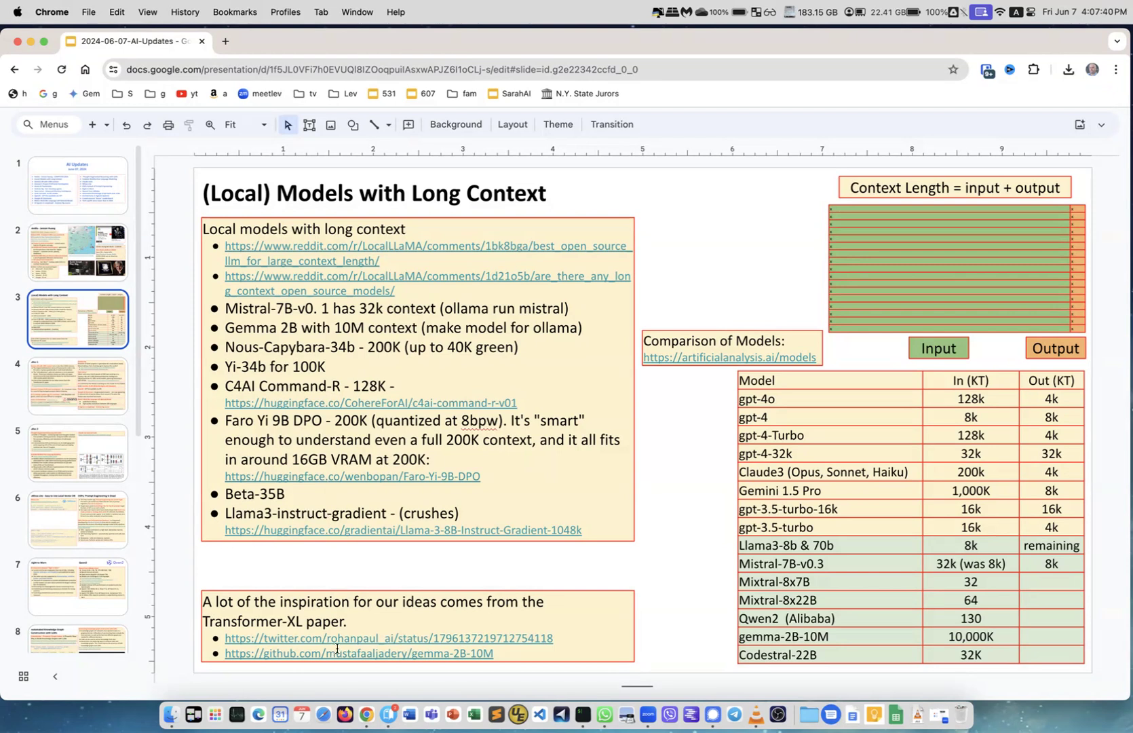
mouse_move(779, 313)
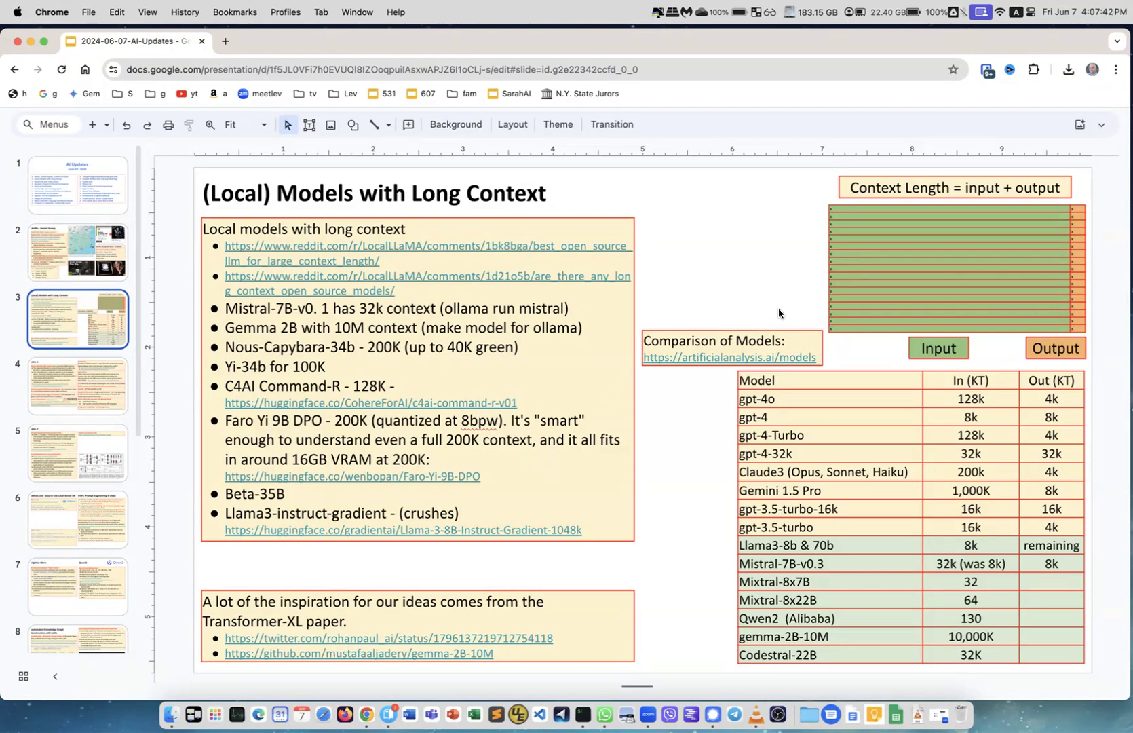
mouse_move(822, 219)
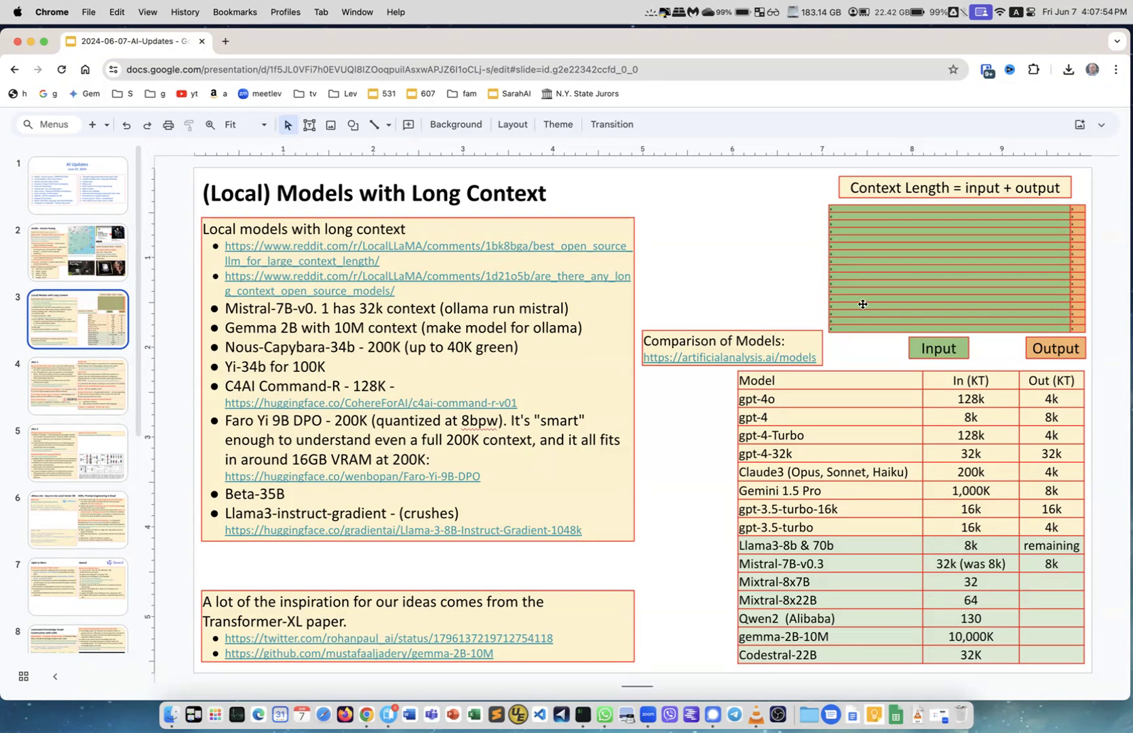
mouse_move(970, 582)
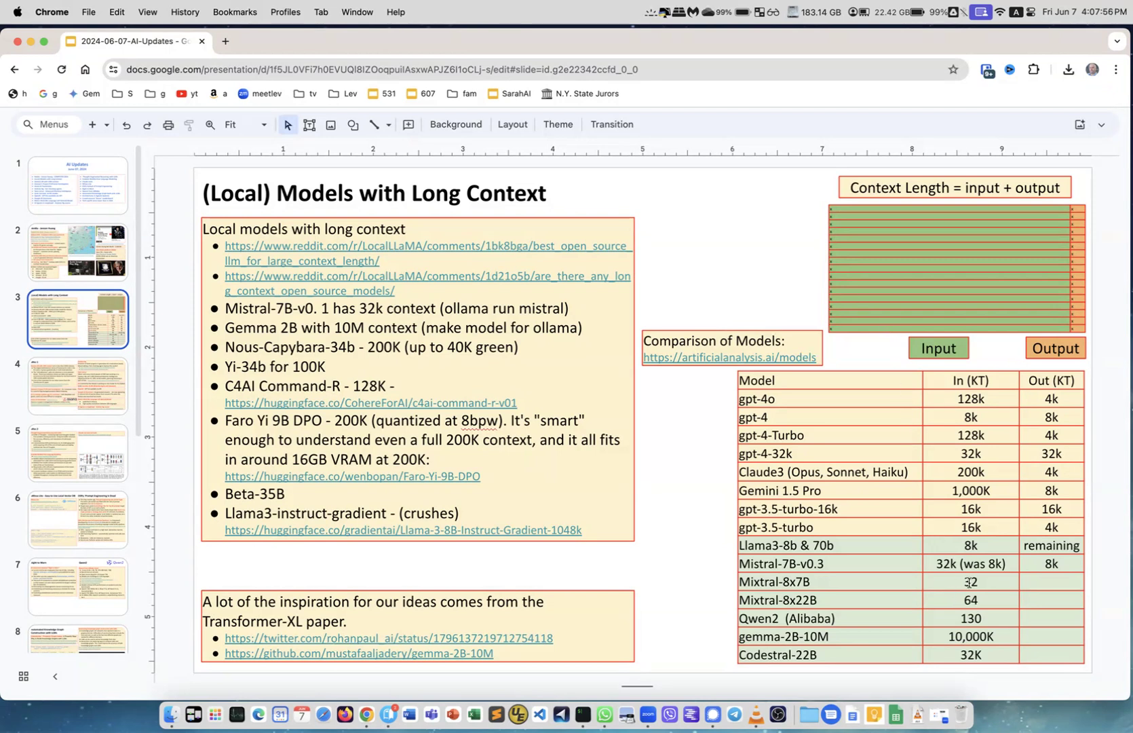
double_click(972, 545)
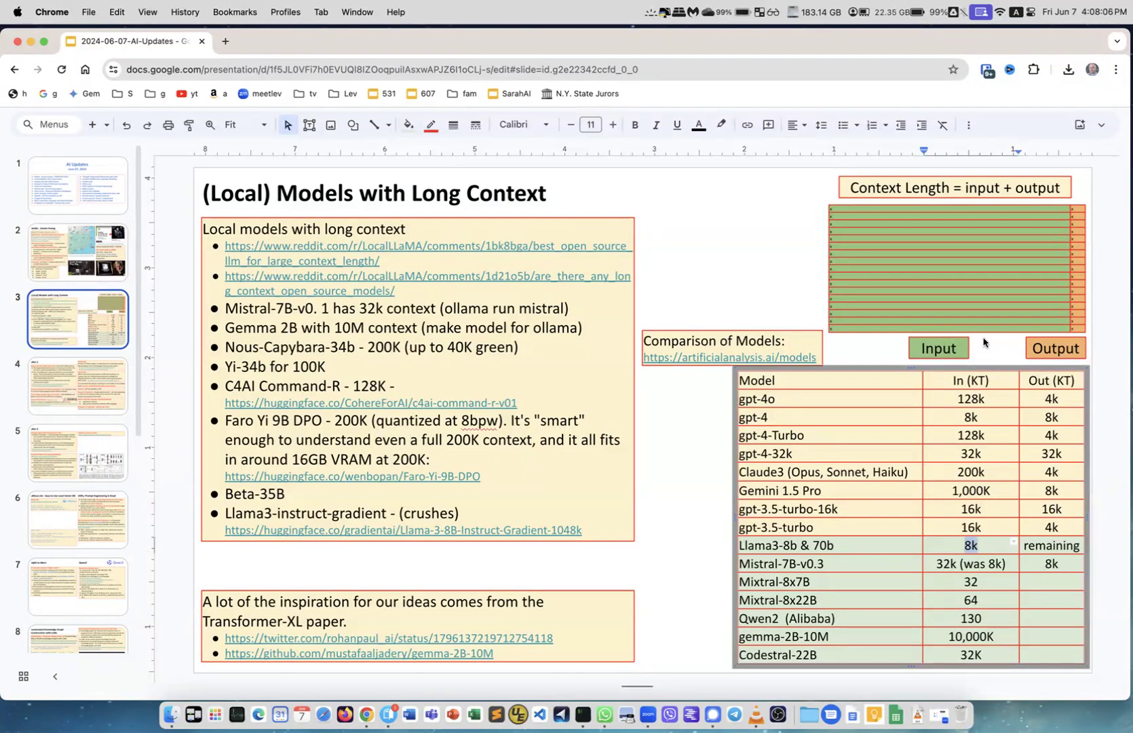
mouse_move(974, 258)
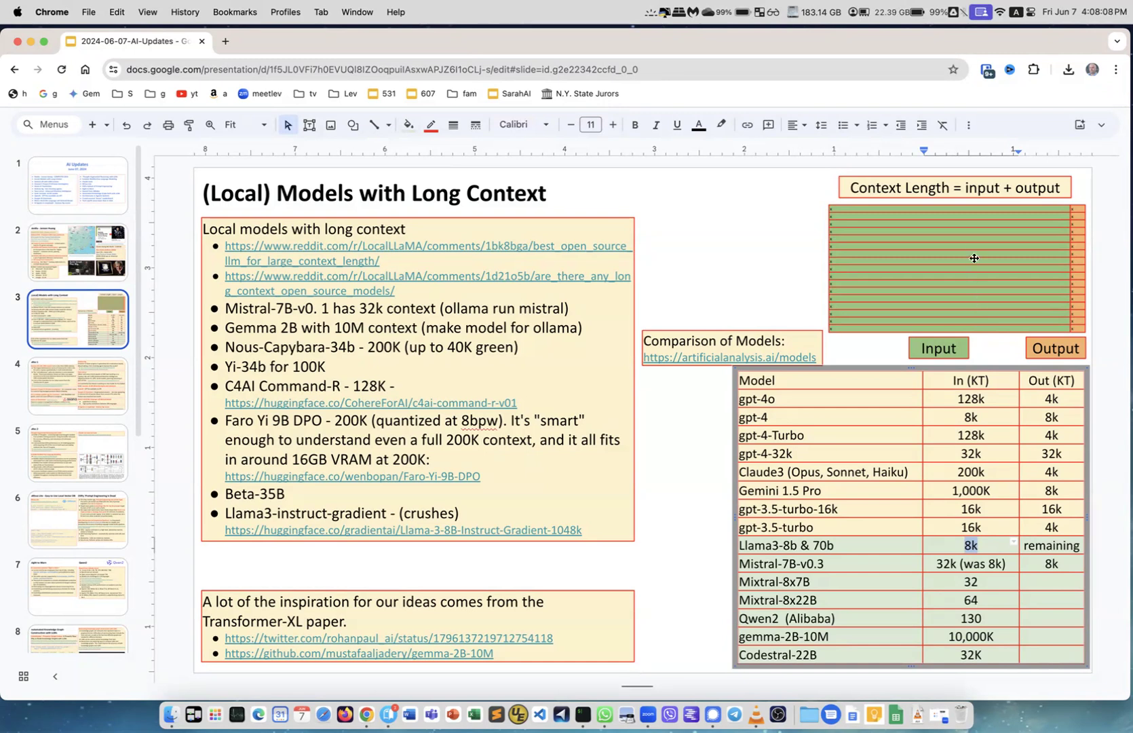
mouse_move(967, 210)
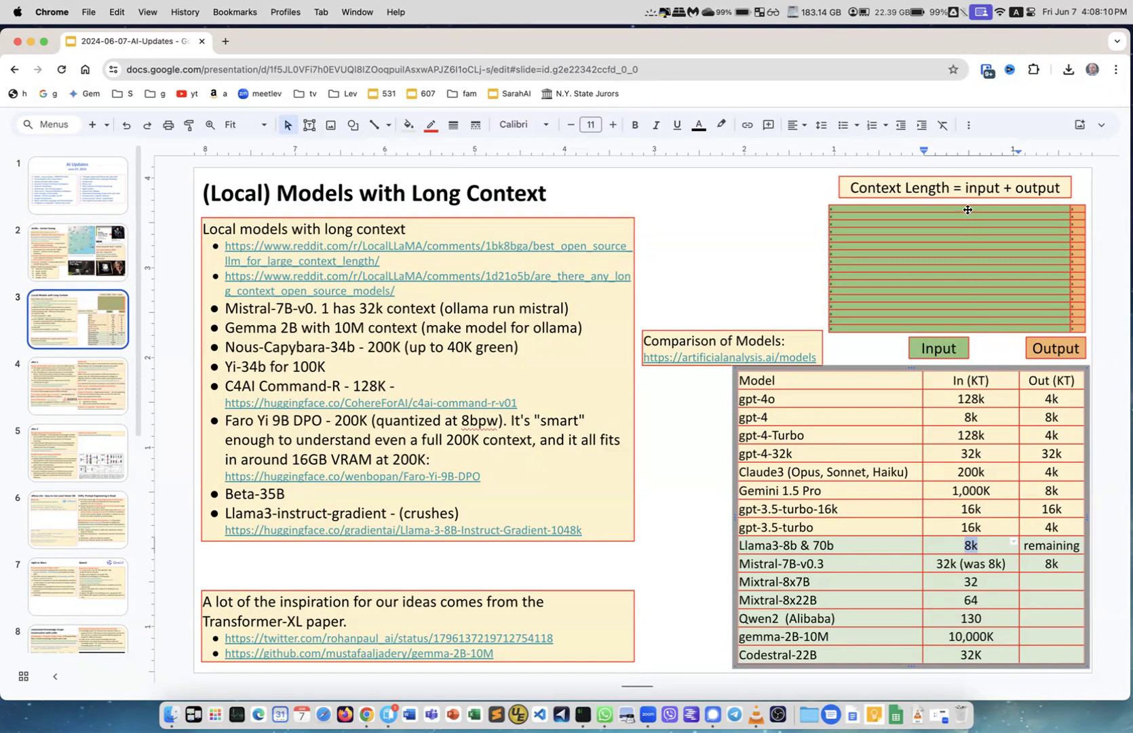
mouse_move(978, 328)
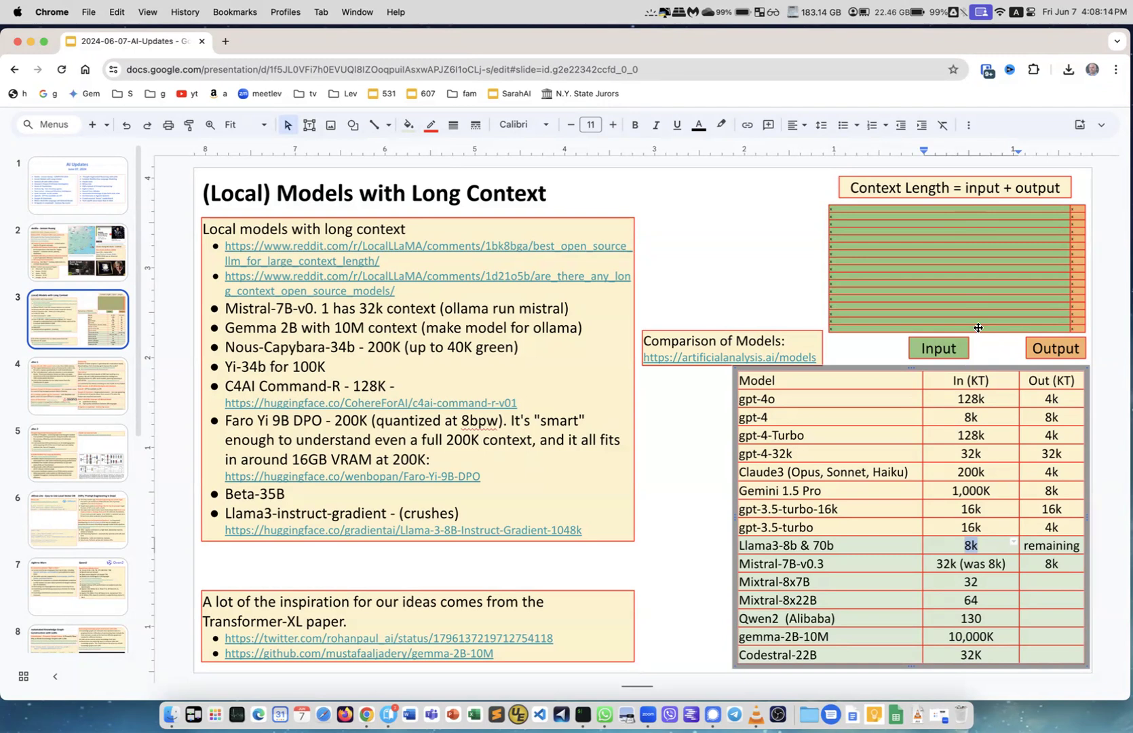
mouse_move(827, 331)
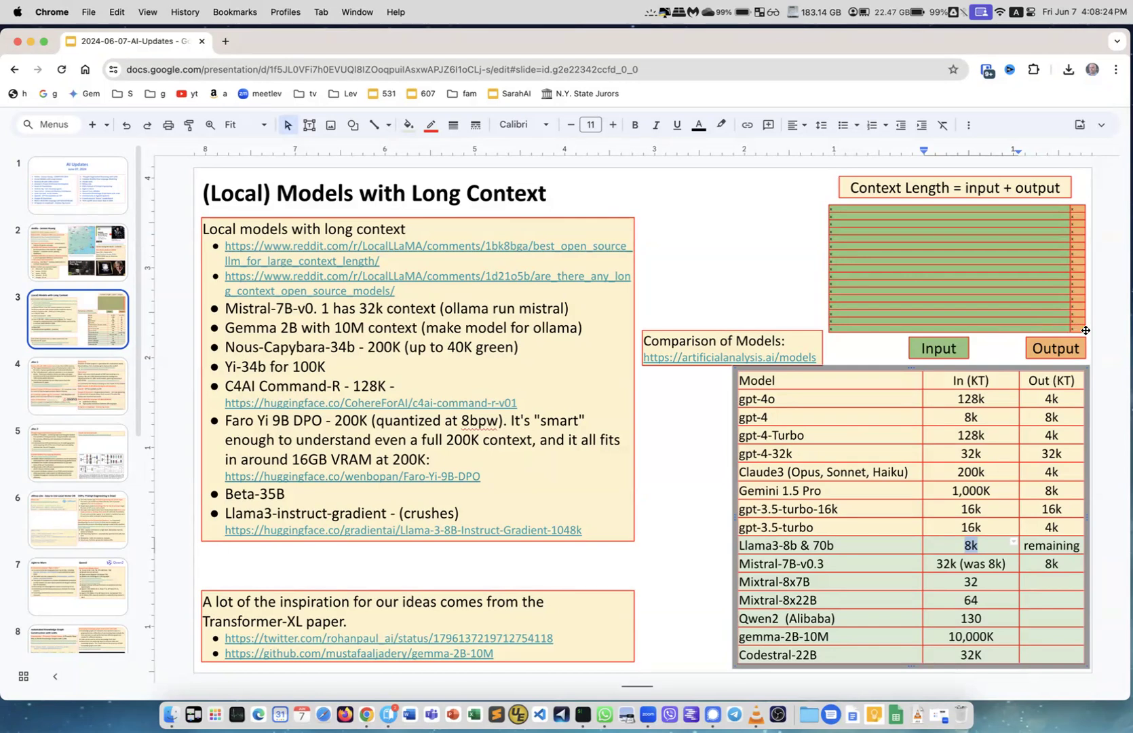
mouse_move(1013, 325)
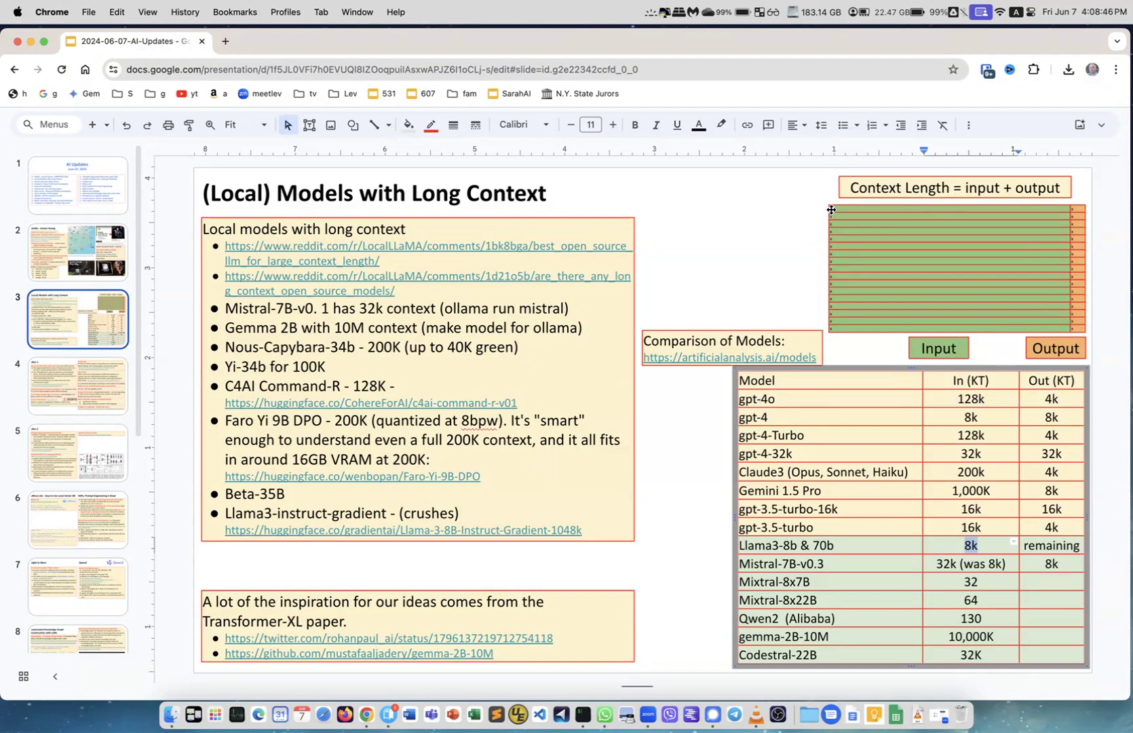
mouse_move(1080, 215)
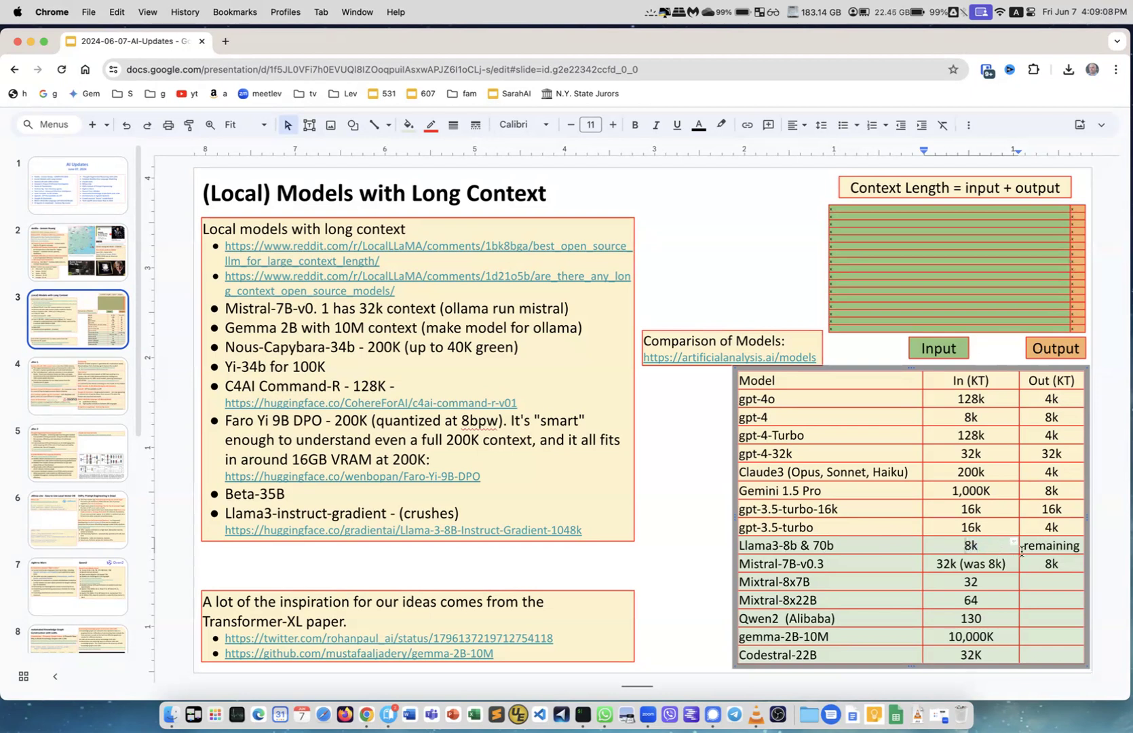
double_click(1051, 545)
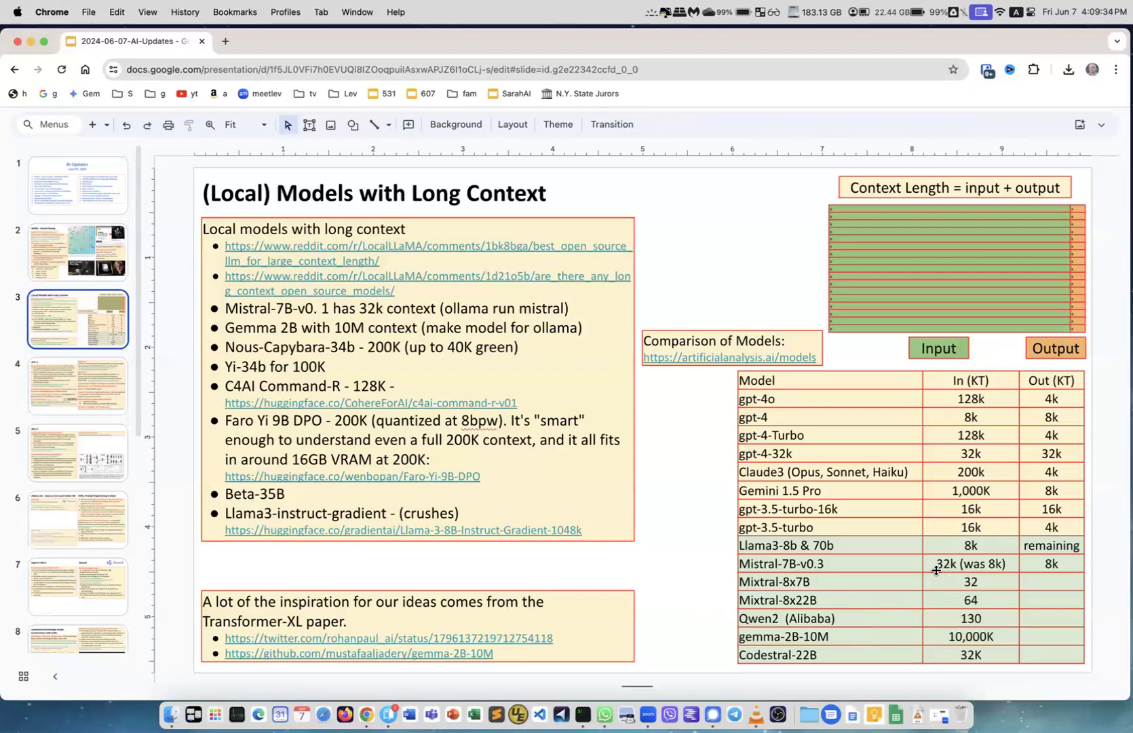
mouse_move(897, 564)
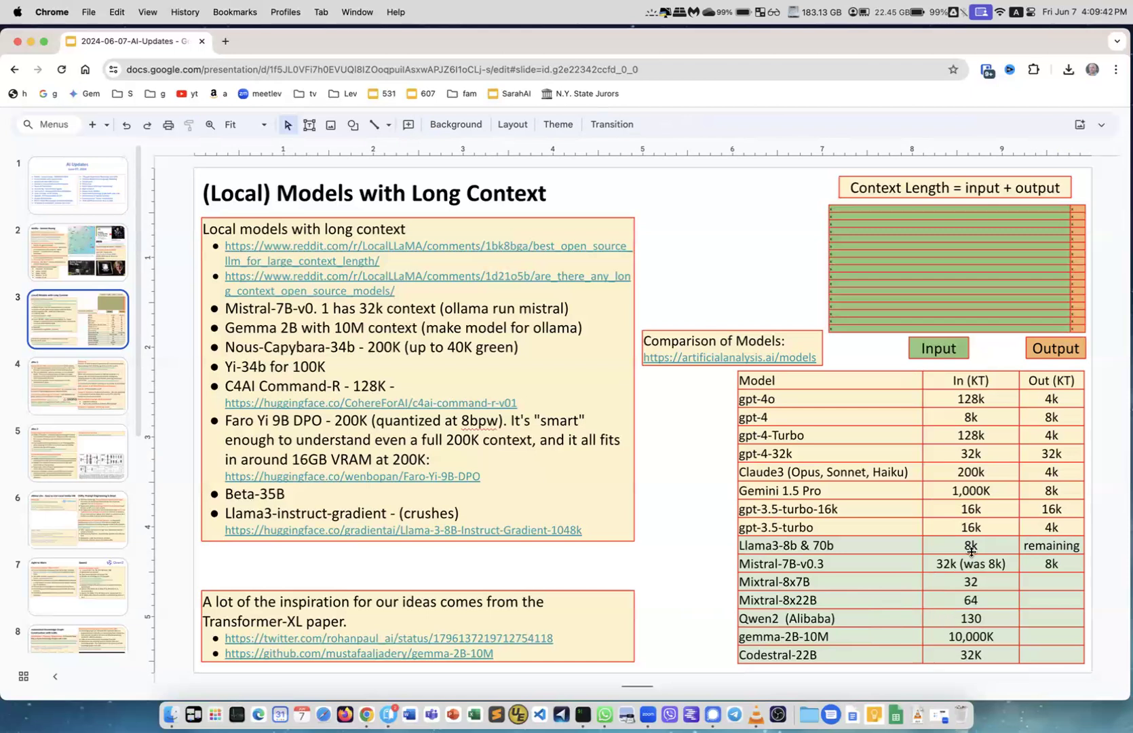
mouse_move(968, 642)
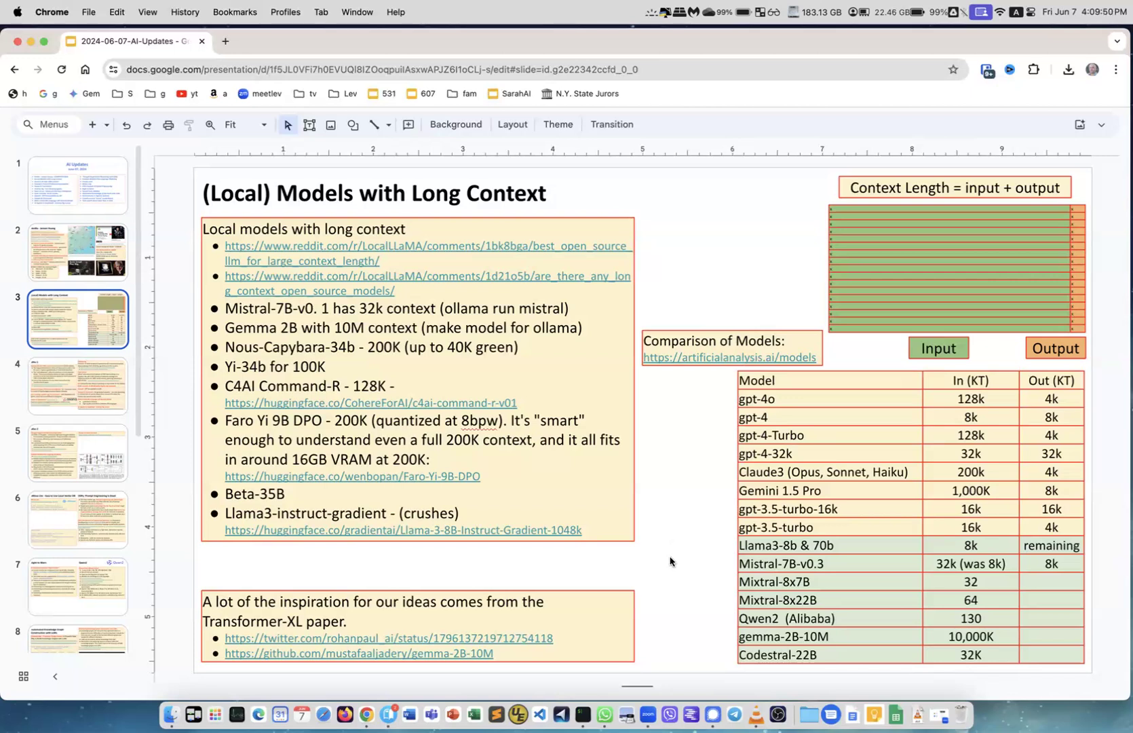
mouse_move(664, 566)
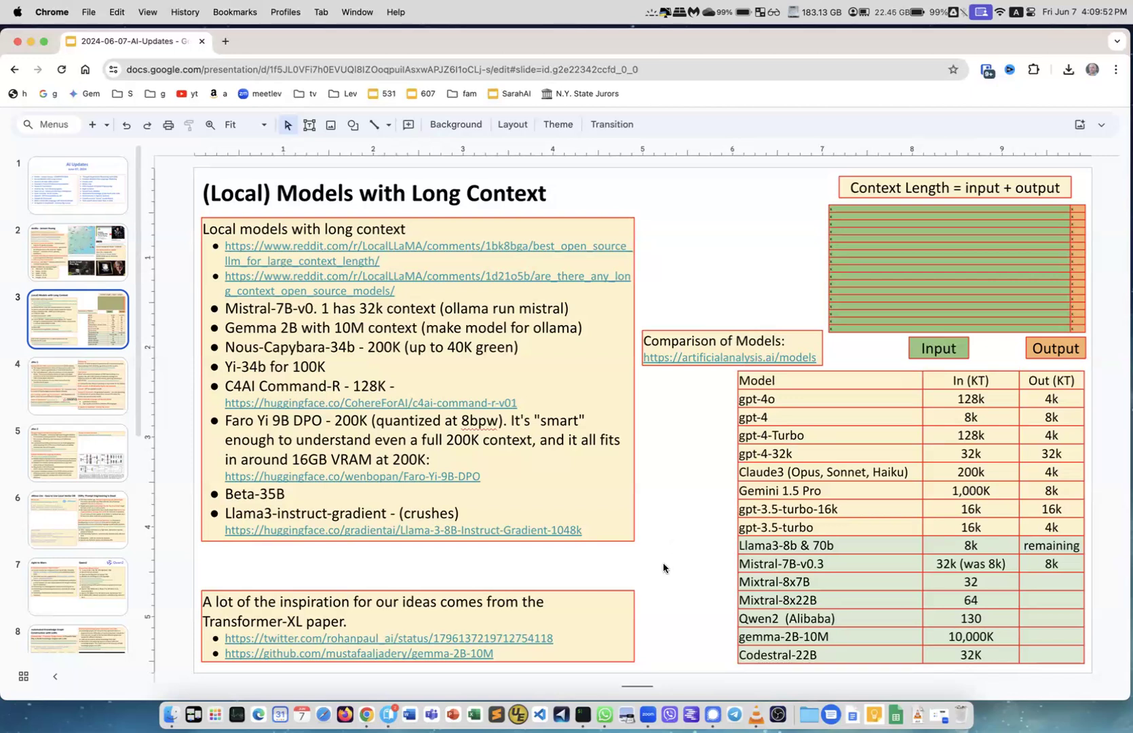
mouse_move(382, 444)
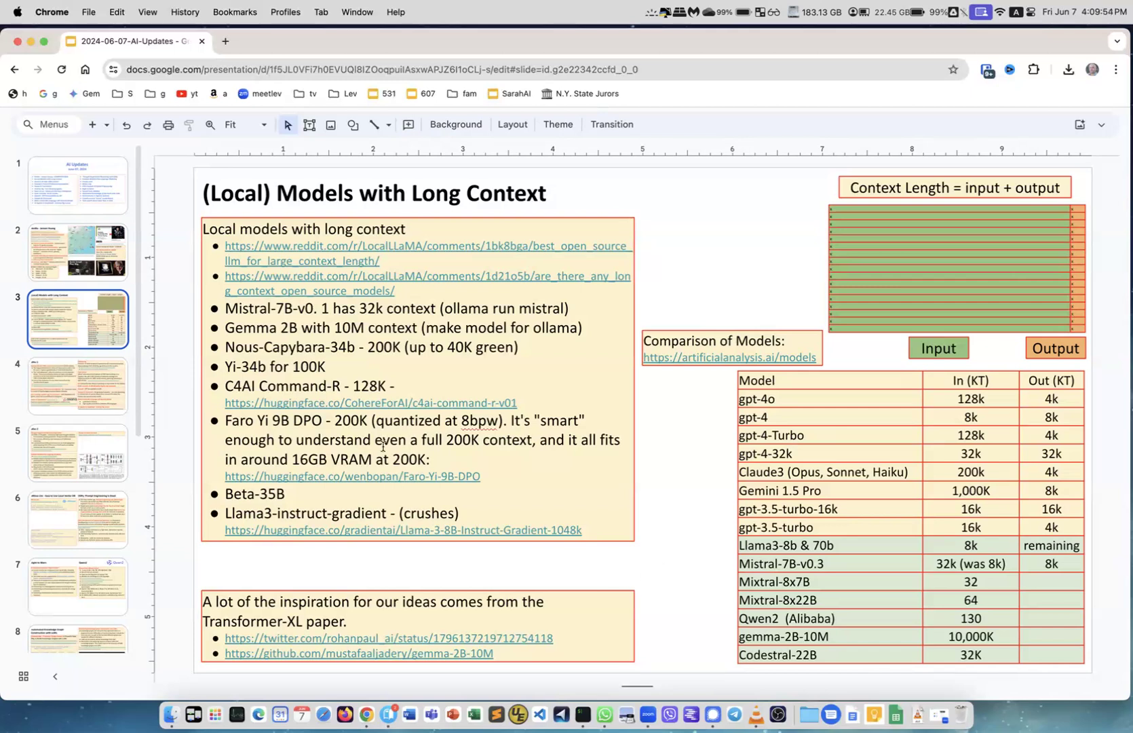
mouse_move(469, 337)
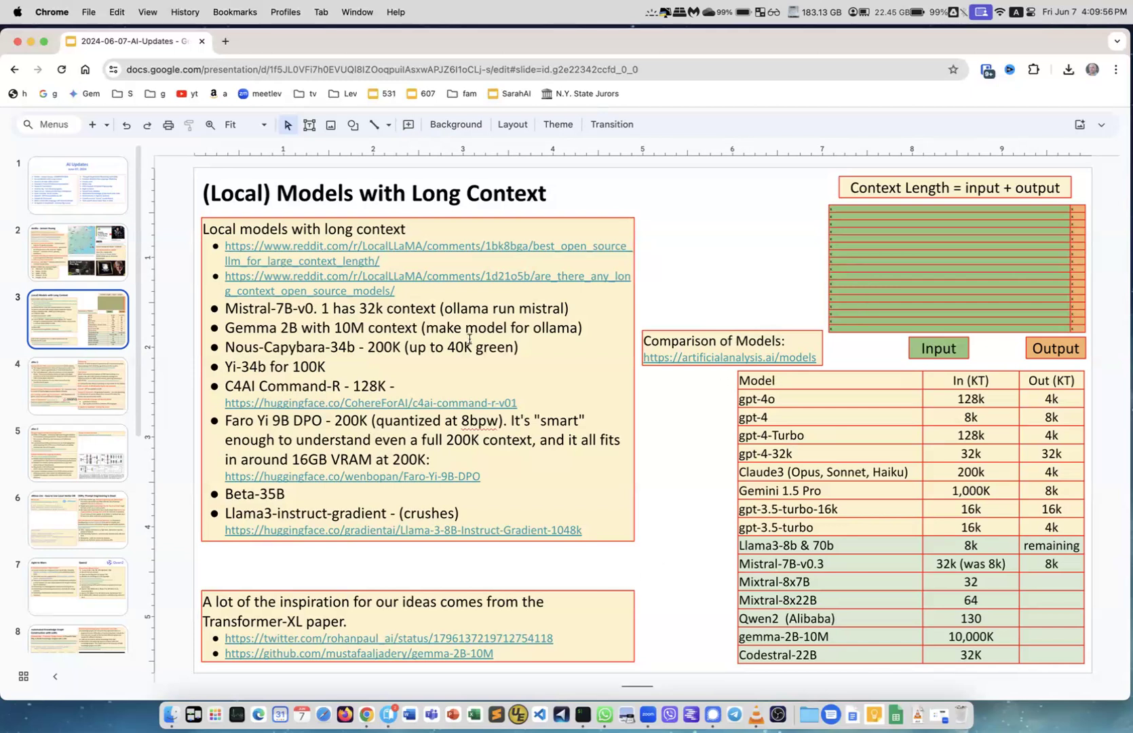
Step: Show the Misc 1 slide, briefly revisiting the long-context models slide before settling on it
left_click(77, 385)
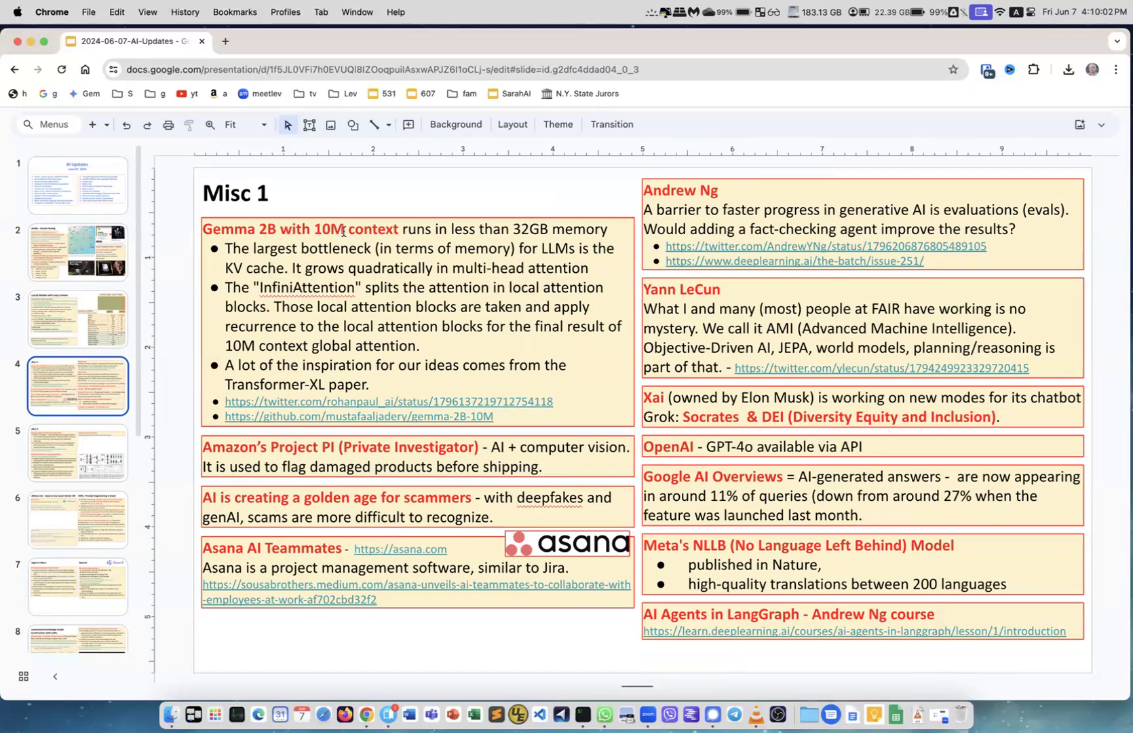
left_click(77, 320)
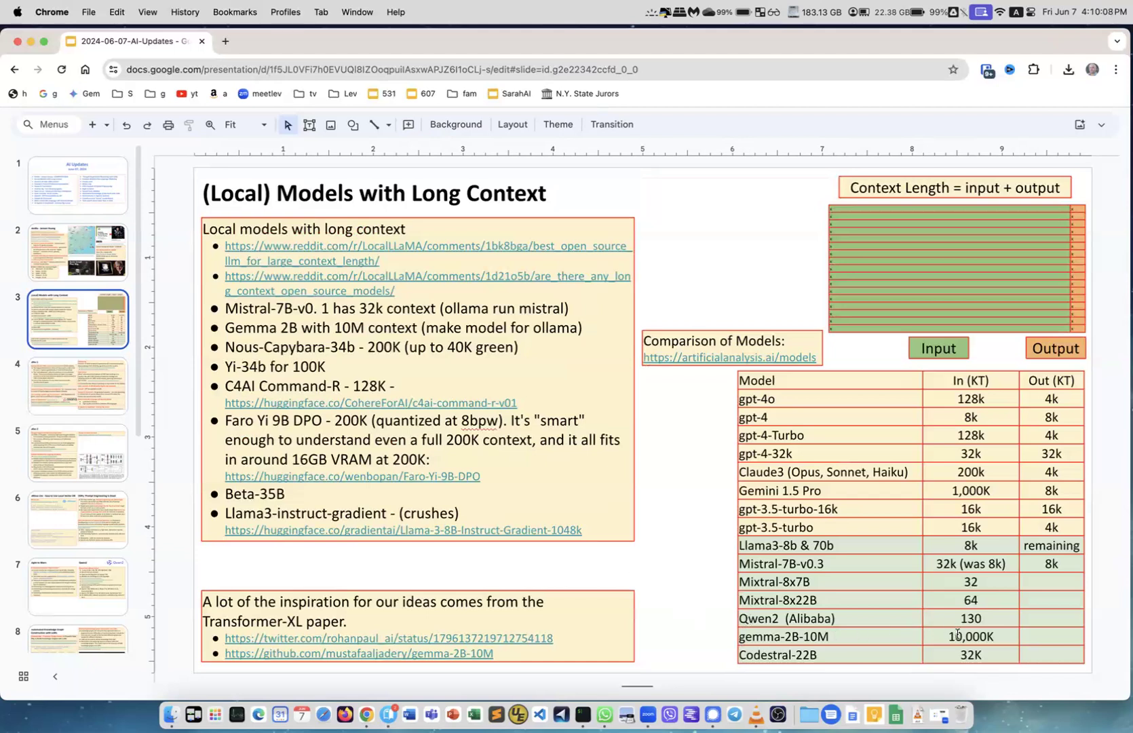
left_click(77, 385)
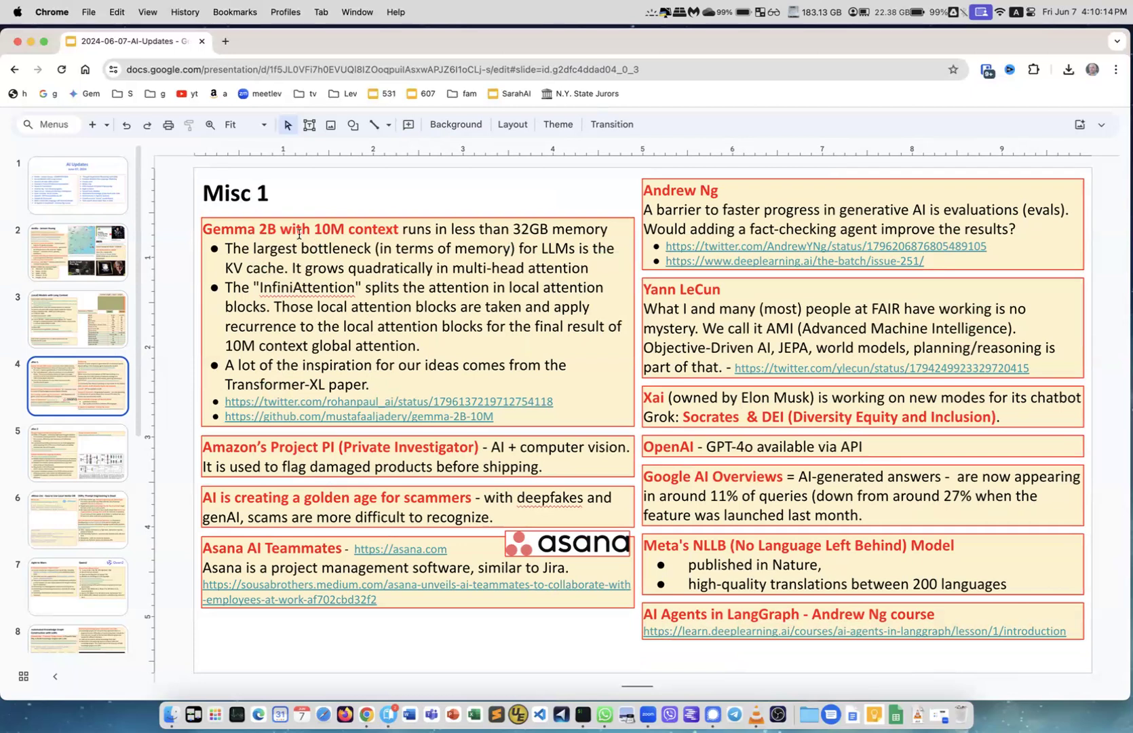
mouse_move(297, 231)
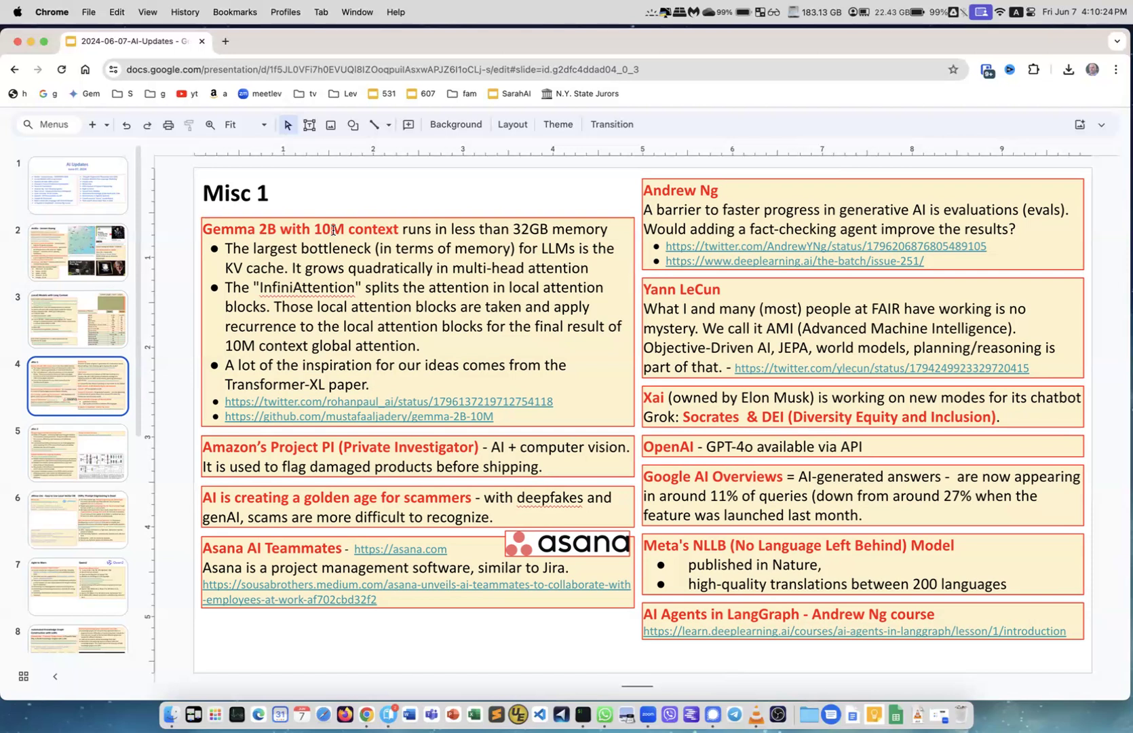
mouse_move(557, 242)
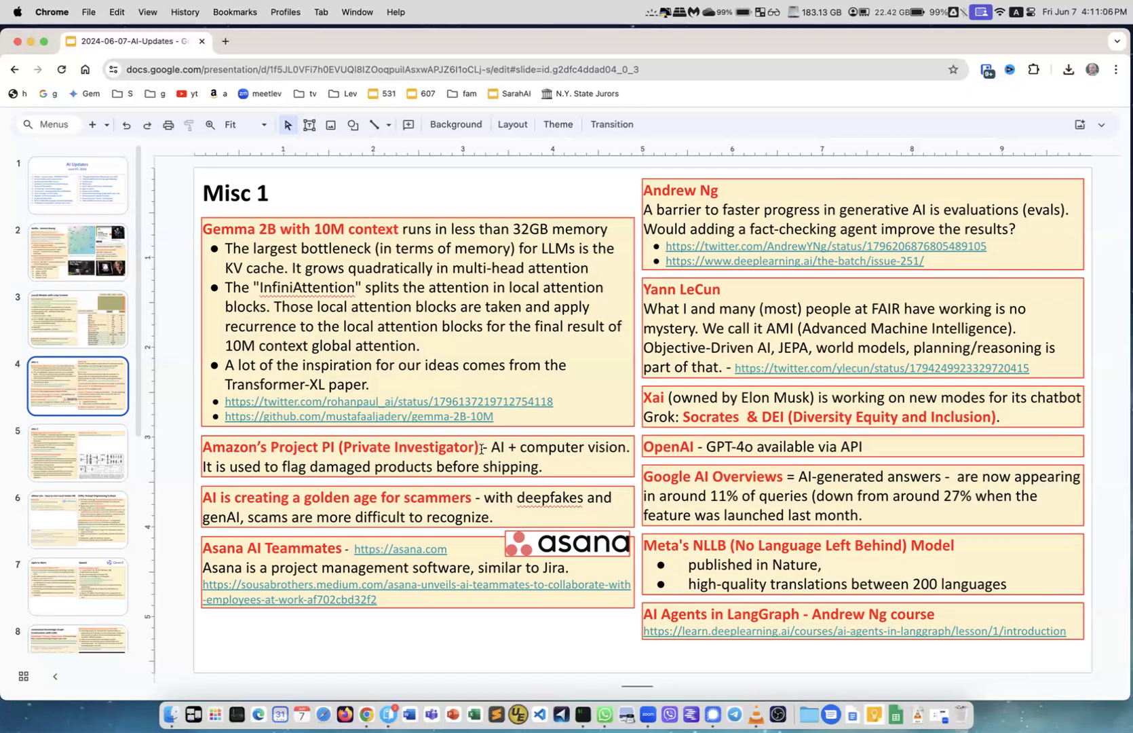
mouse_move(353, 499)
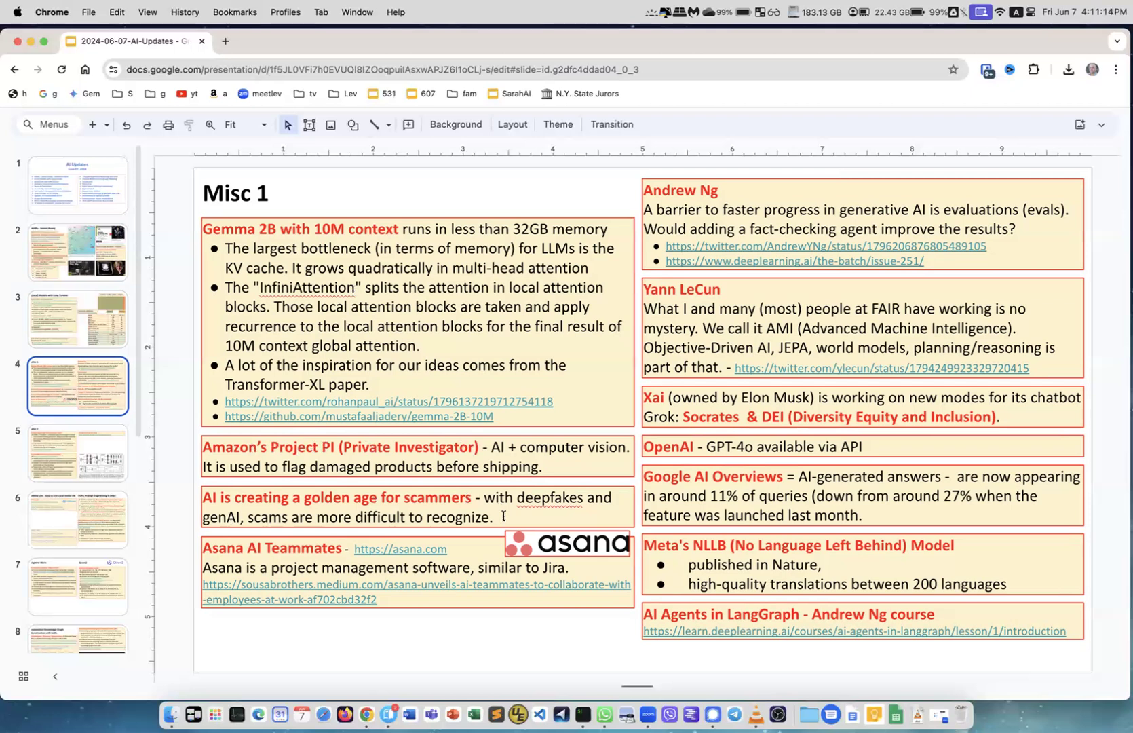
mouse_move(231, 519)
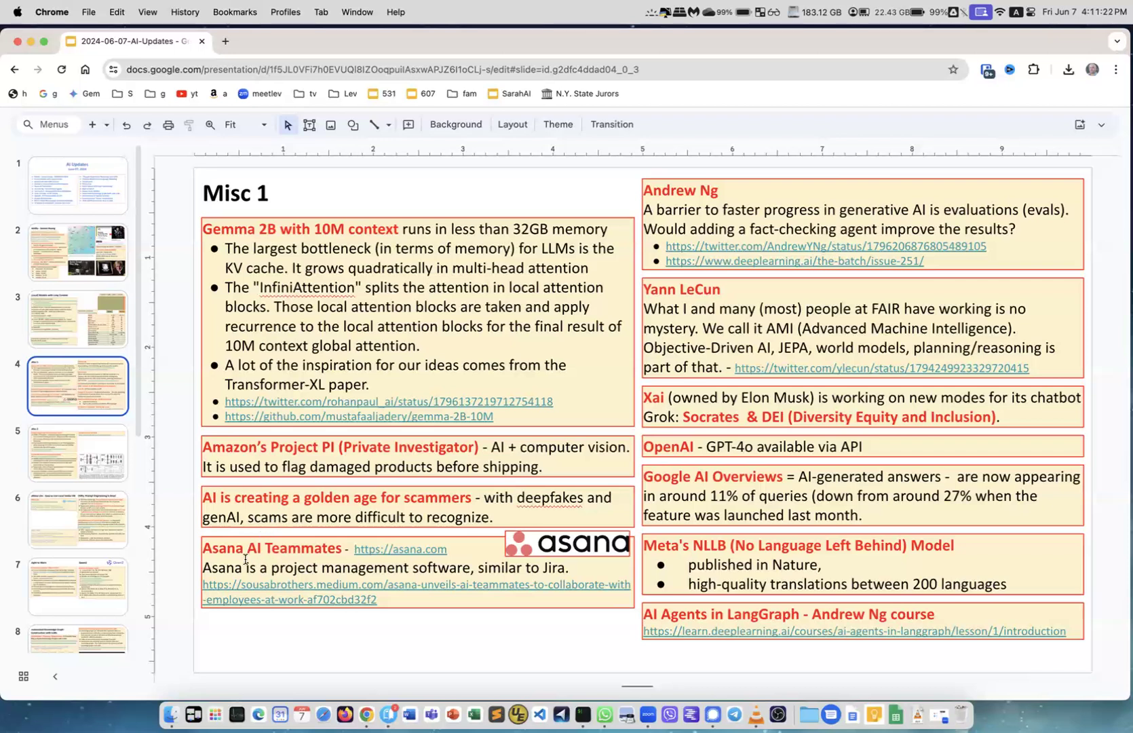
mouse_move(273, 554)
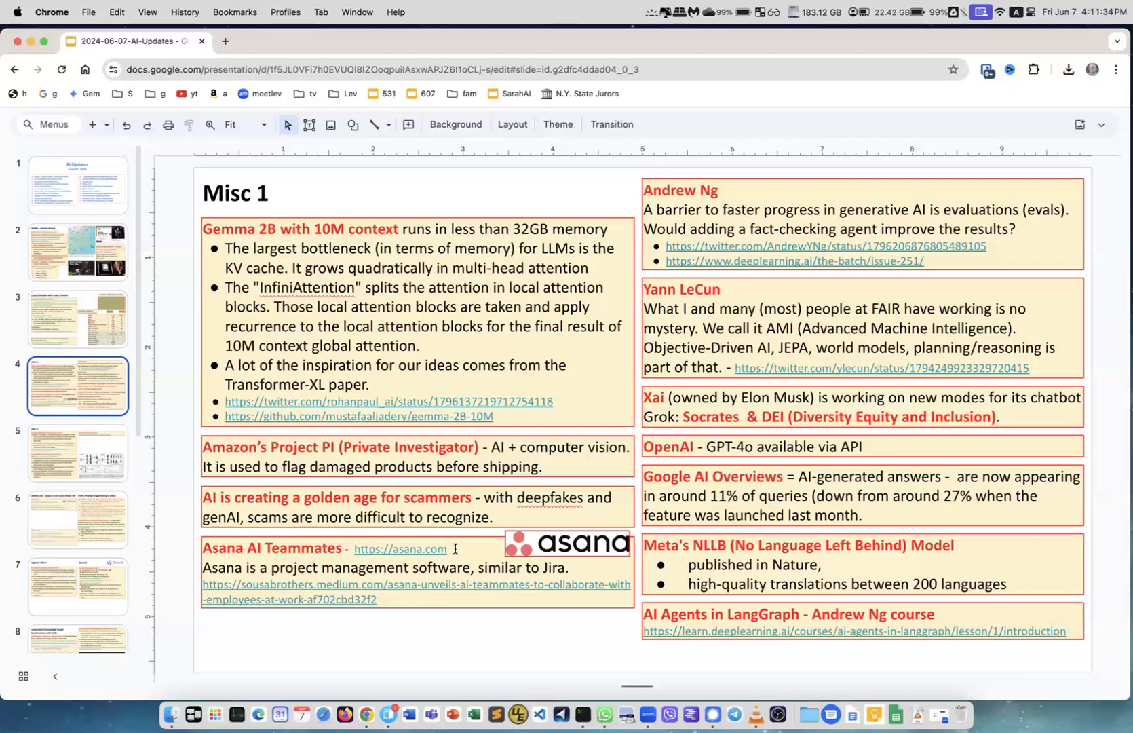
Step: Start editing the Asana AI Teammates text box on the Misc 1 slide
left_click(452, 548)
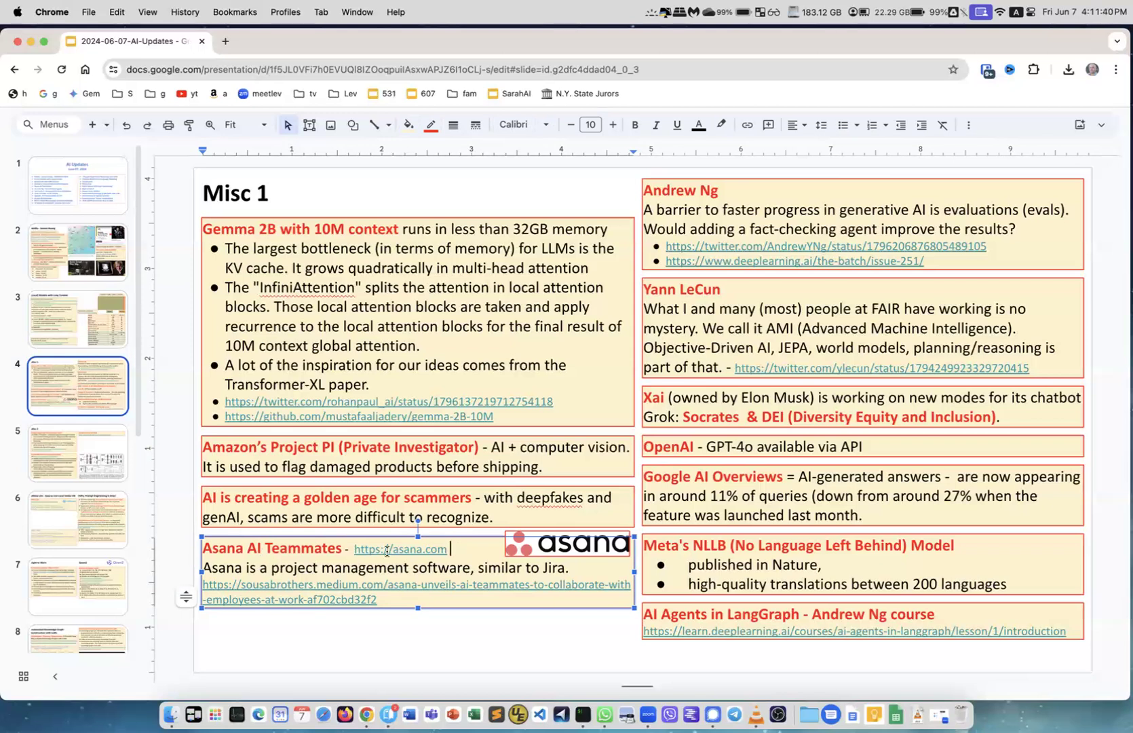
mouse_move(303, 554)
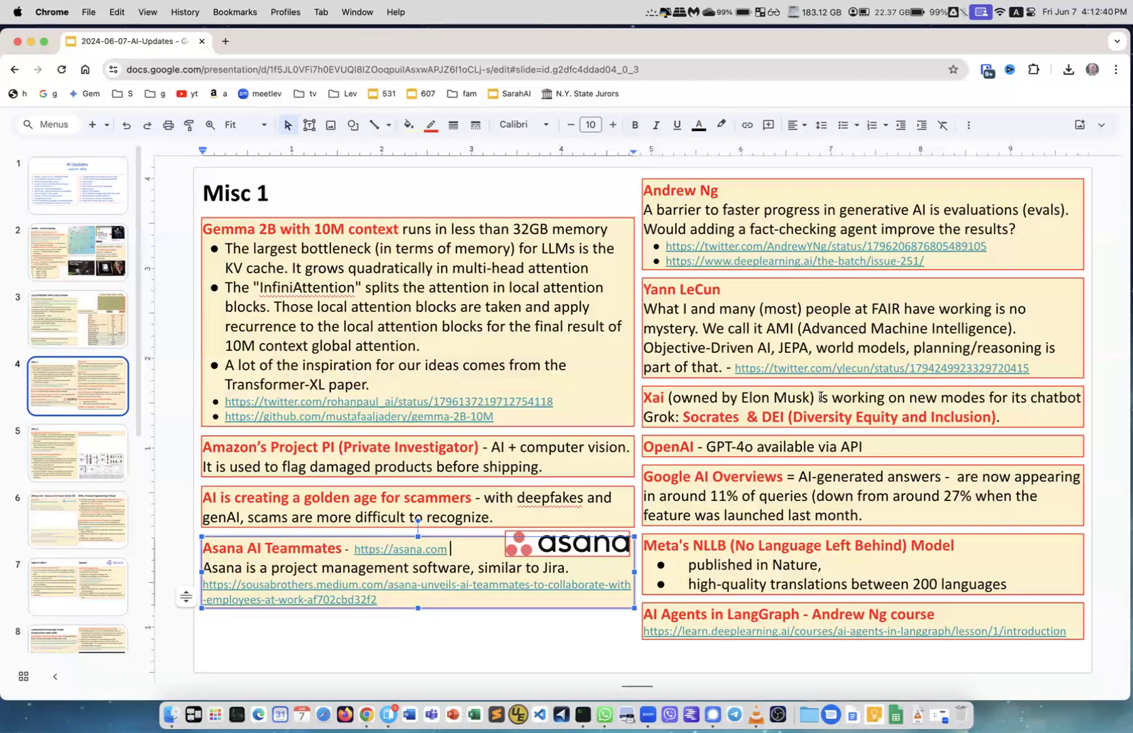
mouse_move(974, 403)
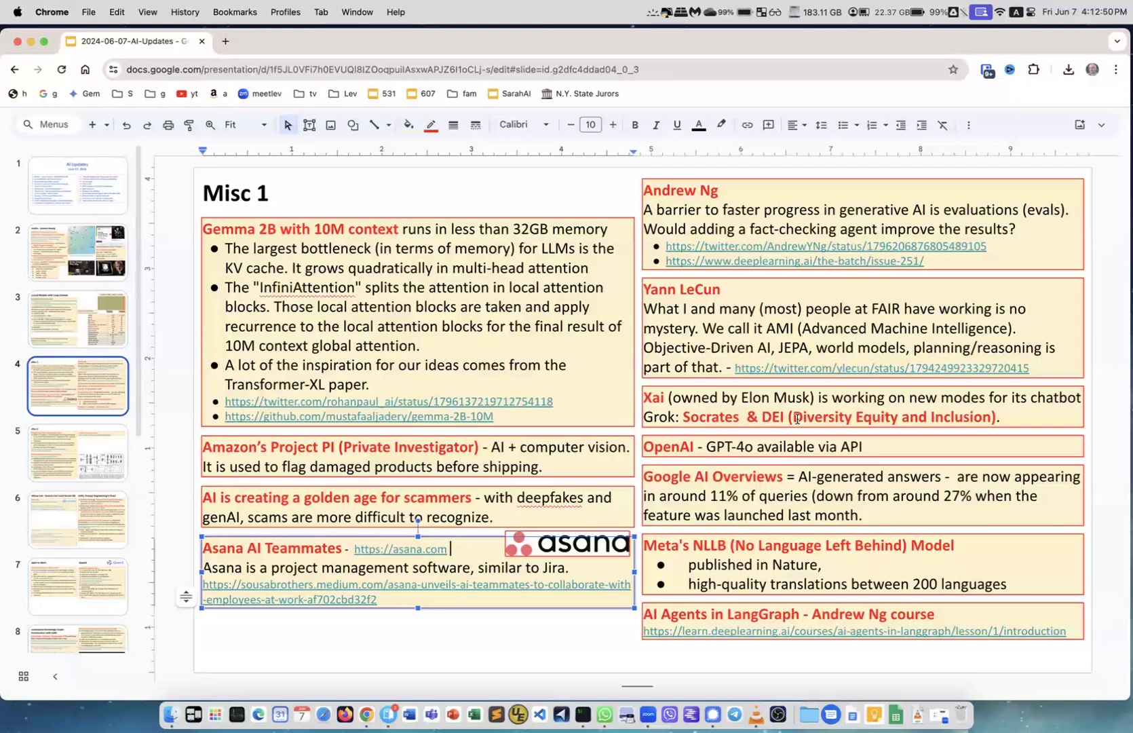
mouse_move(961, 419)
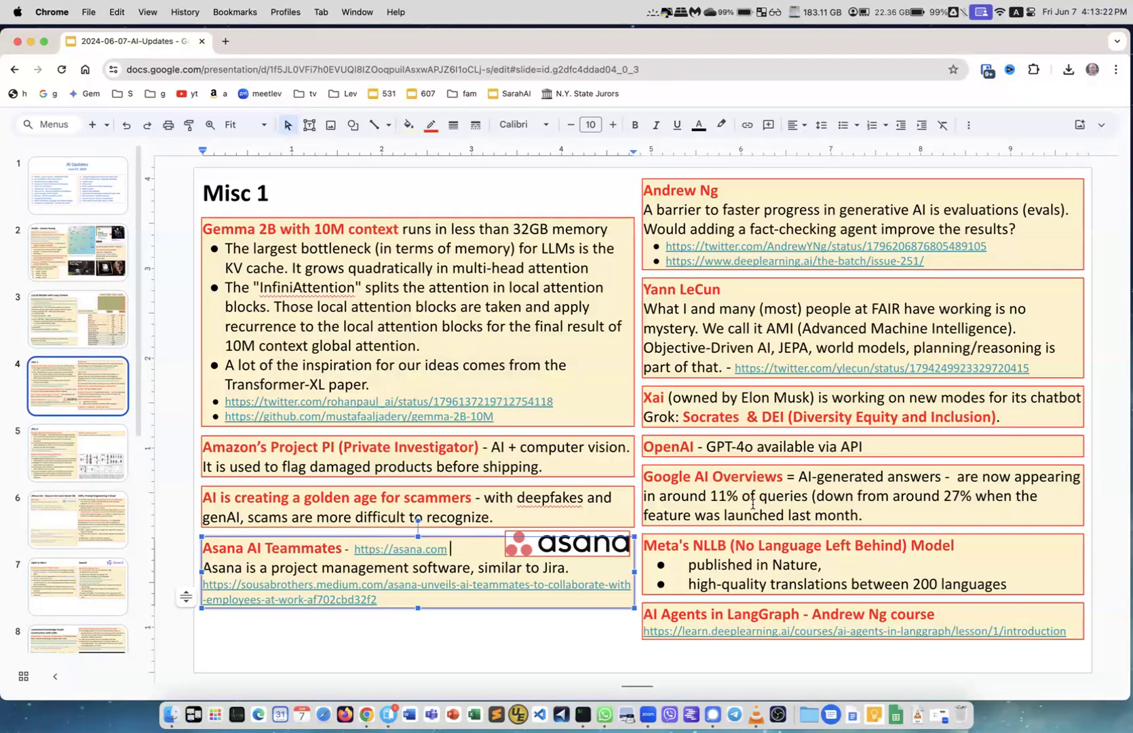
mouse_move(901, 506)
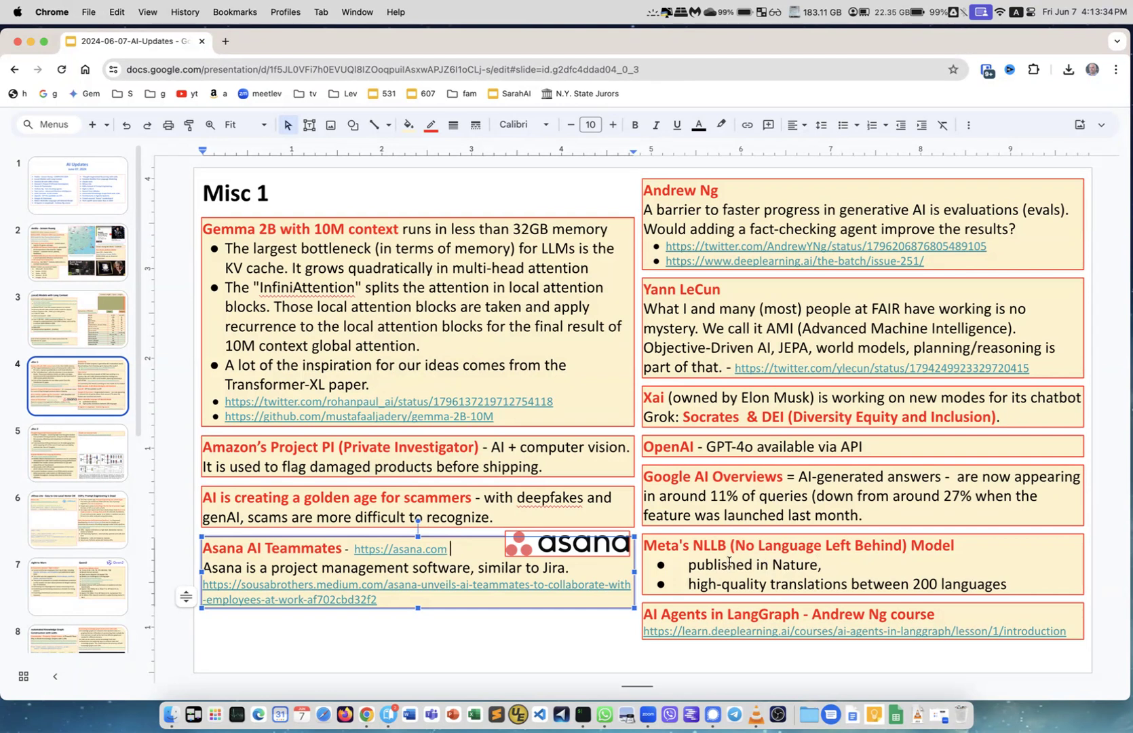
mouse_move(718, 551)
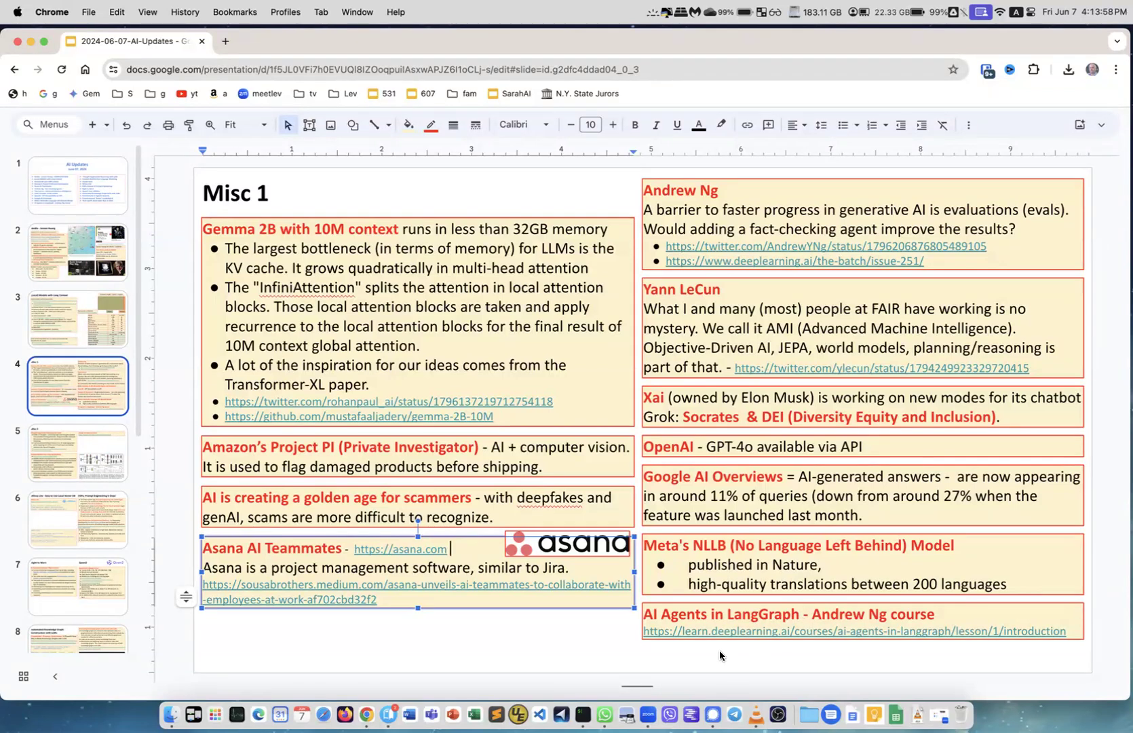
mouse_move(788, 637)
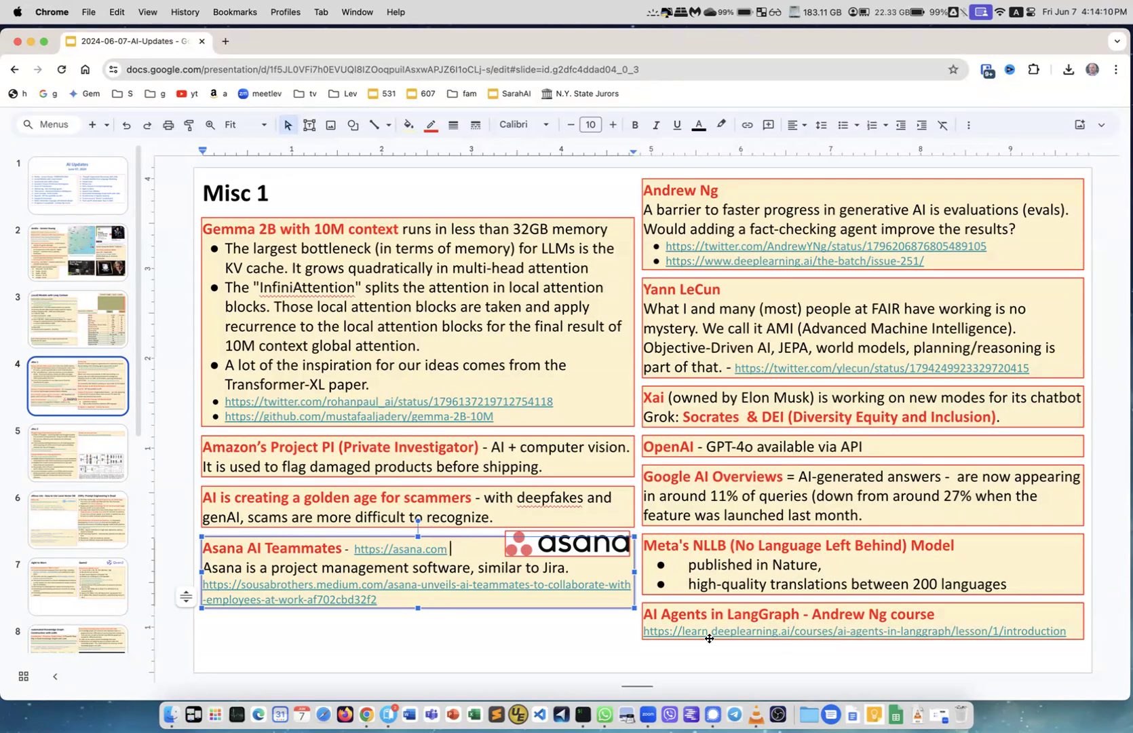
mouse_move(162, 492)
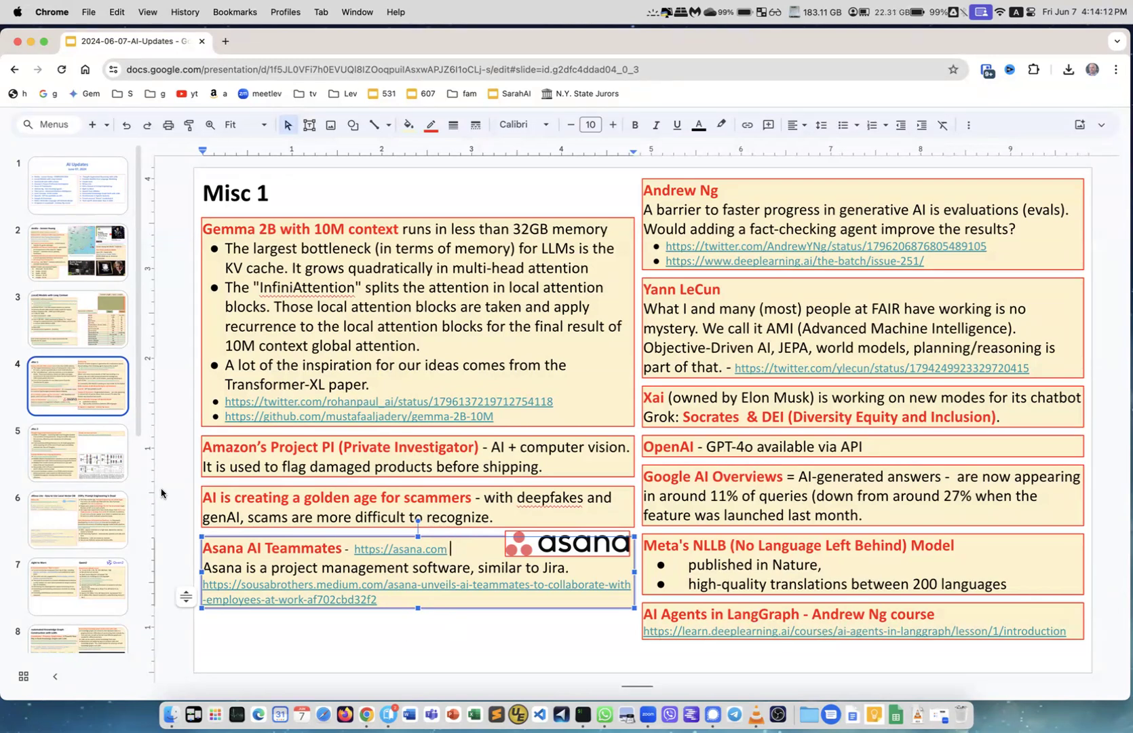
Step: Show the Misc 2 slide and open the Buffer of Thoughts arXiv paper in a new browser tab
left_click(78, 452)
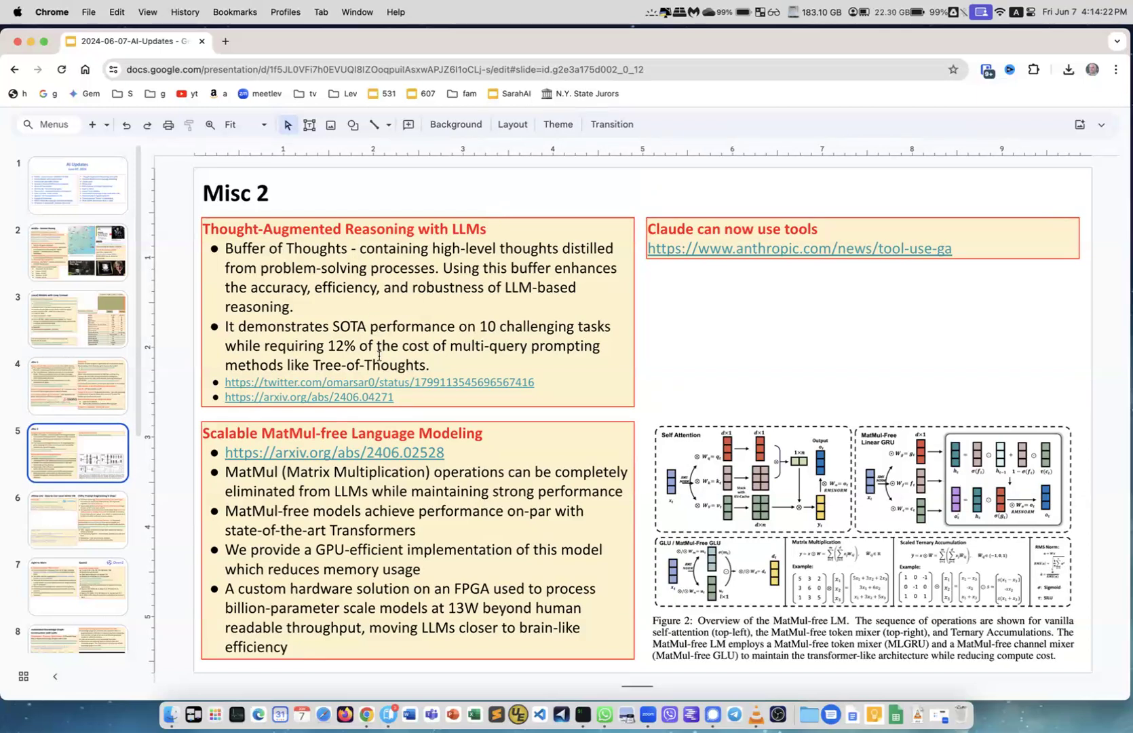
mouse_move(309, 400)
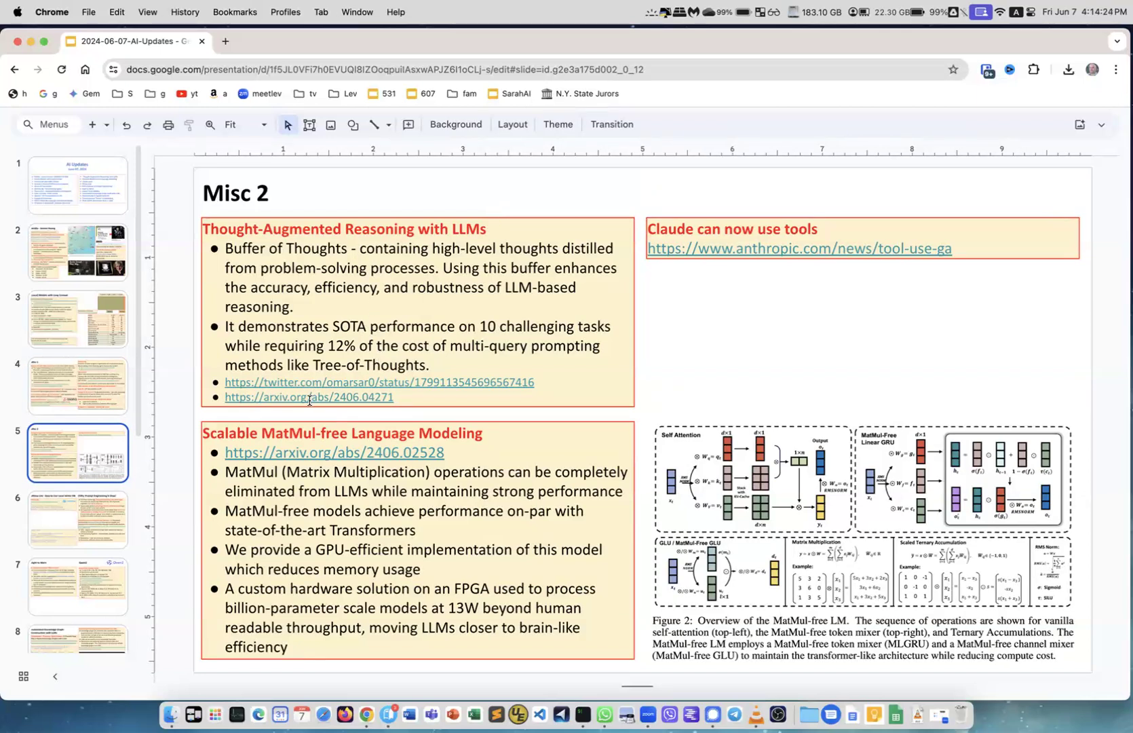
left_click(309, 397)
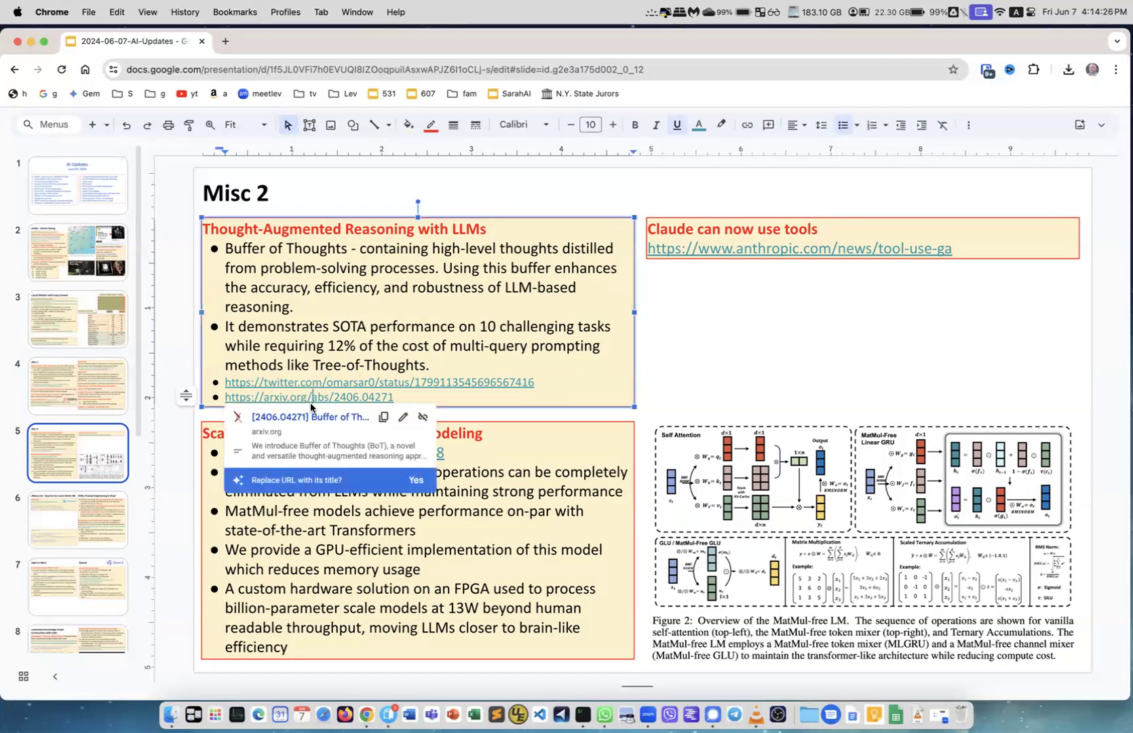
left_click(309, 397)
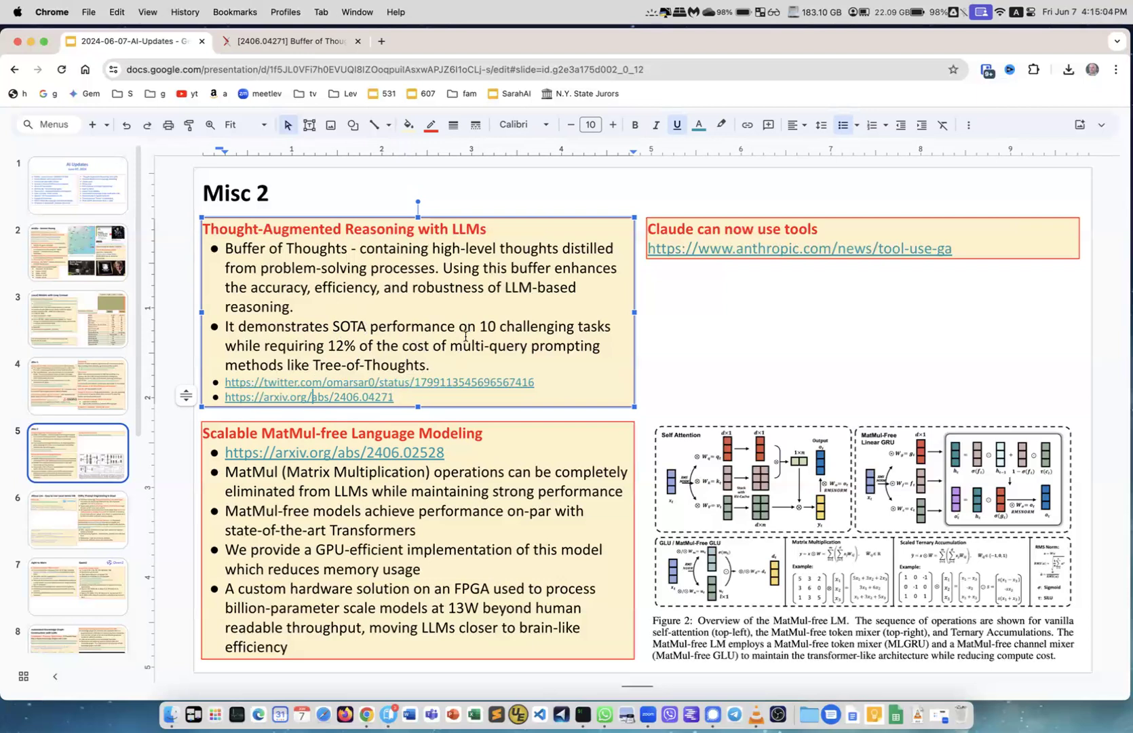
mouse_move(303, 431)
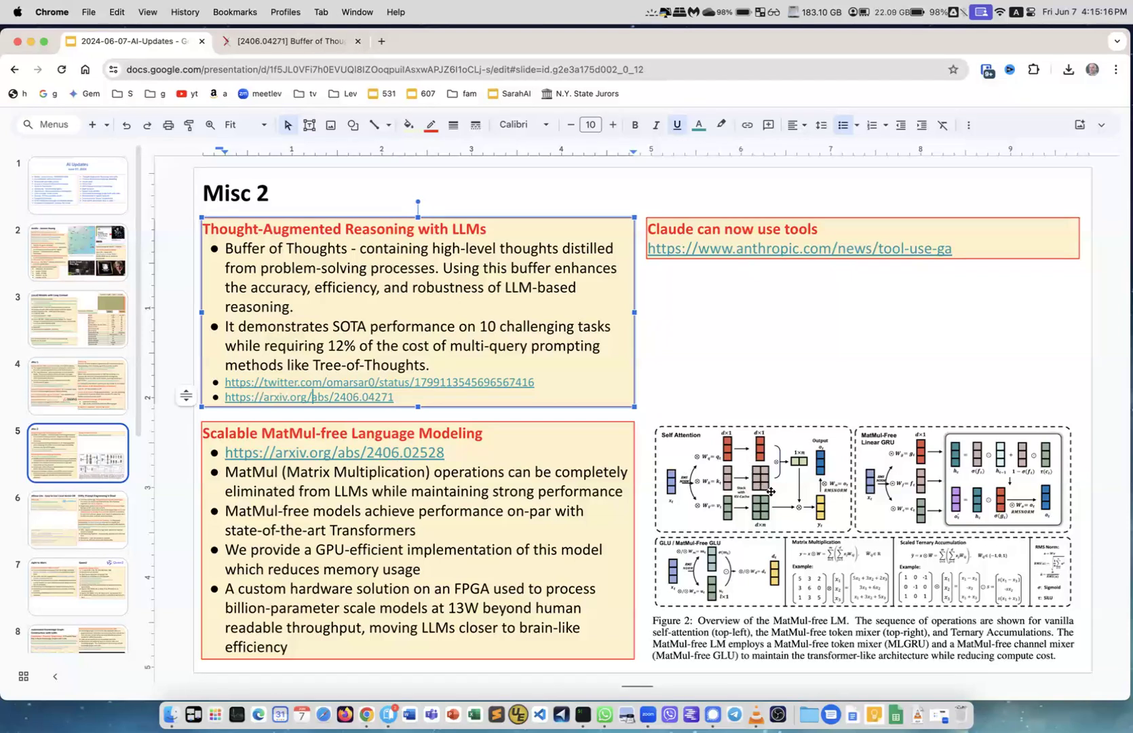
mouse_move(811, 461)
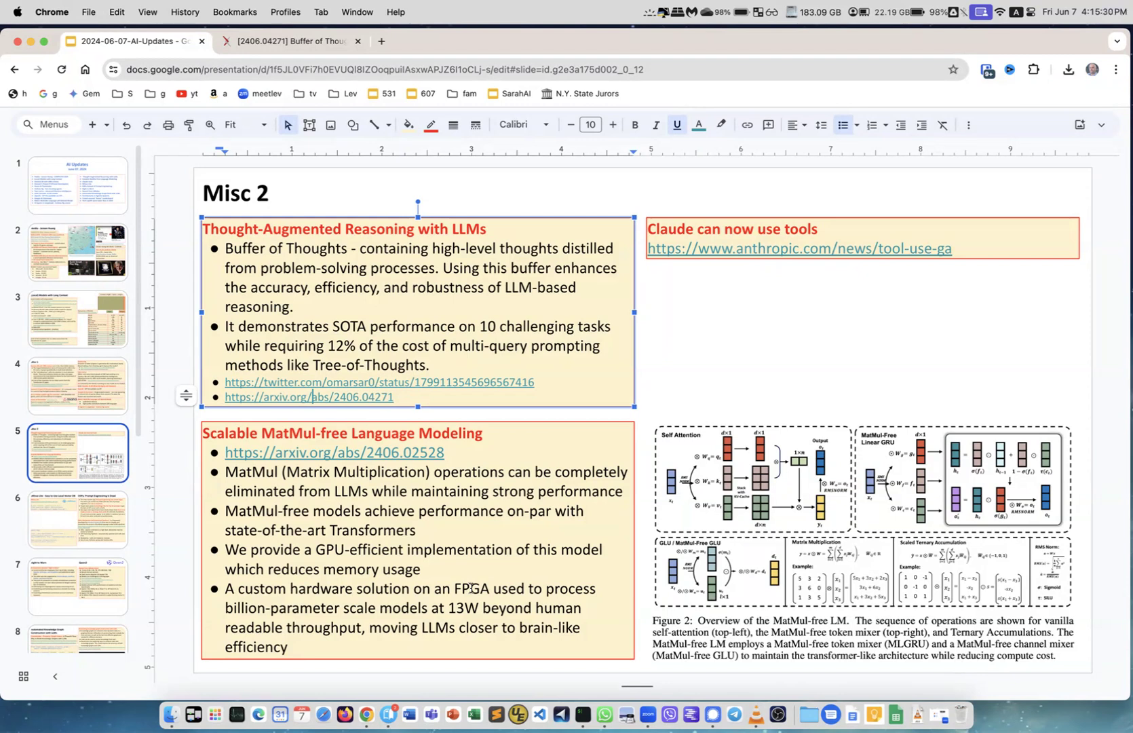
double_click(470, 588)
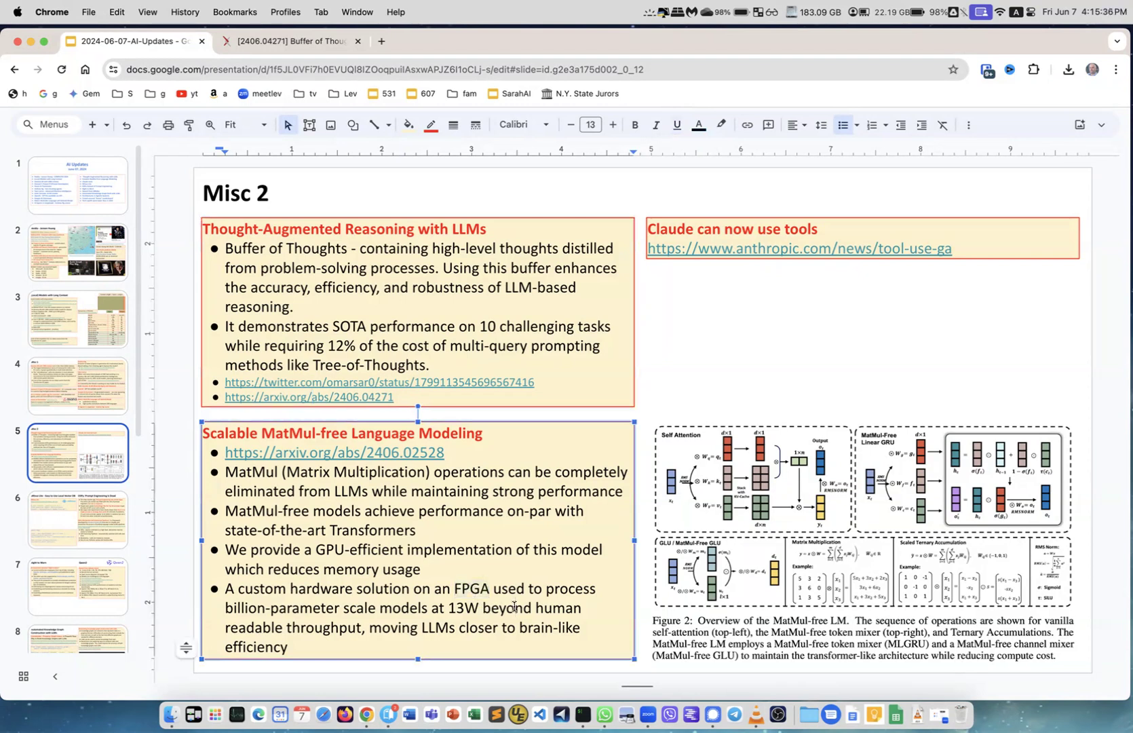
mouse_move(538, 570)
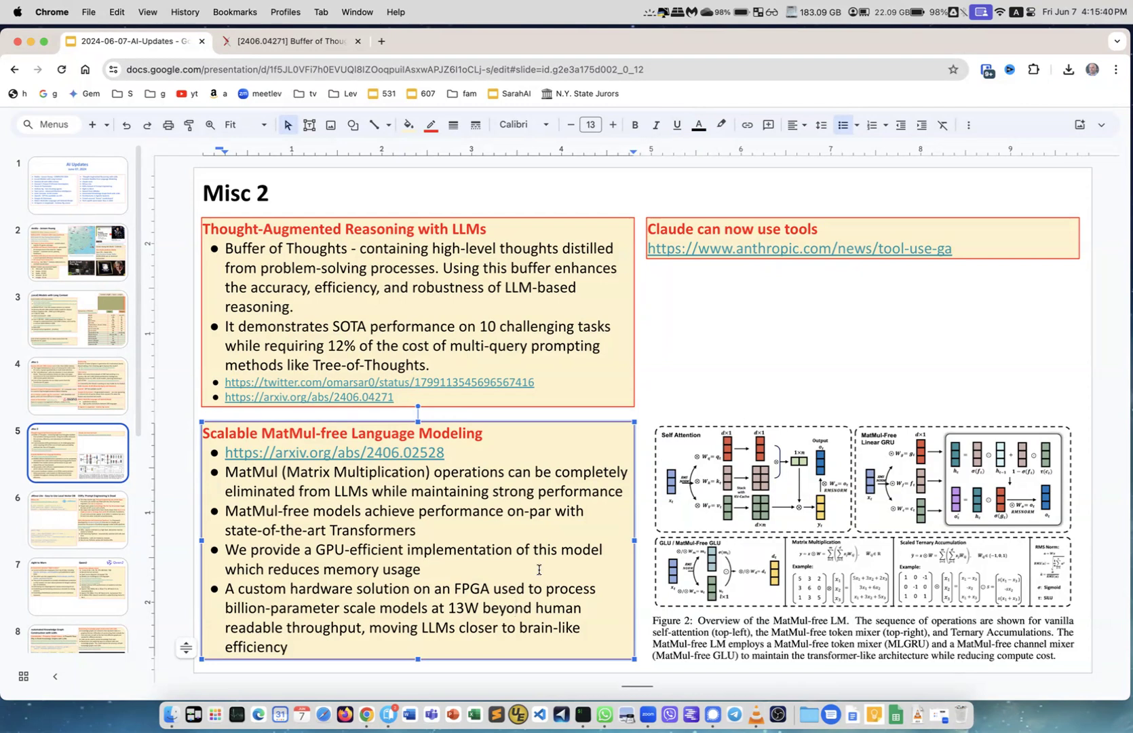
double_click(462, 608)
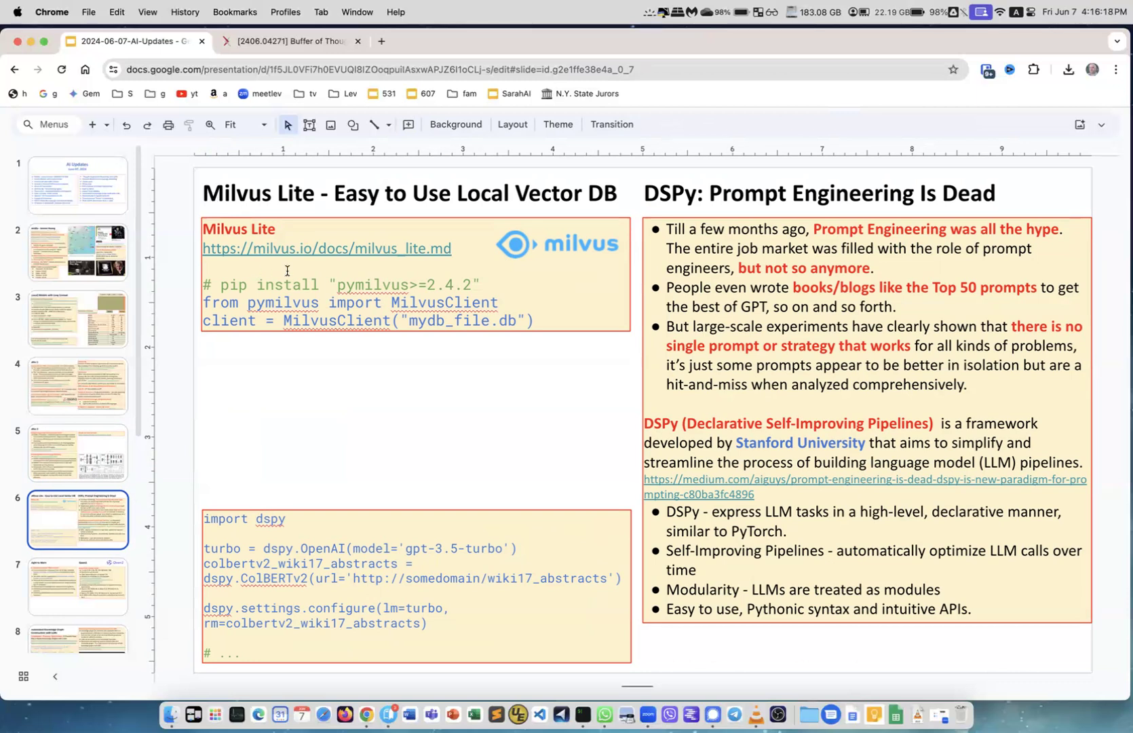
mouse_move(268, 304)
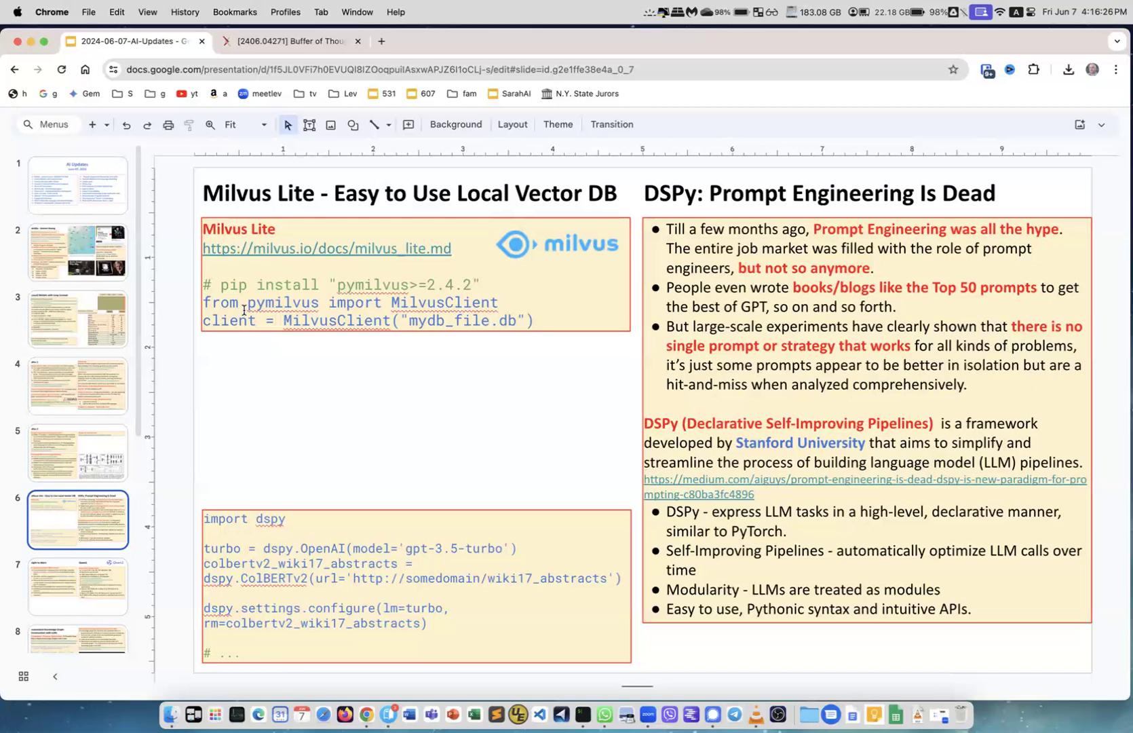
mouse_move(396, 276)
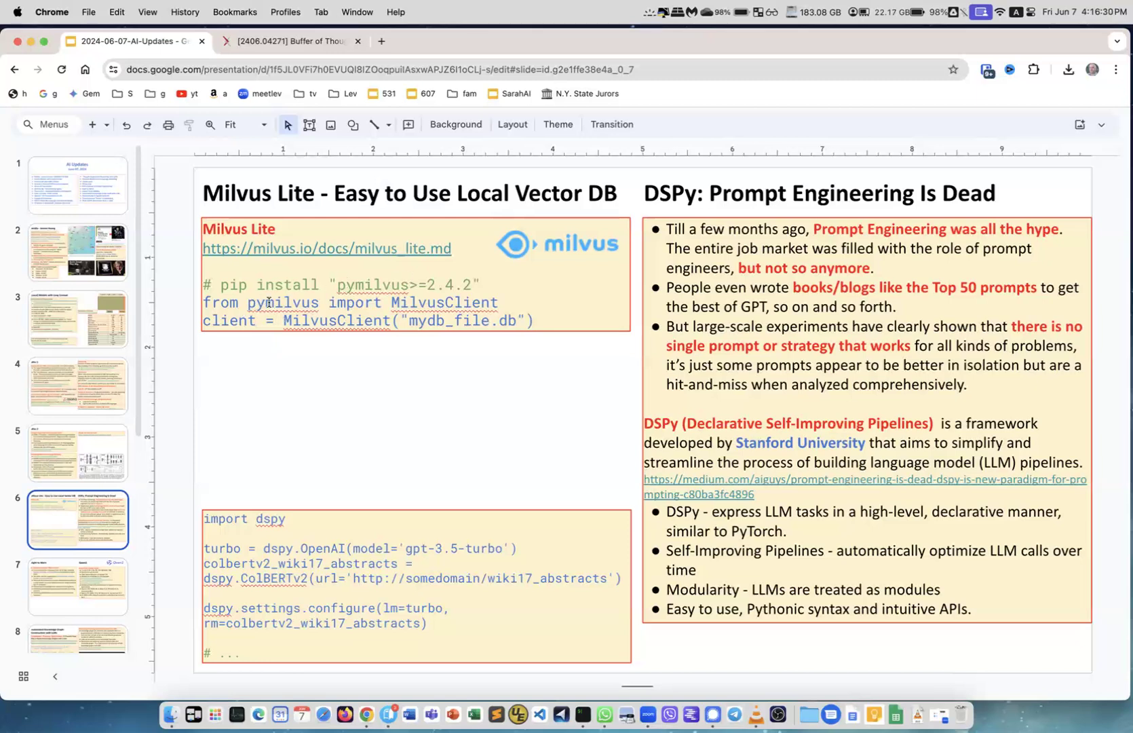
mouse_move(437, 302)
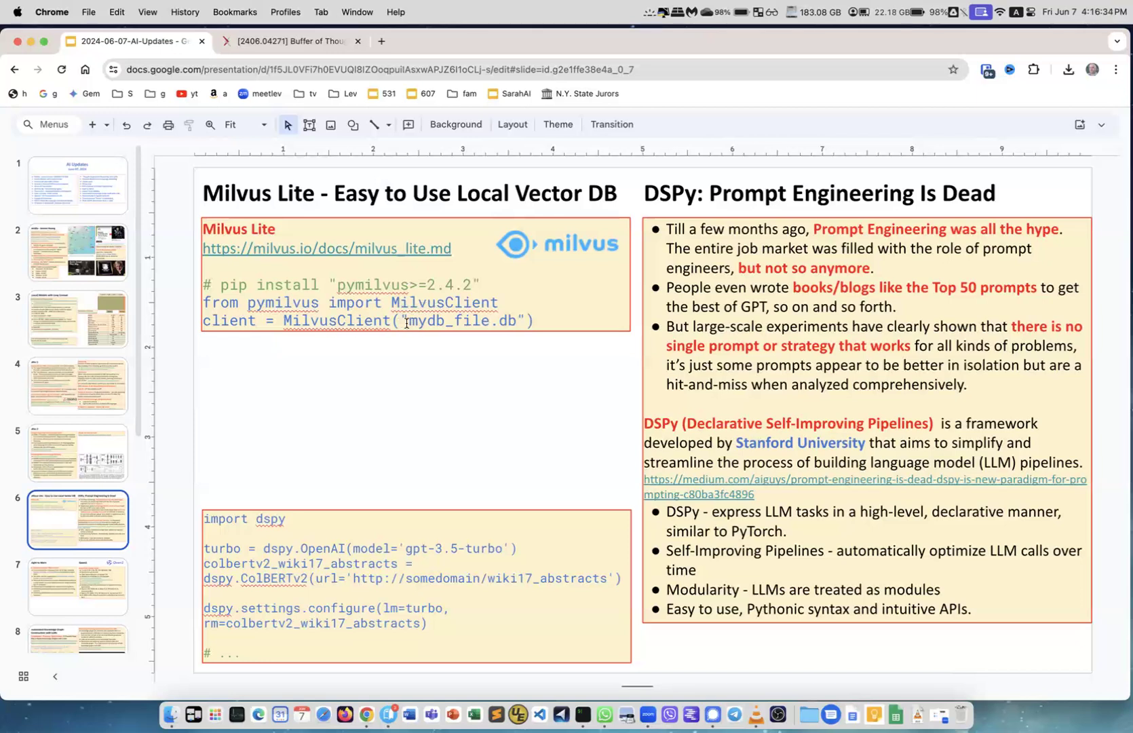
double_click(456, 321)
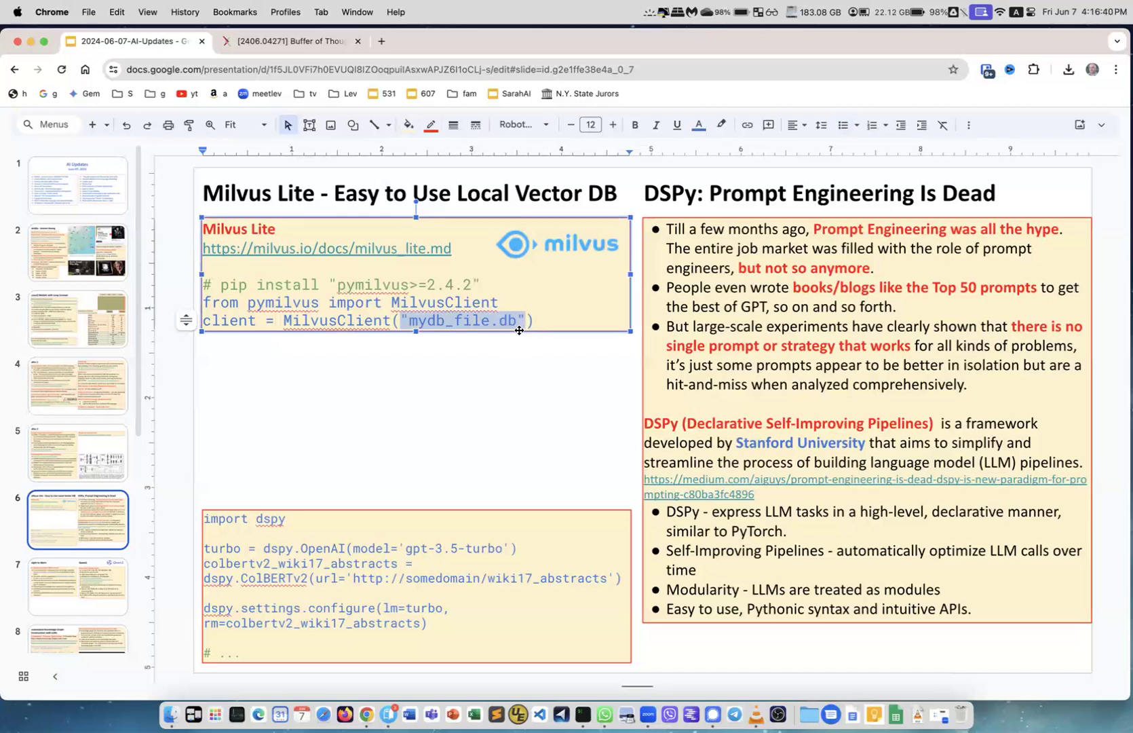
left_click(504, 363)
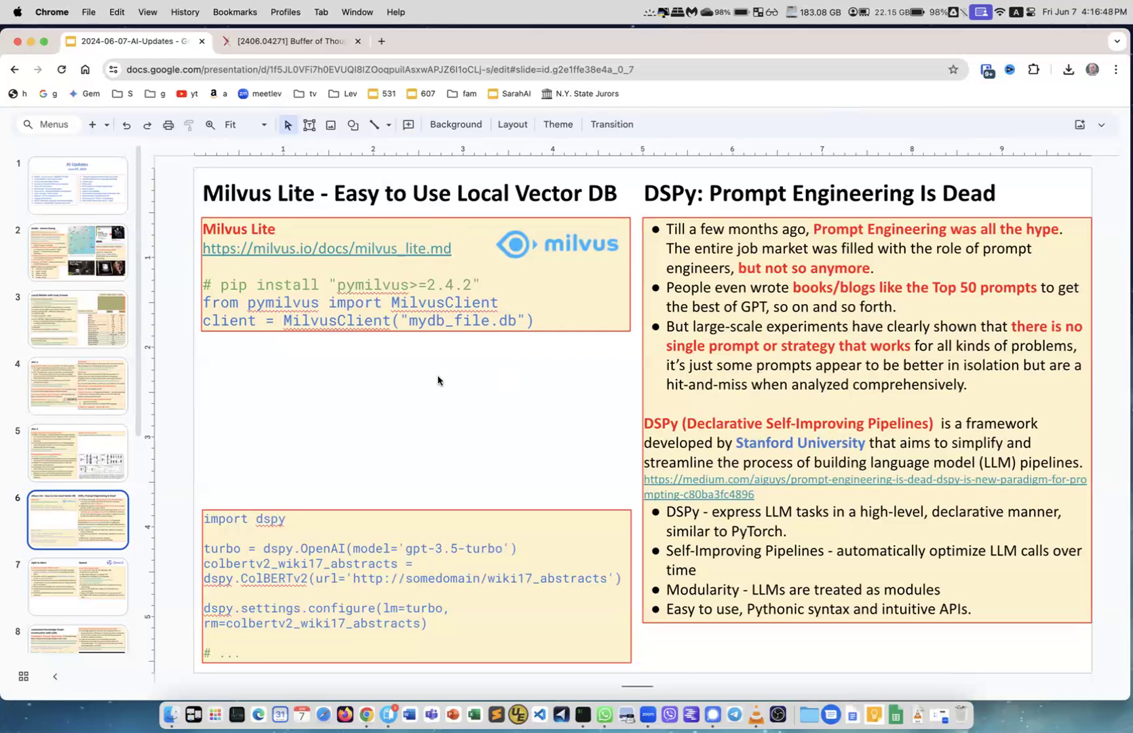
mouse_move(724, 284)
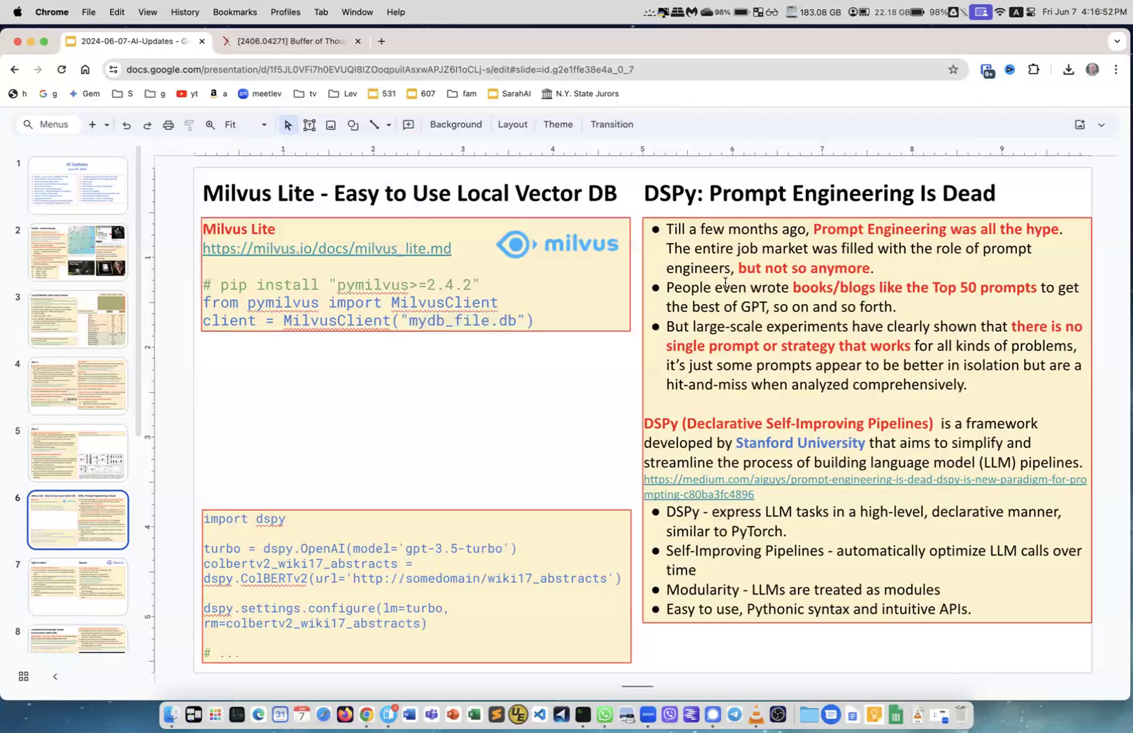
mouse_move(886, 183)
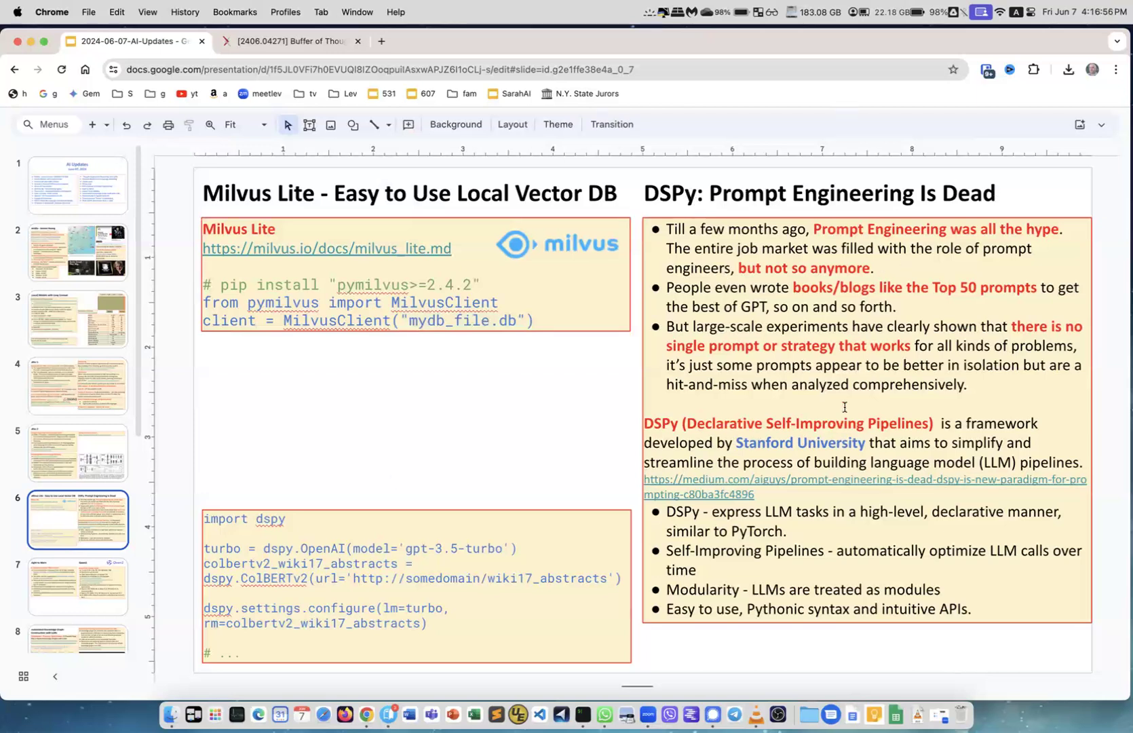
mouse_move(766, 496)
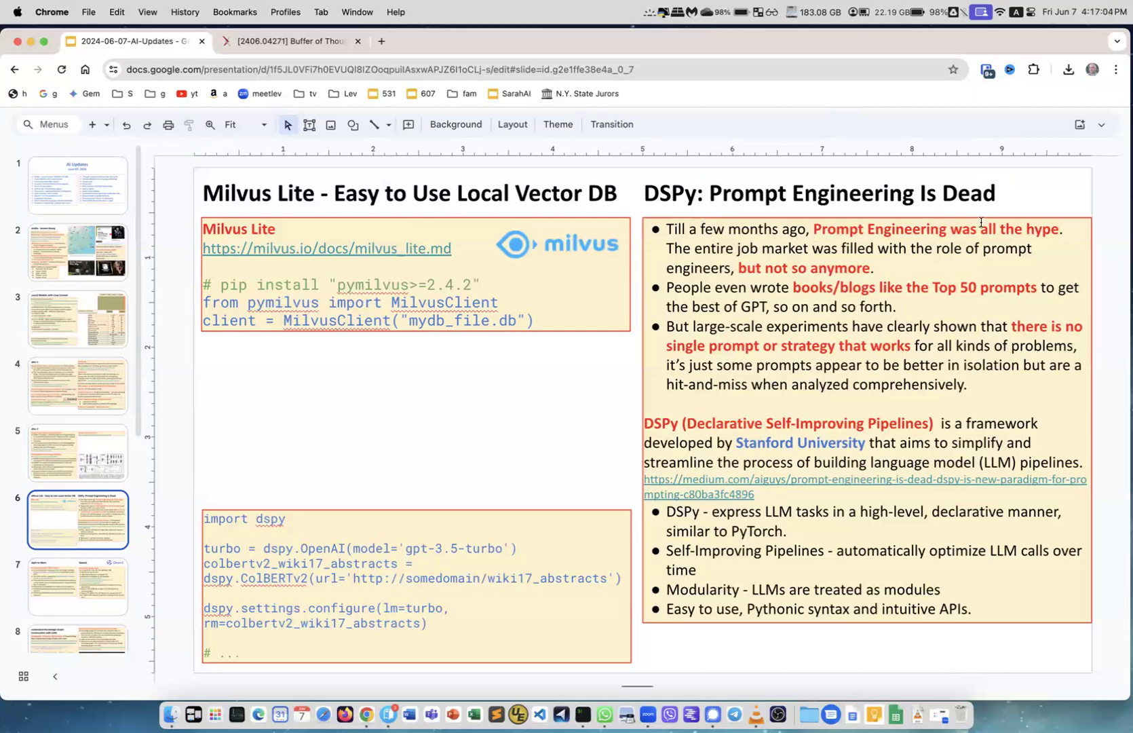
mouse_move(803, 271)
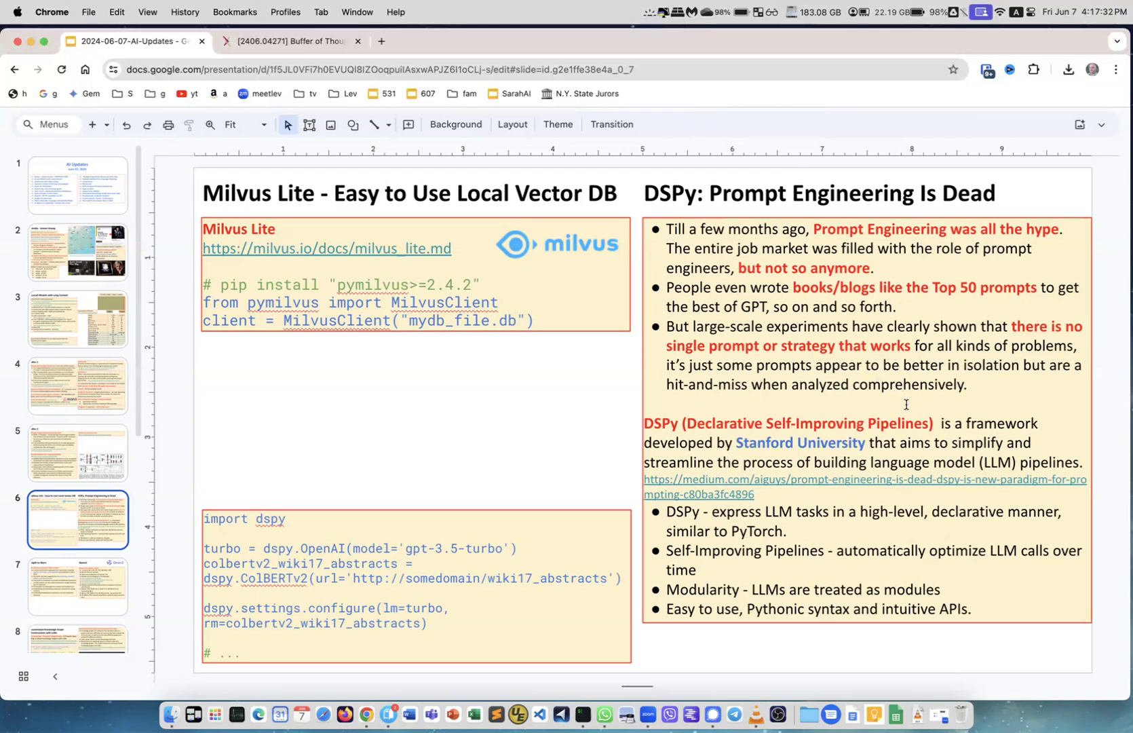
mouse_move(675, 431)
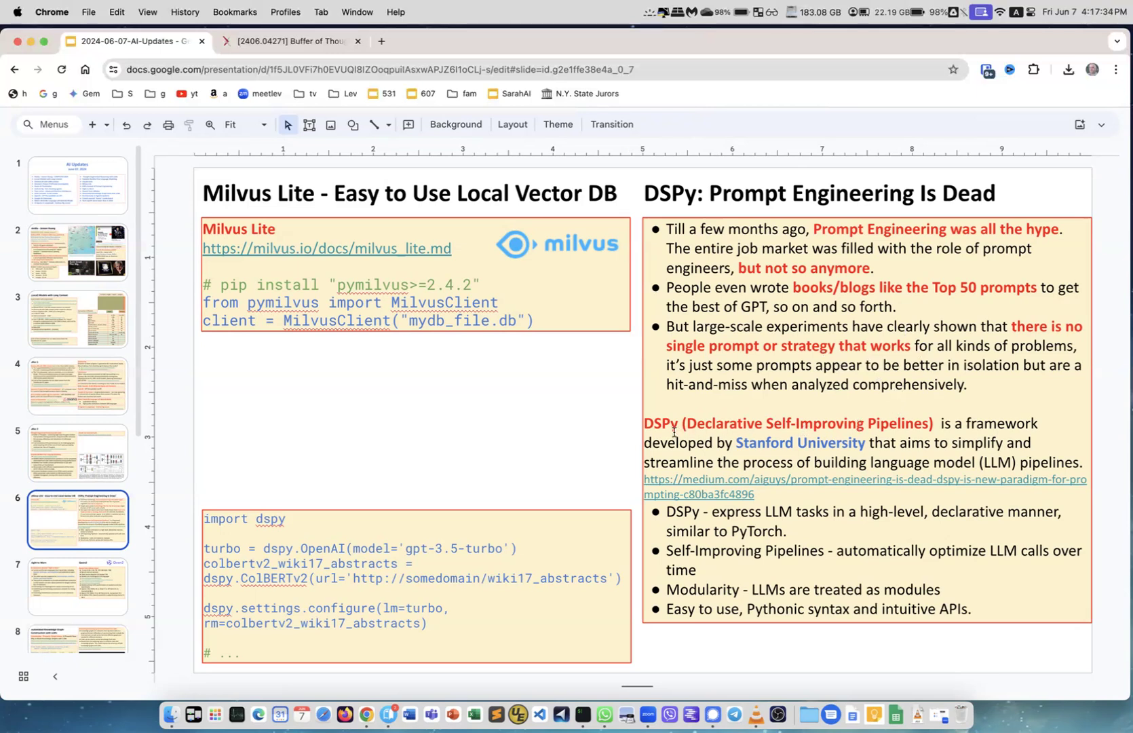
mouse_move(846, 428)
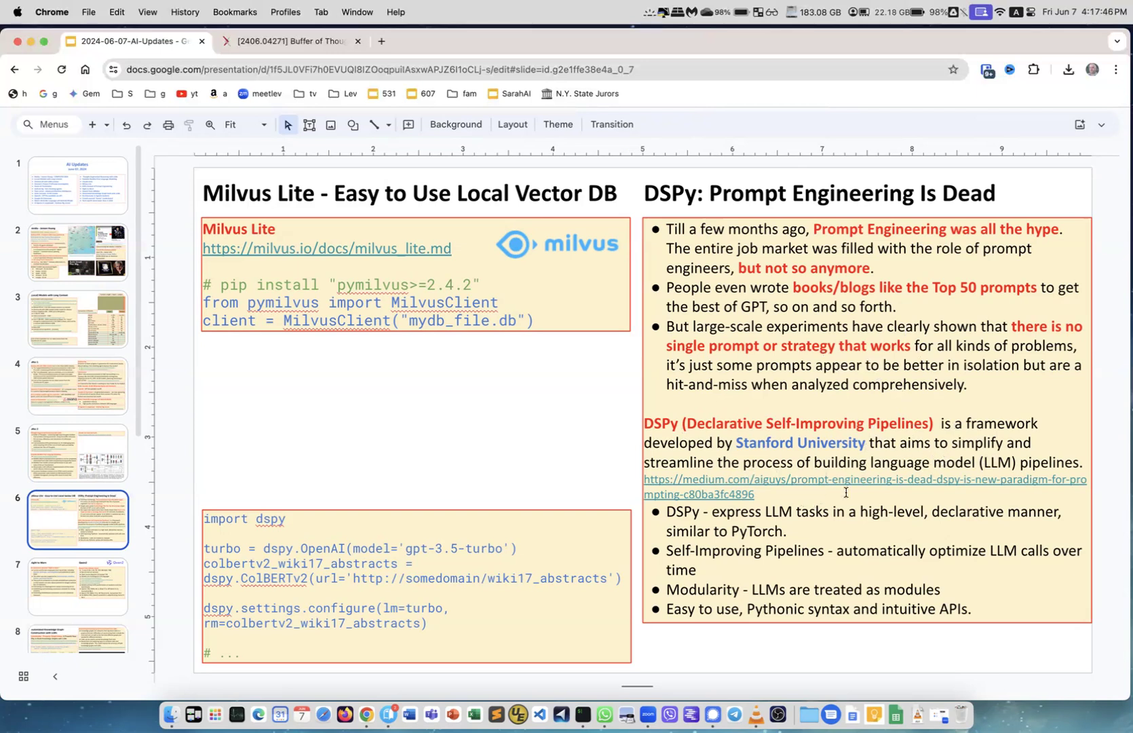
mouse_move(741, 525)
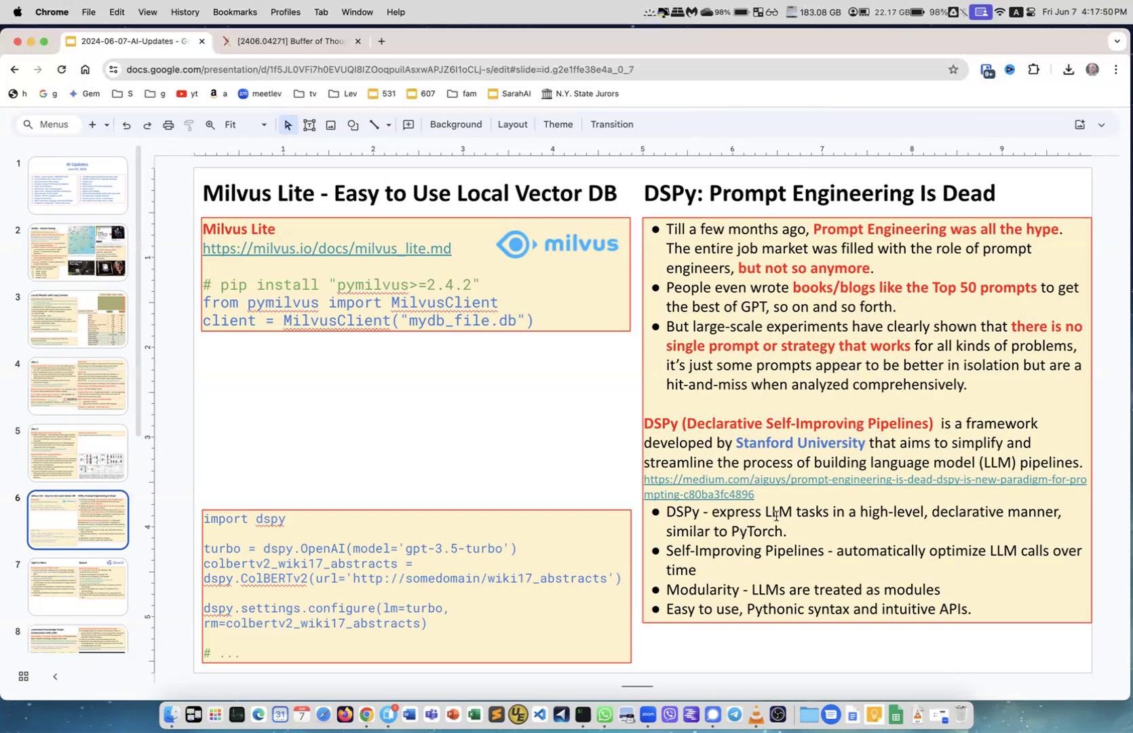
mouse_move(821, 524)
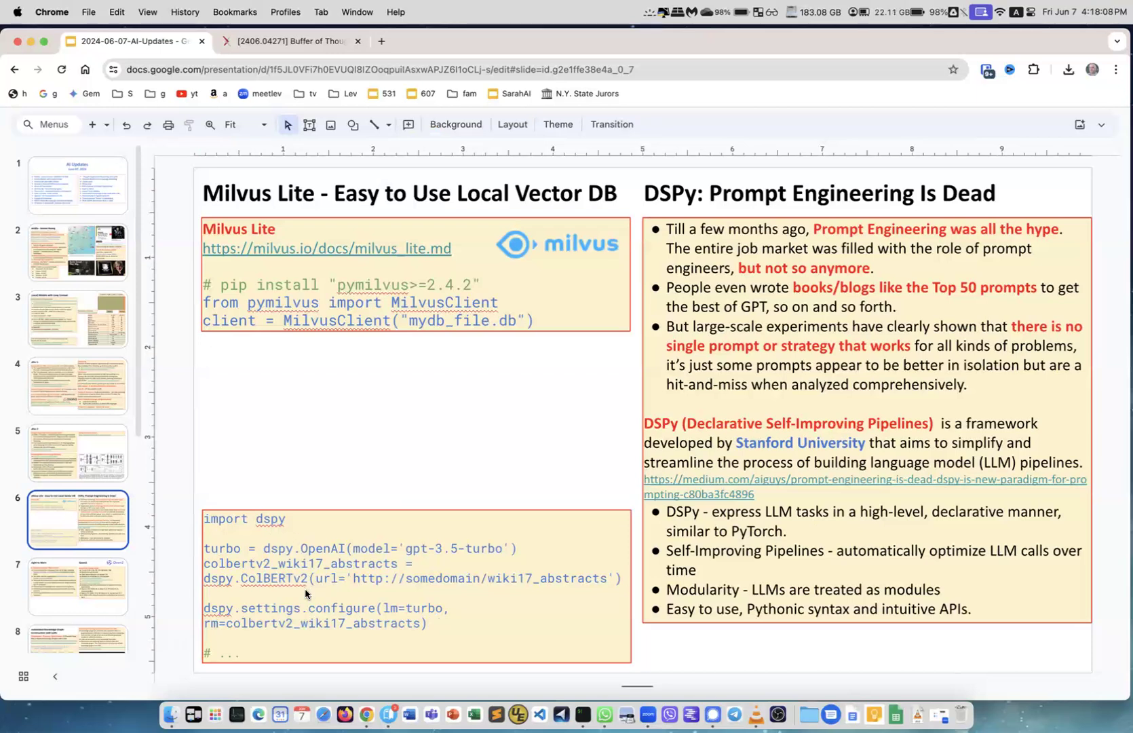
mouse_move(311, 612)
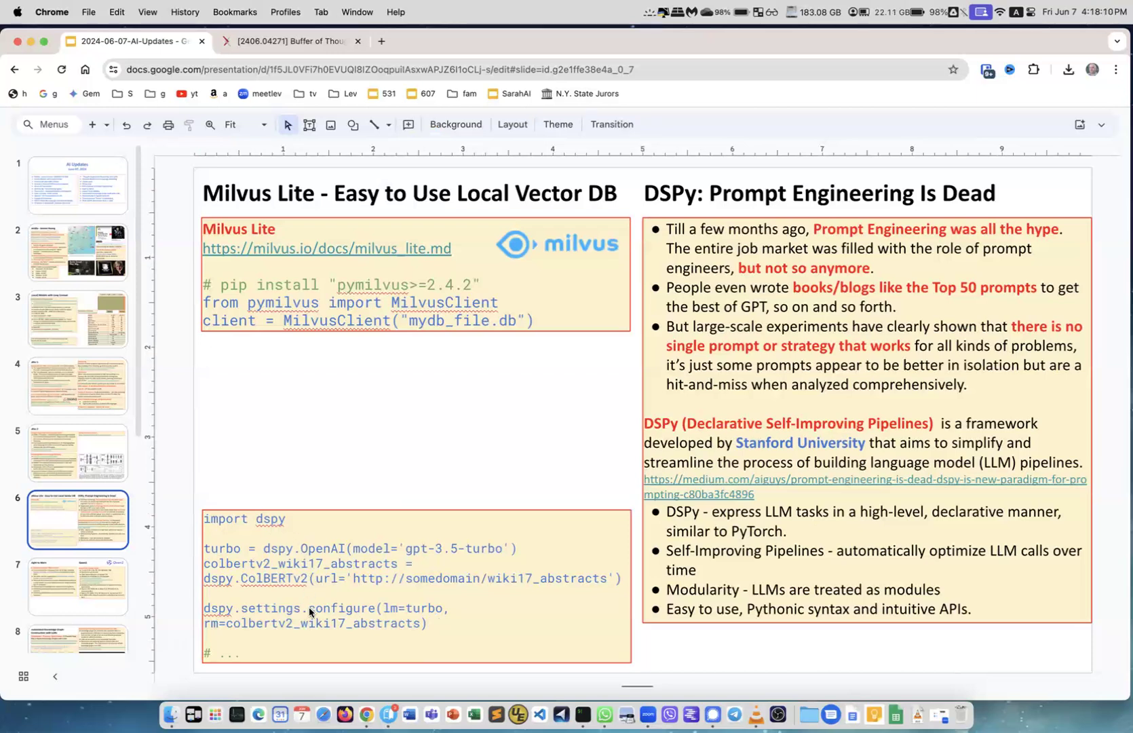
mouse_move(347, 486)
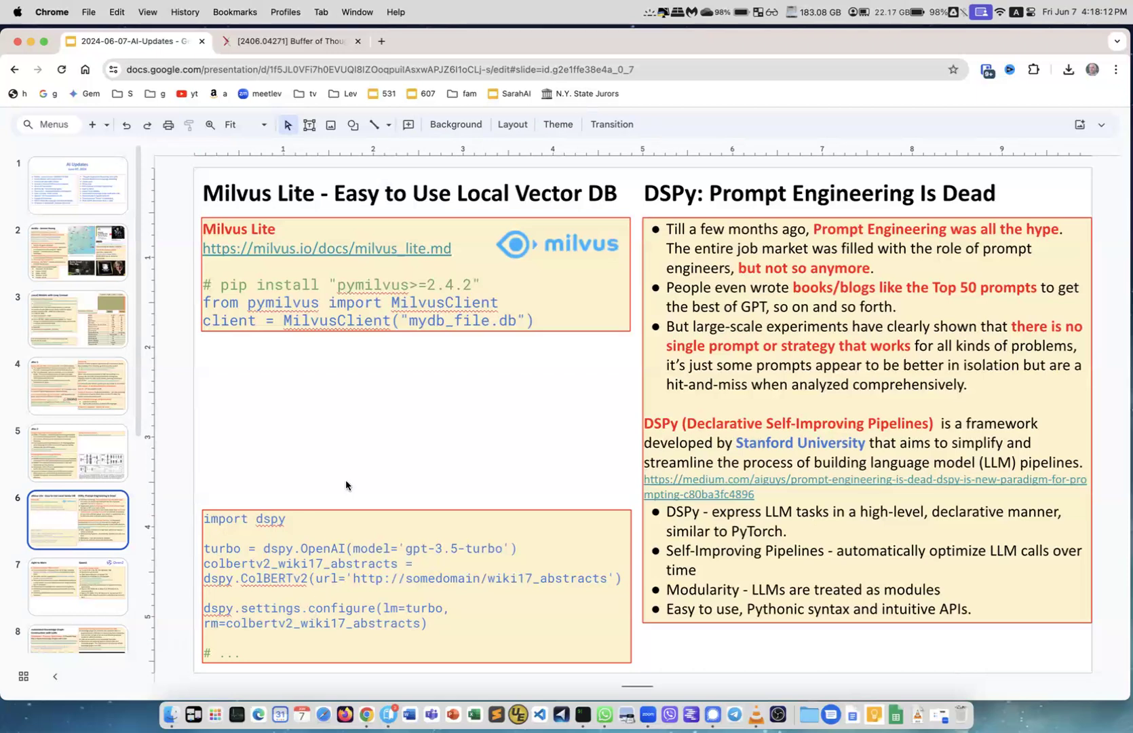
mouse_move(357, 456)
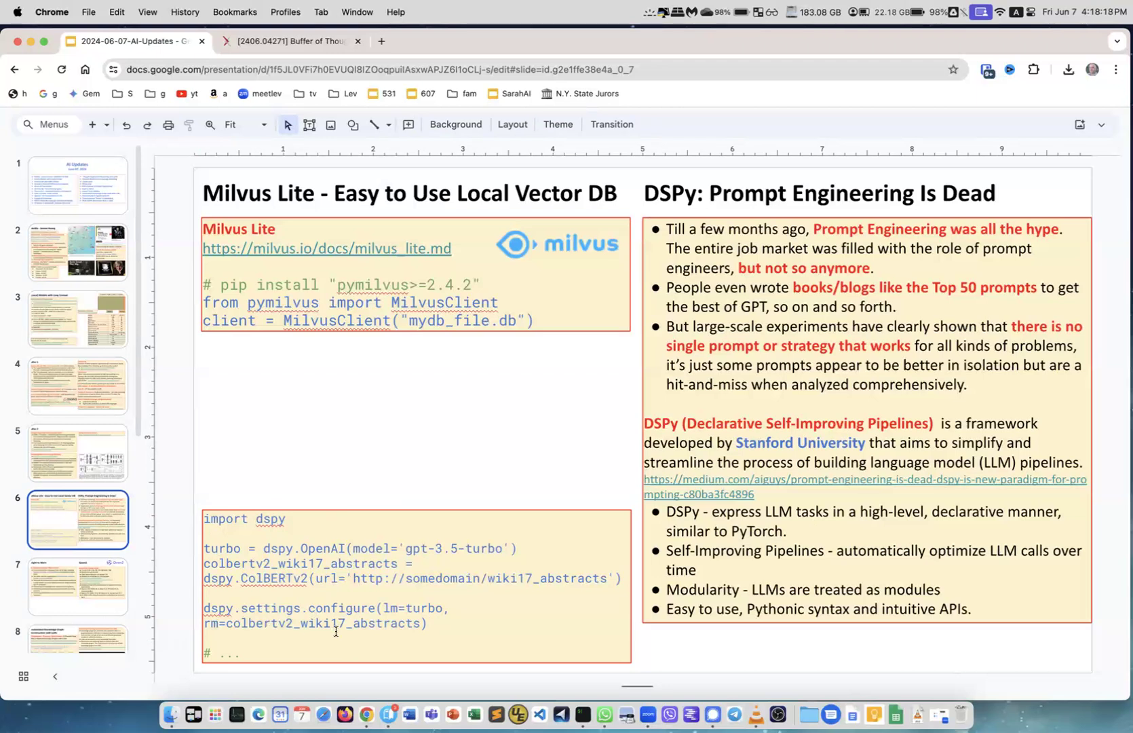
mouse_move(193, 580)
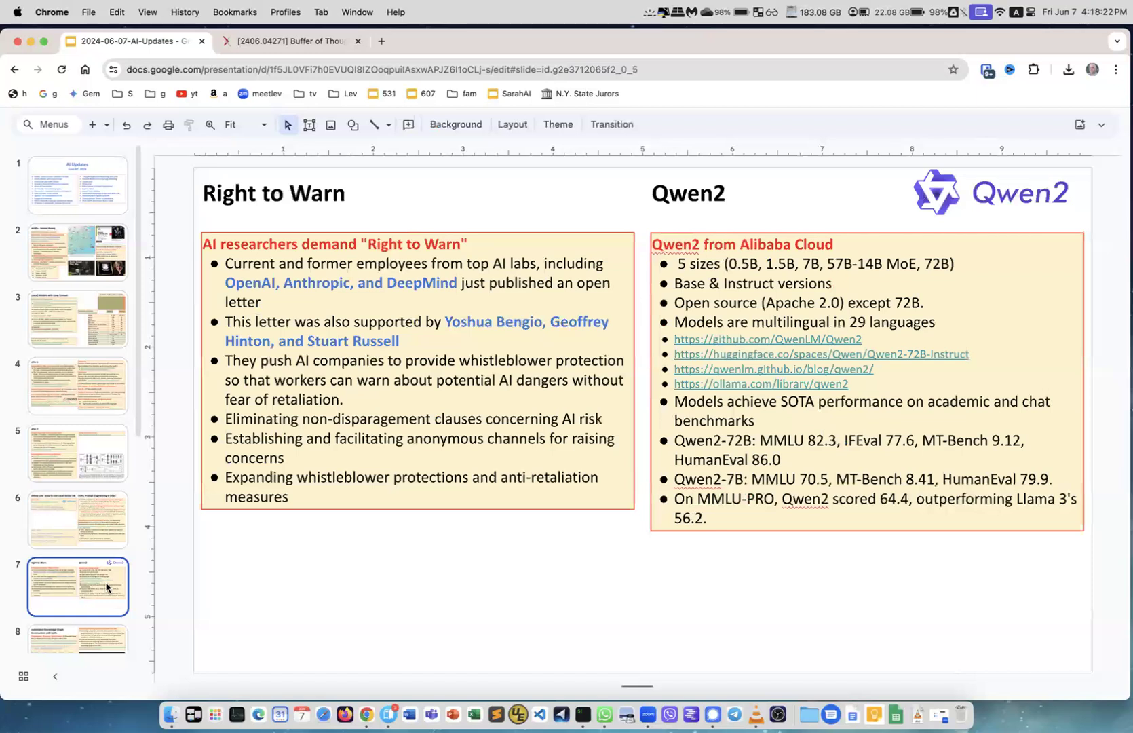
mouse_move(300, 193)
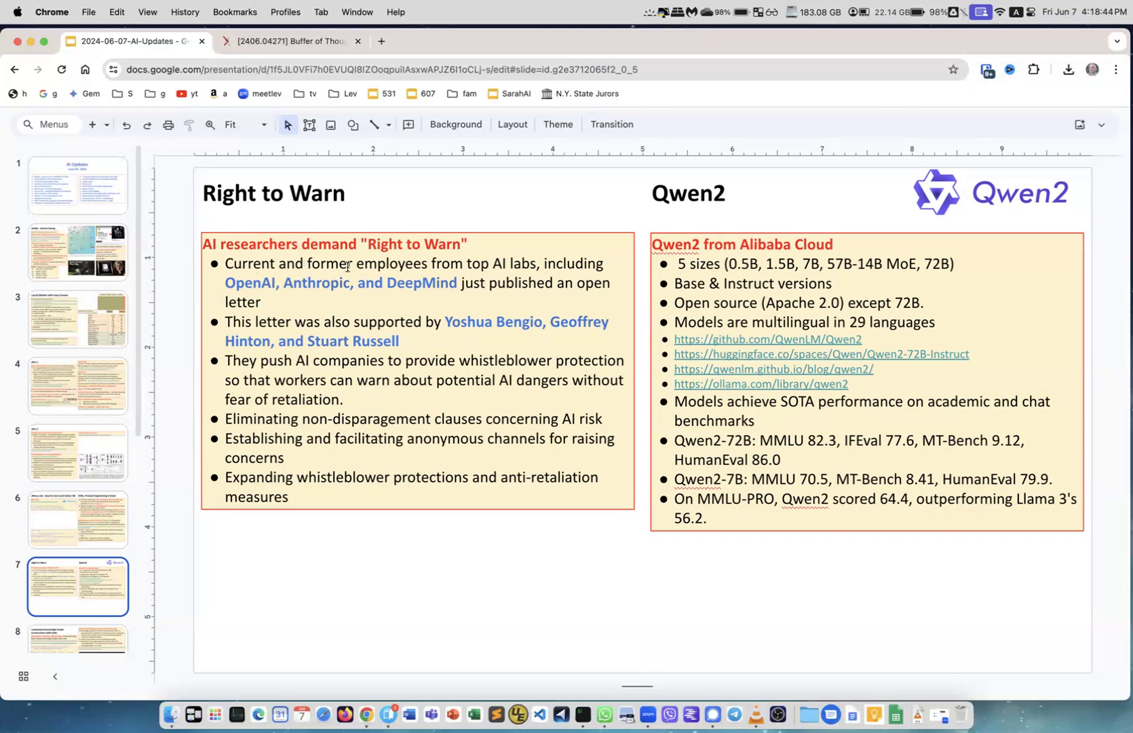
mouse_move(527, 263)
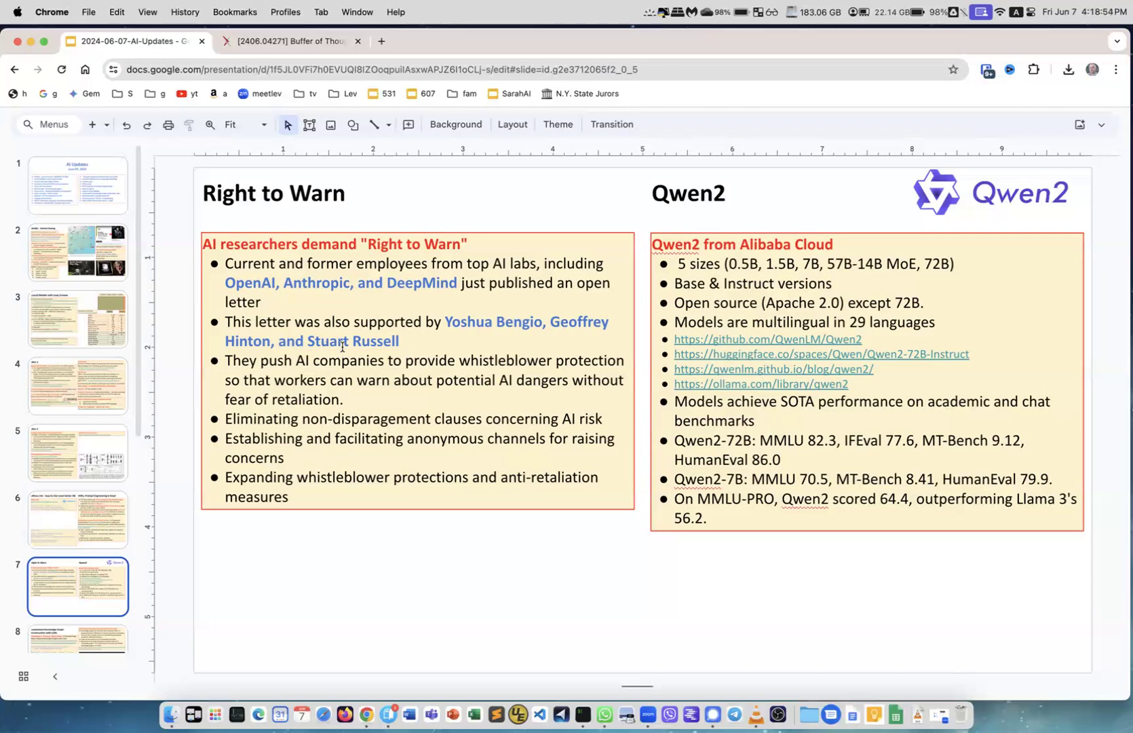
mouse_move(427, 343)
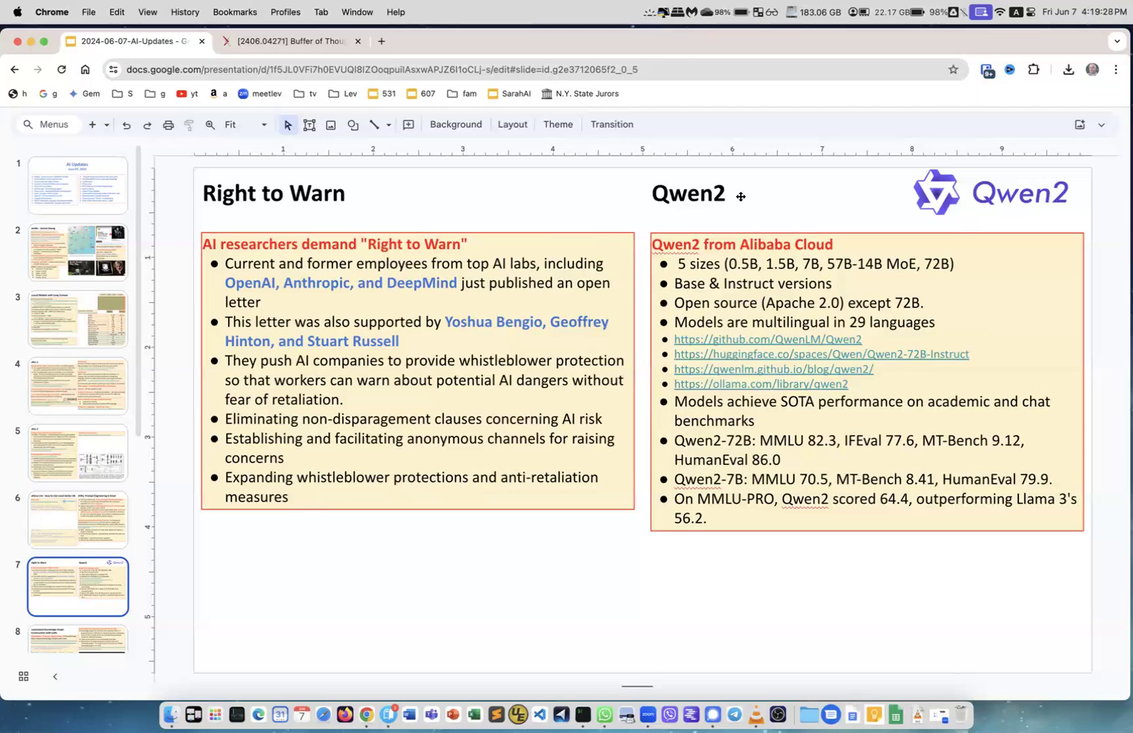
mouse_move(707, 196)
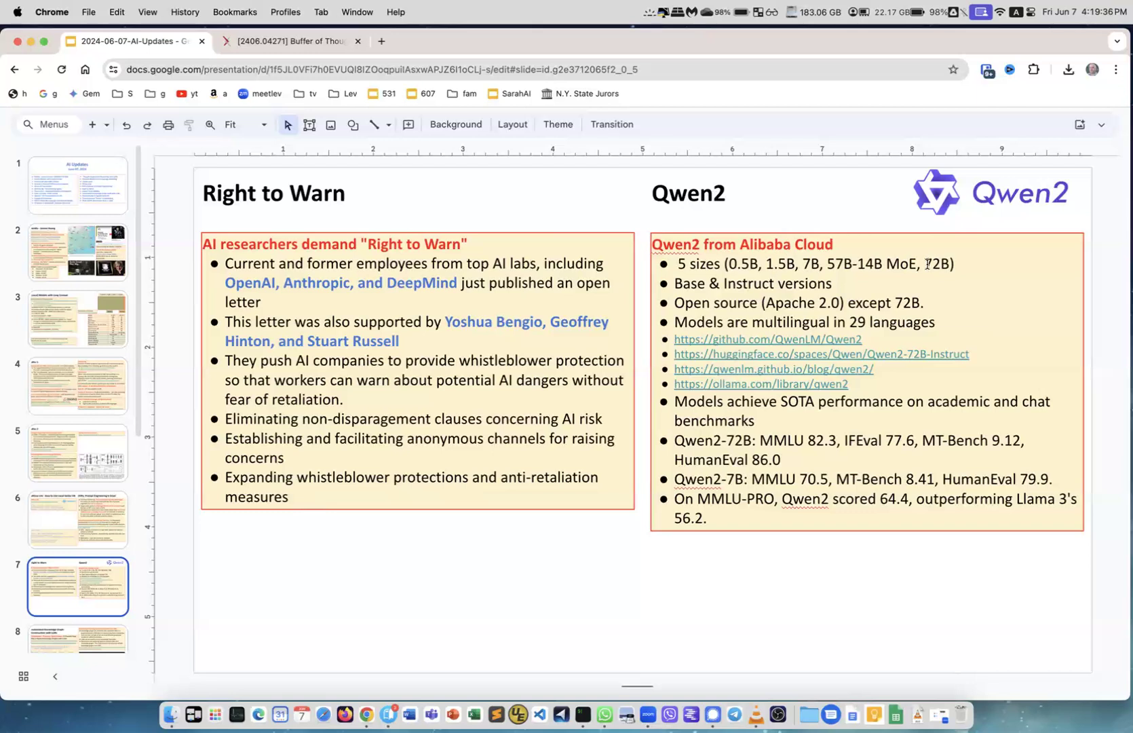
double_click(939, 264)
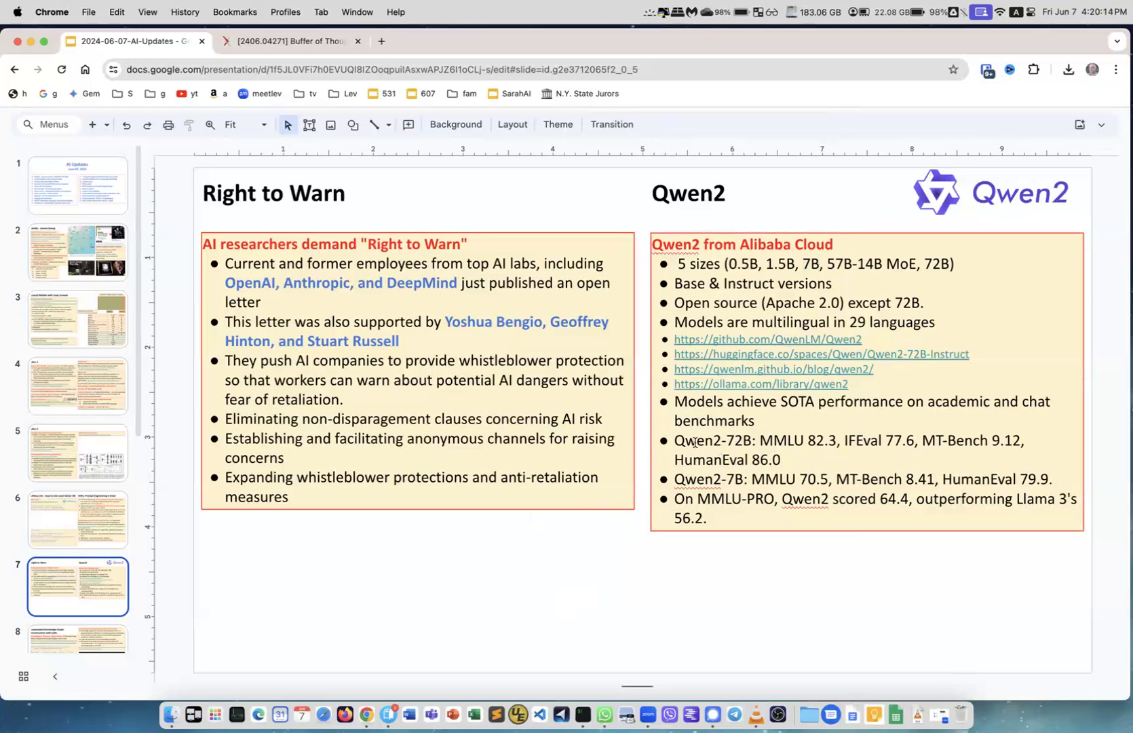
mouse_move(353, 557)
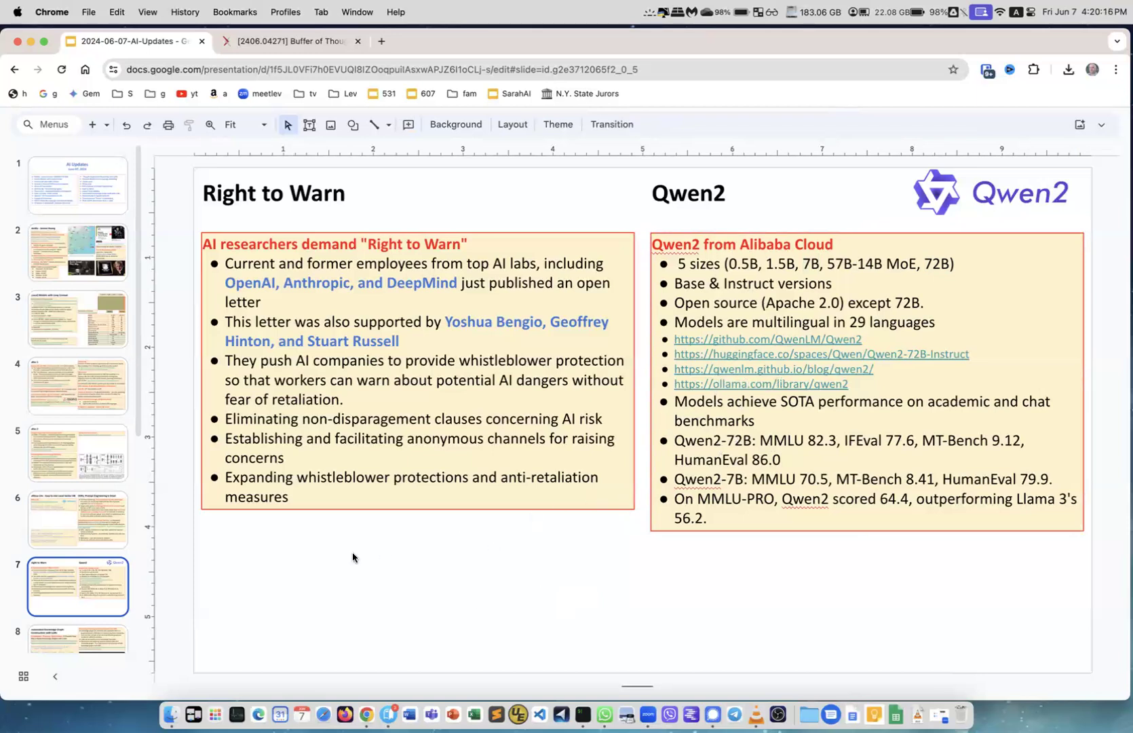
scroll("down", 3)
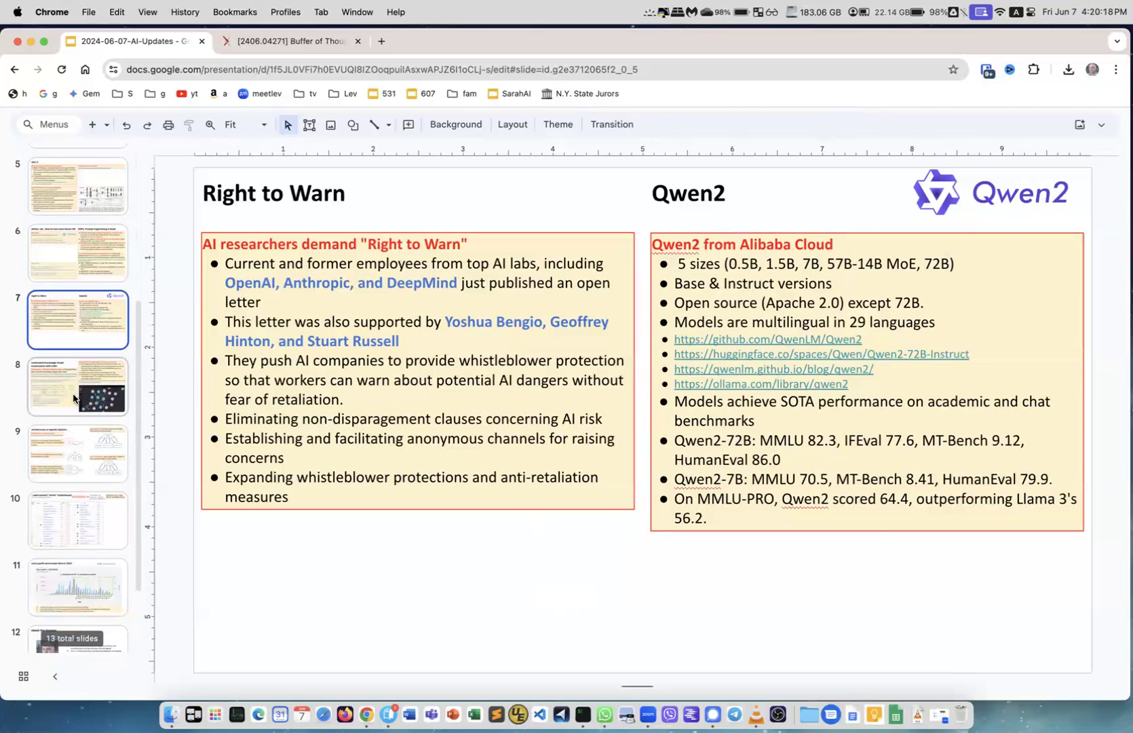
left_click(77, 386)
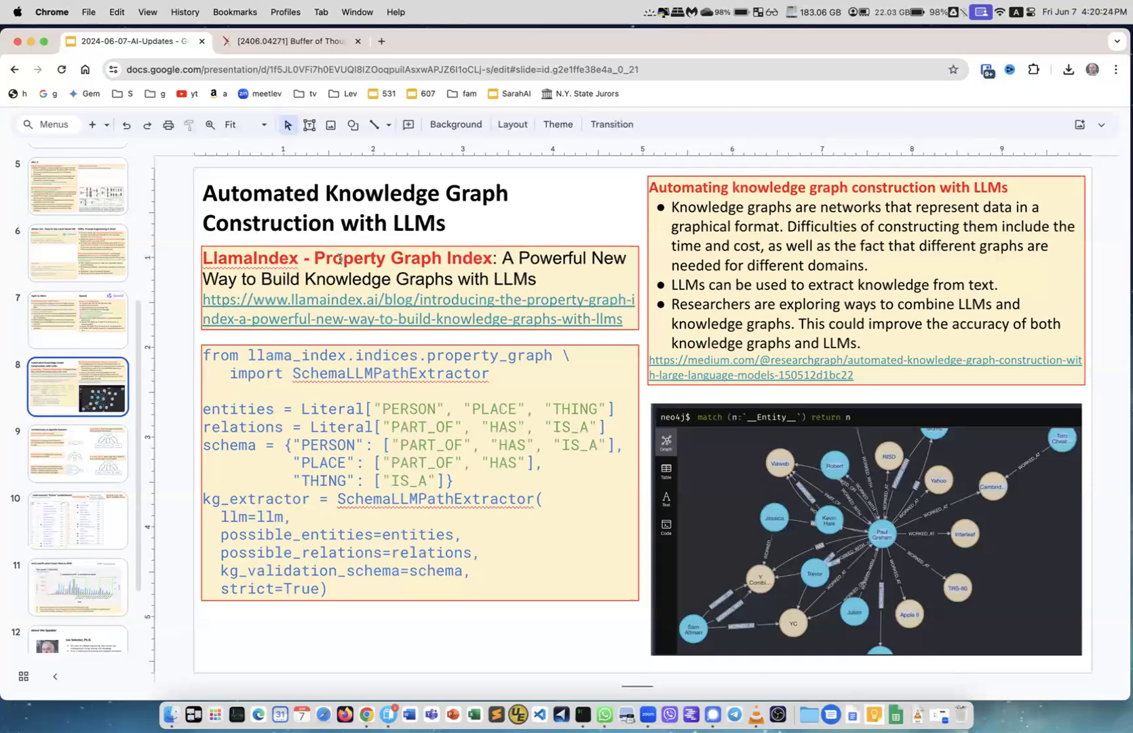
mouse_move(358, 284)
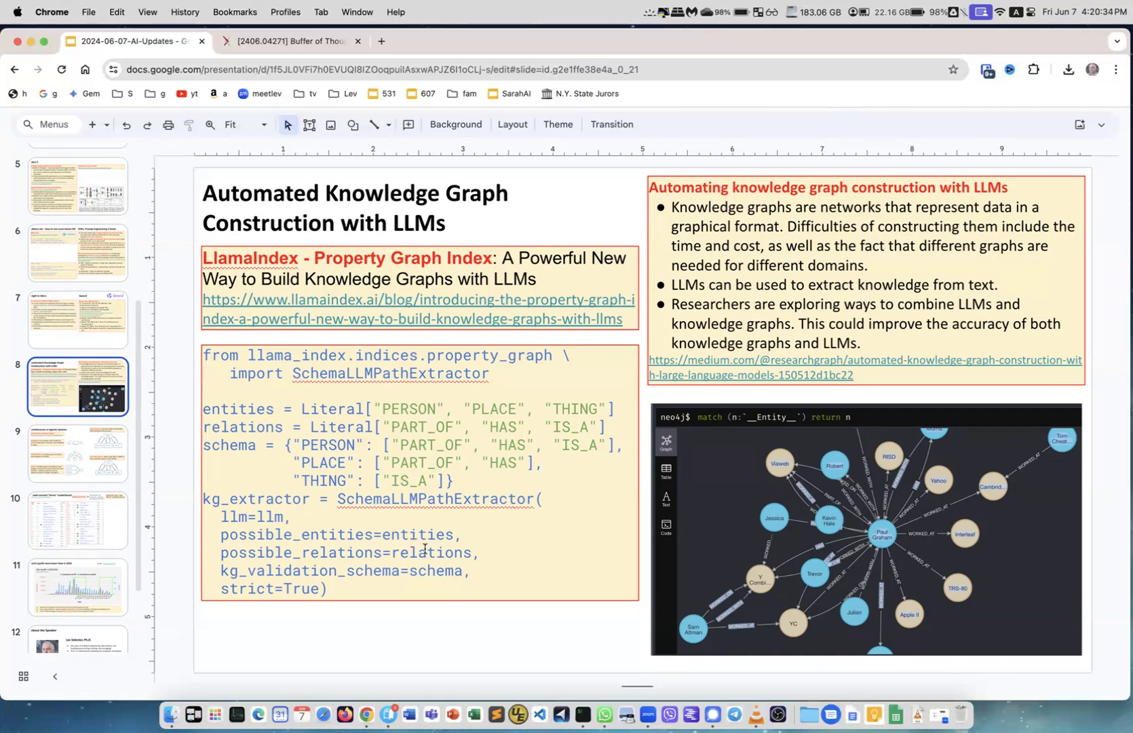
mouse_move(676, 240)
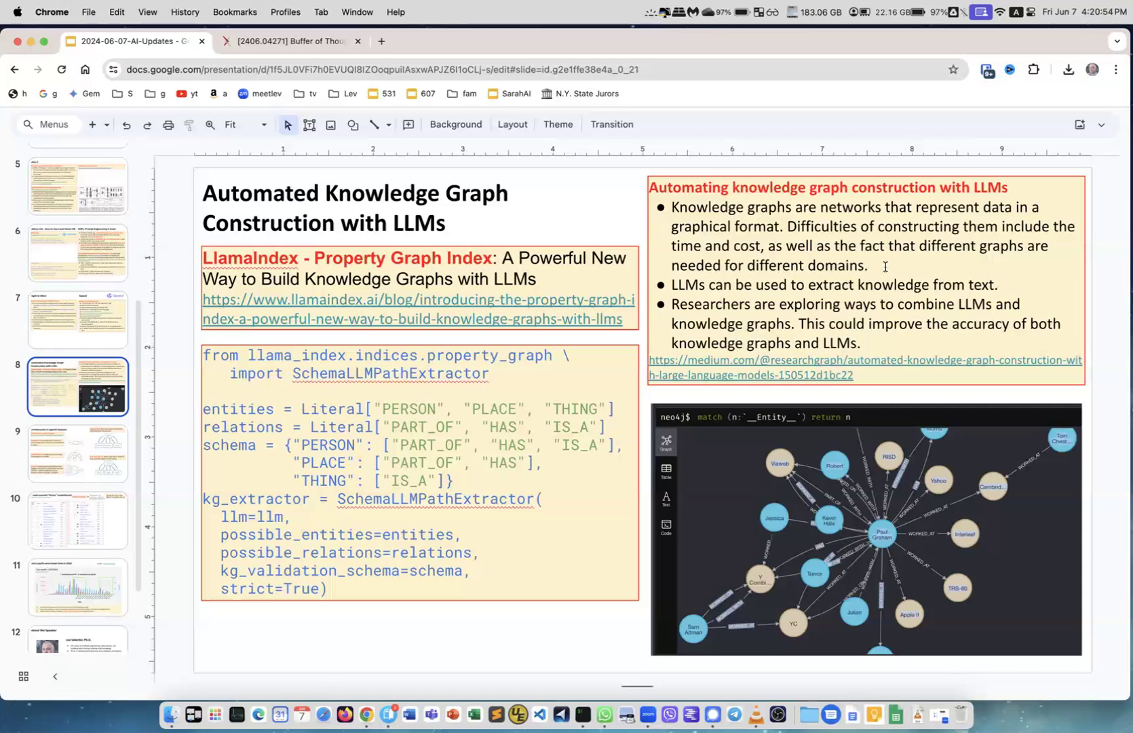
mouse_move(713, 296)
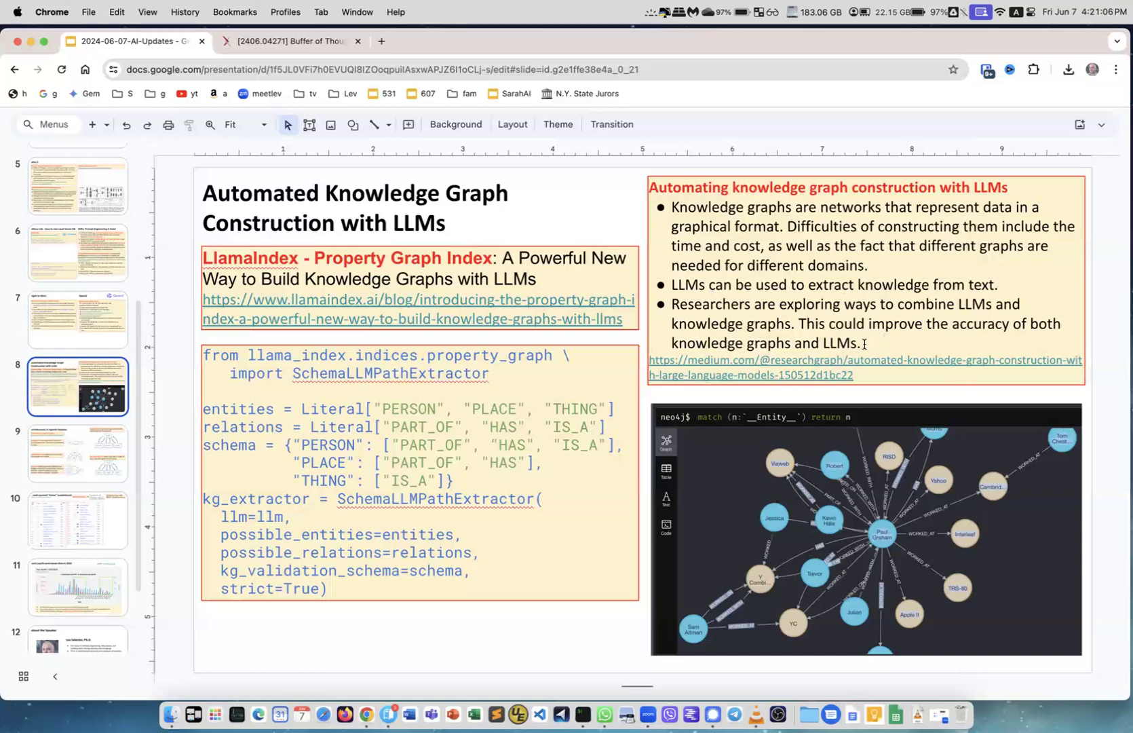
mouse_move(864, 430)
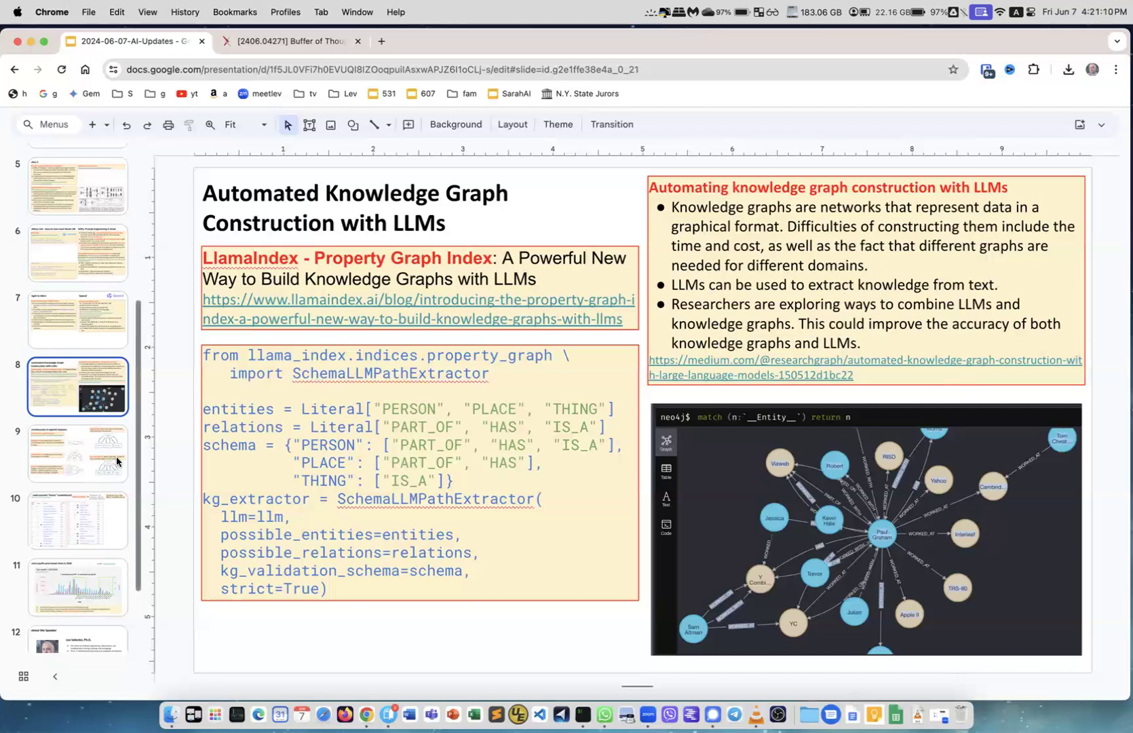
left_click(78, 454)
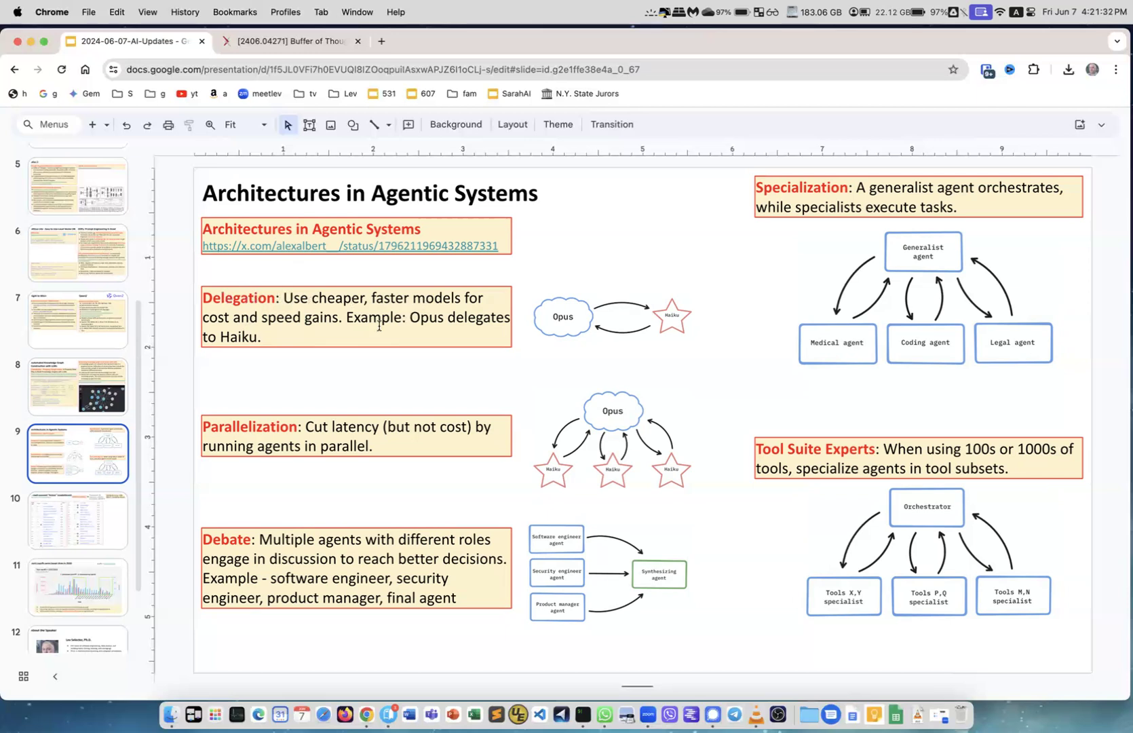
mouse_move(346, 336)
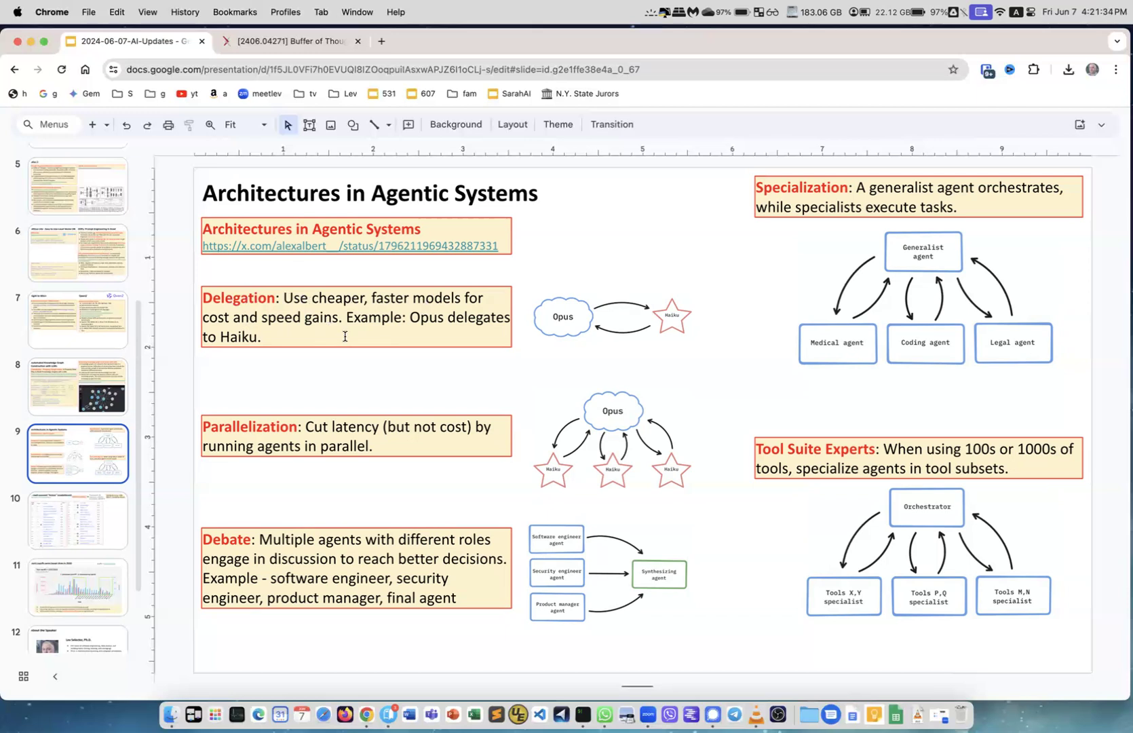
mouse_move(587, 320)
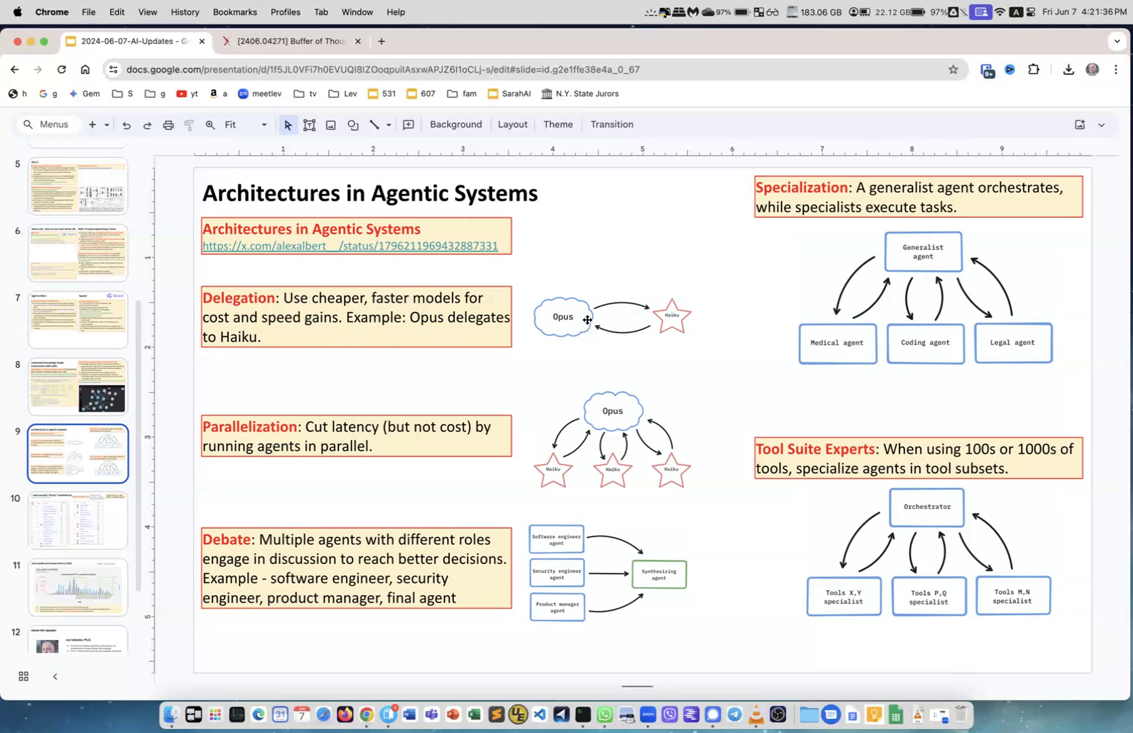
mouse_move(564, 359)
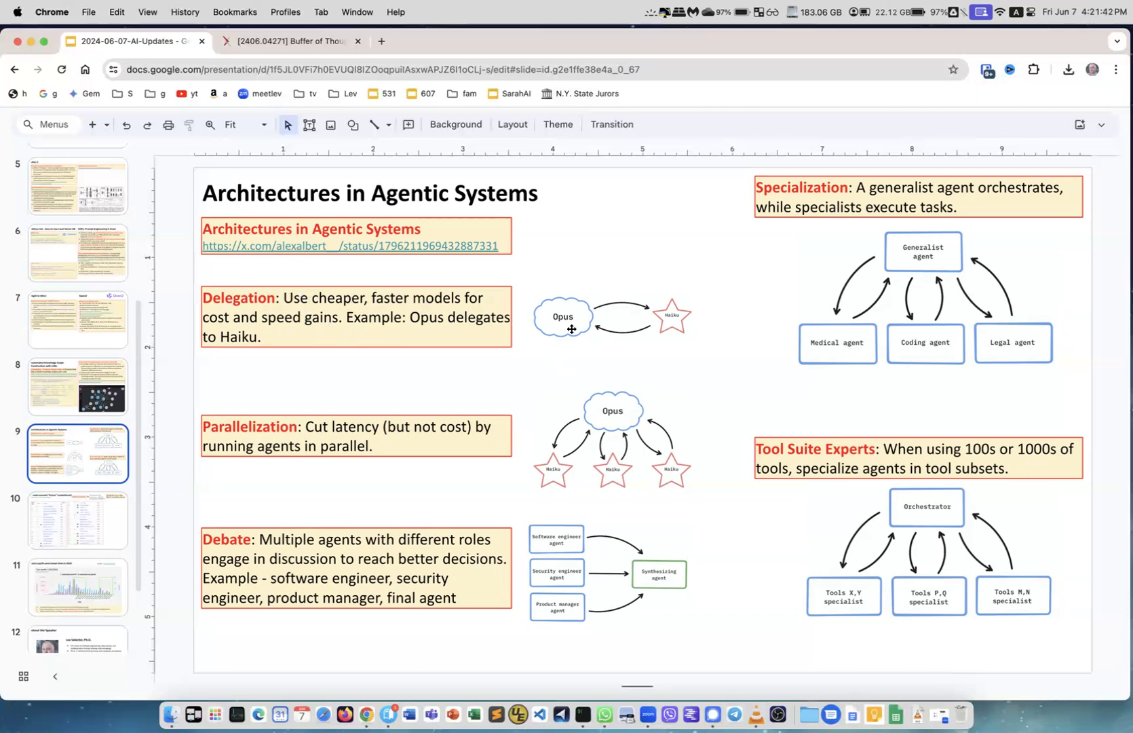
mouse_move(490, 333)
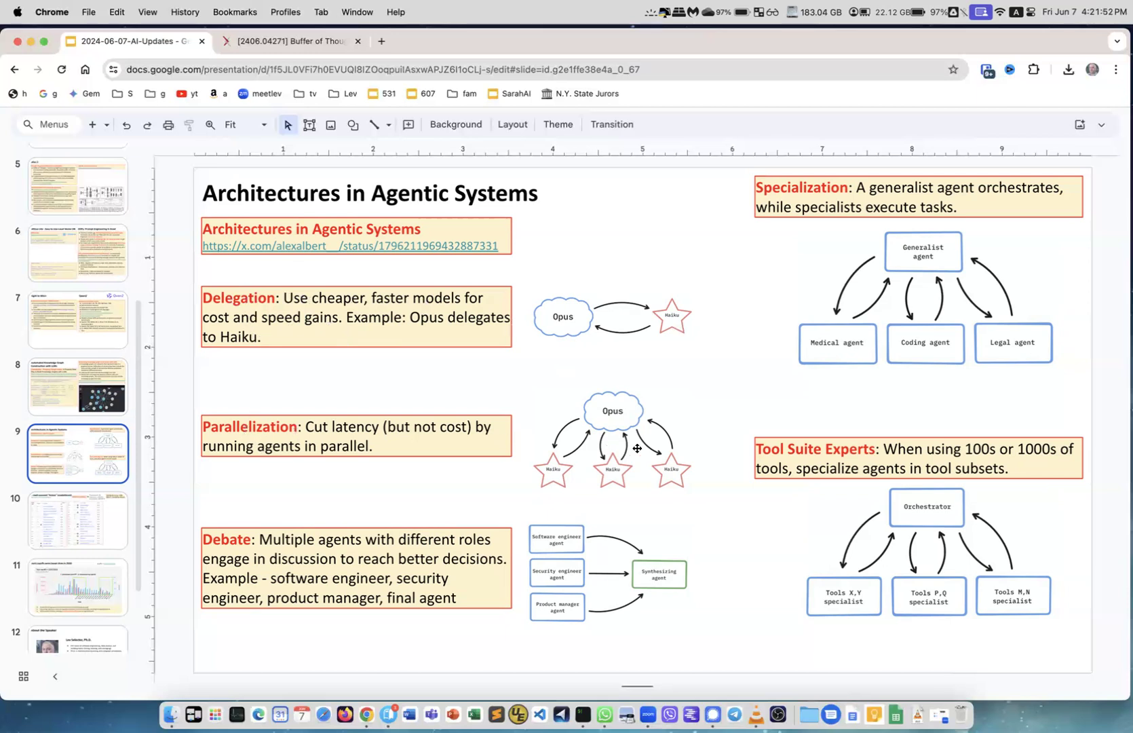
mouse_move(673, 476)
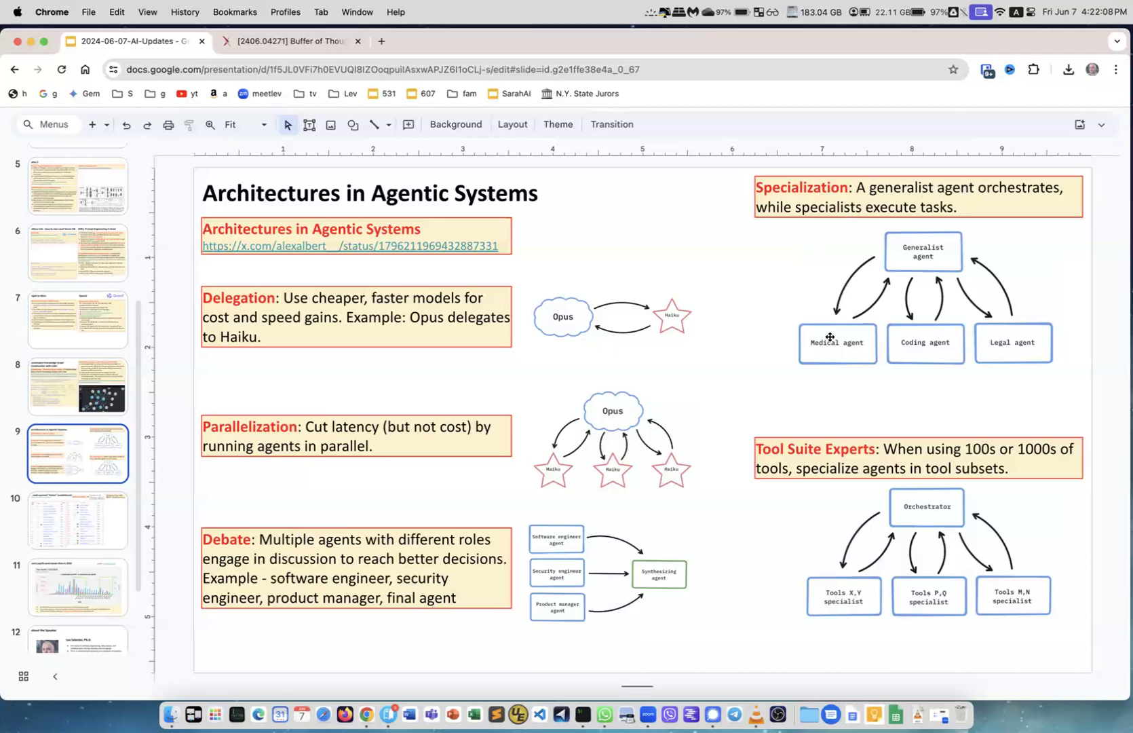
mouse_move(1018, 355)
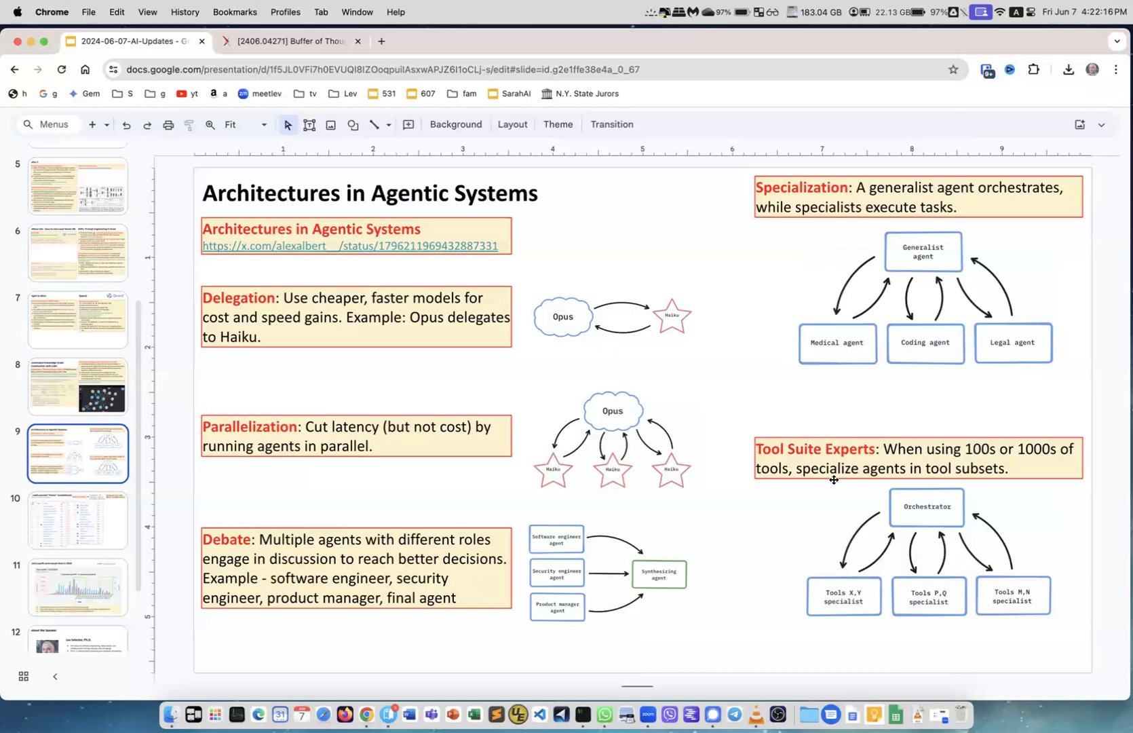
mouse_move(885, 502)
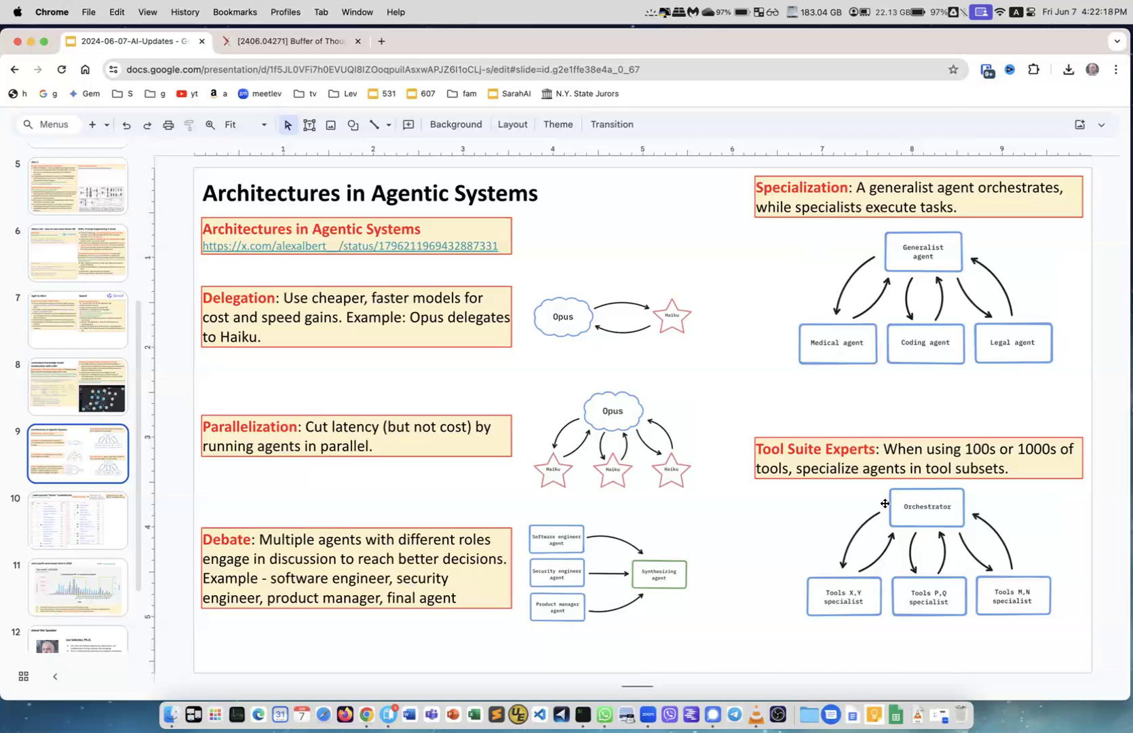
mouse_move(979, 586)
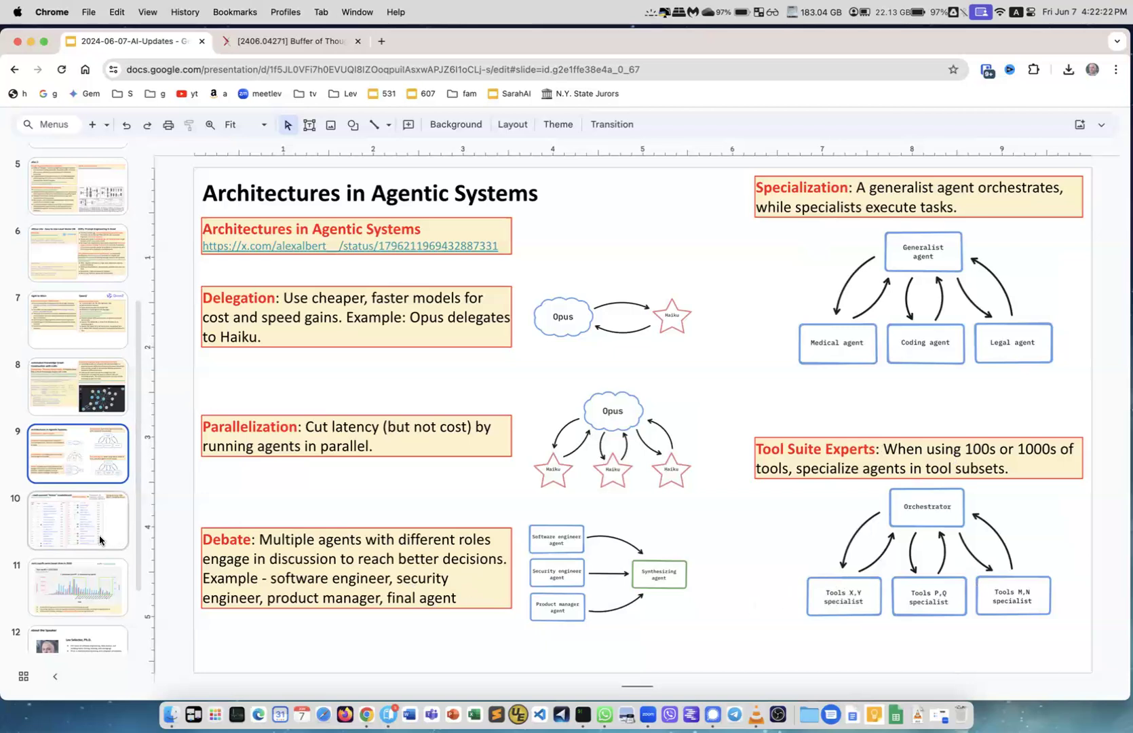
mouse_move(116, 536)
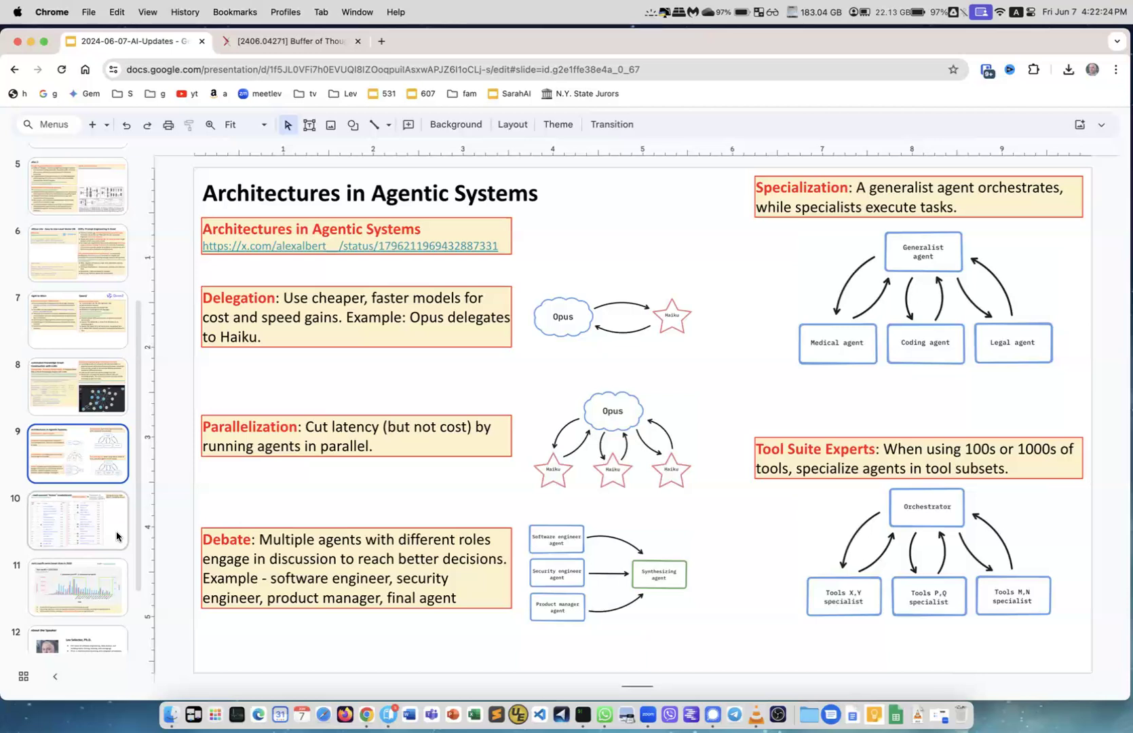
Step: Show the Crowd-sourced Arena Leaderboard slide ranking 105 models by Arena Elo
left_click(77, 519)
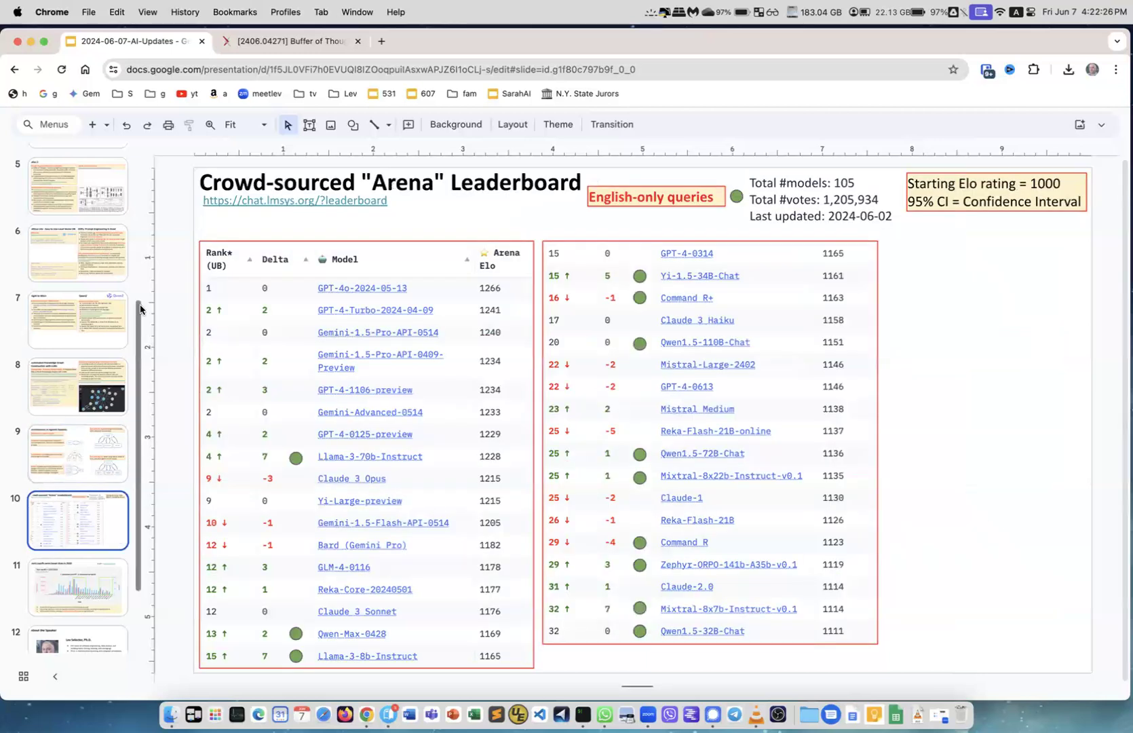
mouse_move(271, 193)
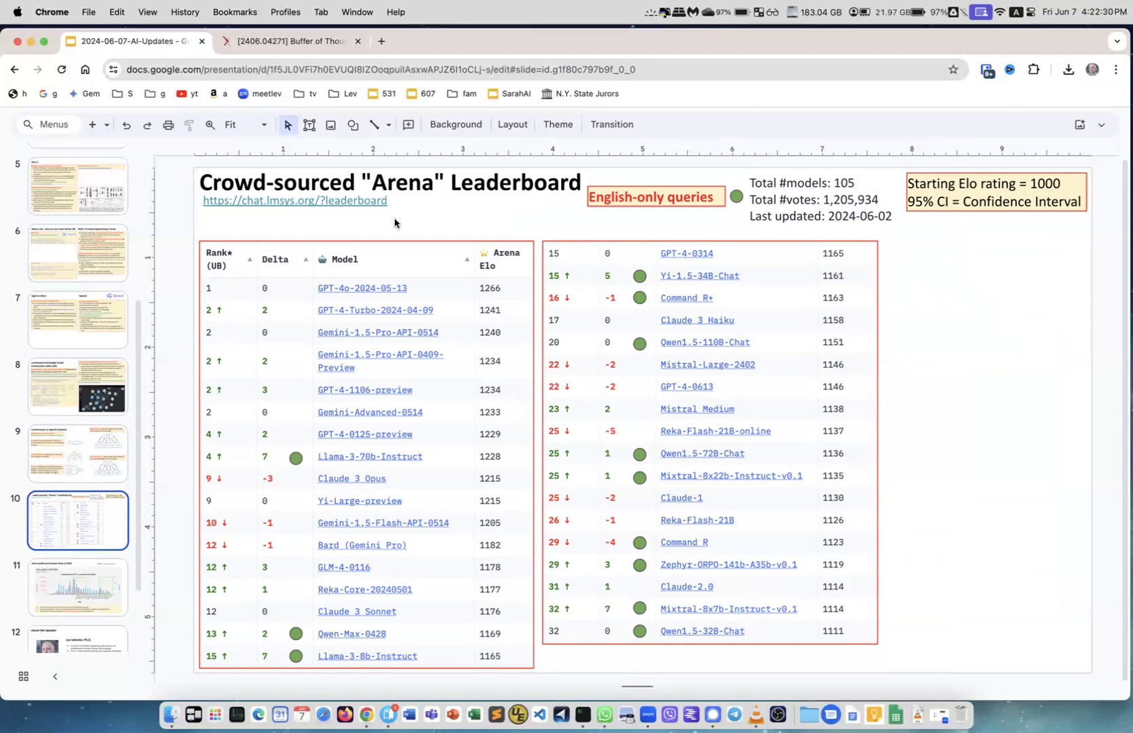
mouse_move(409, 232)
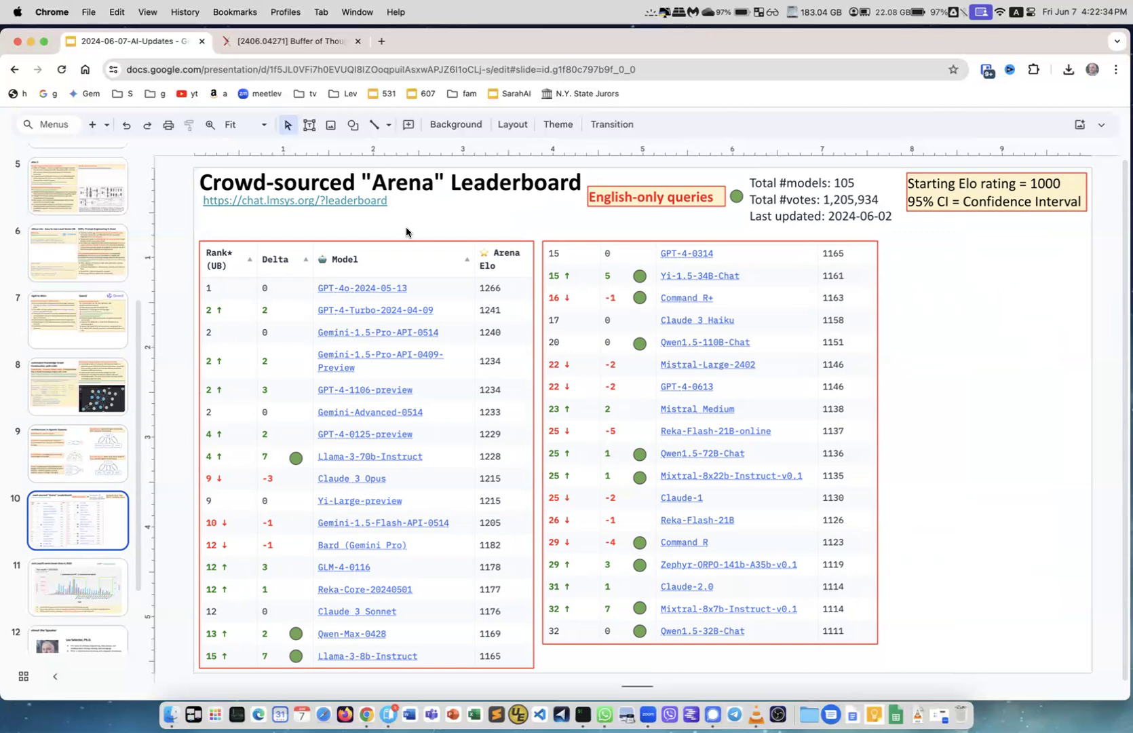
mouse_move(369, 344)
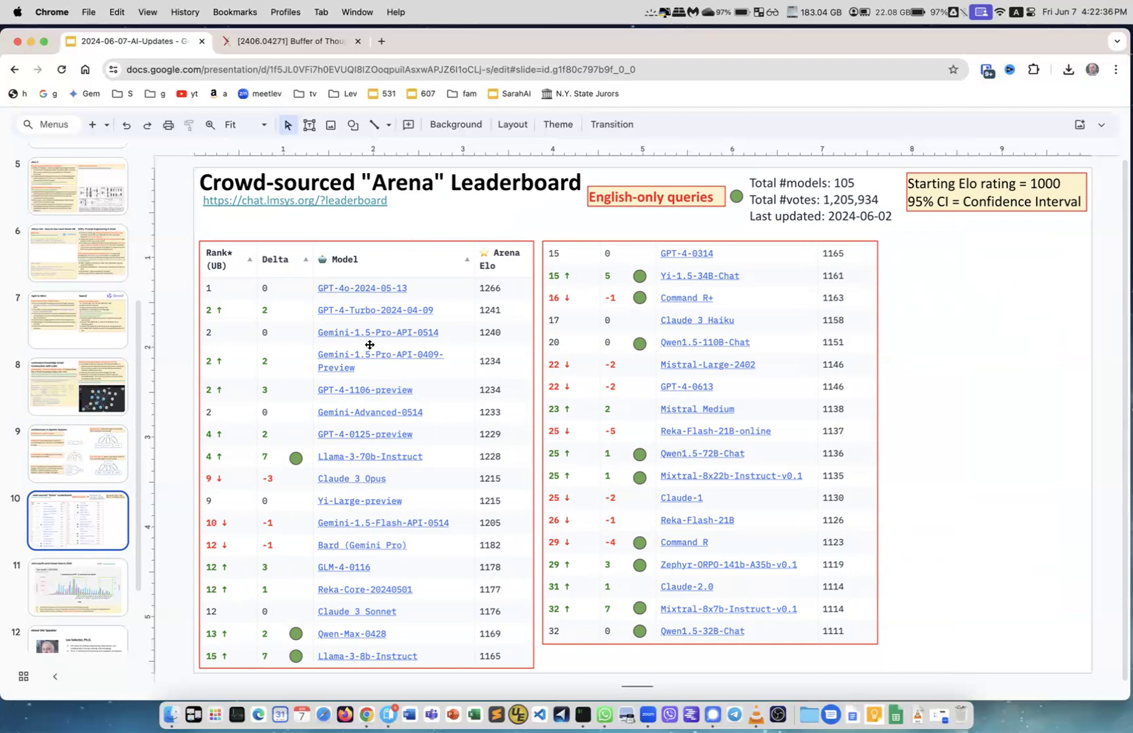
mouse_move(346, 295)
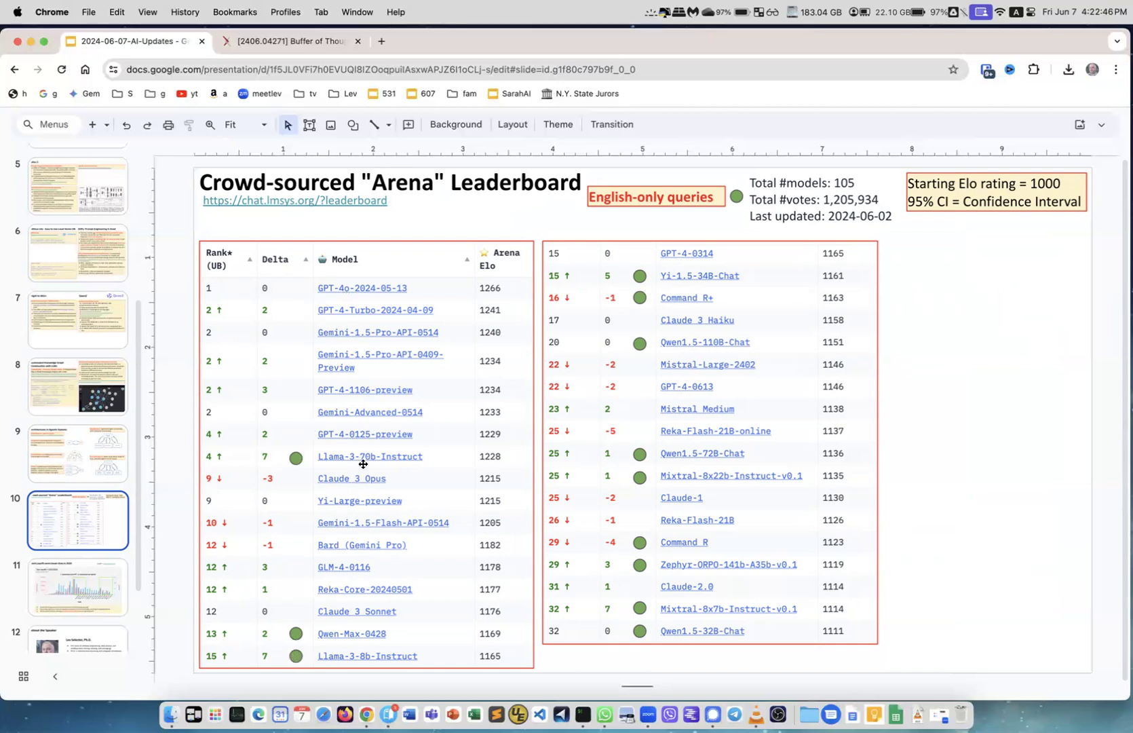
mouse_move(360, 641)
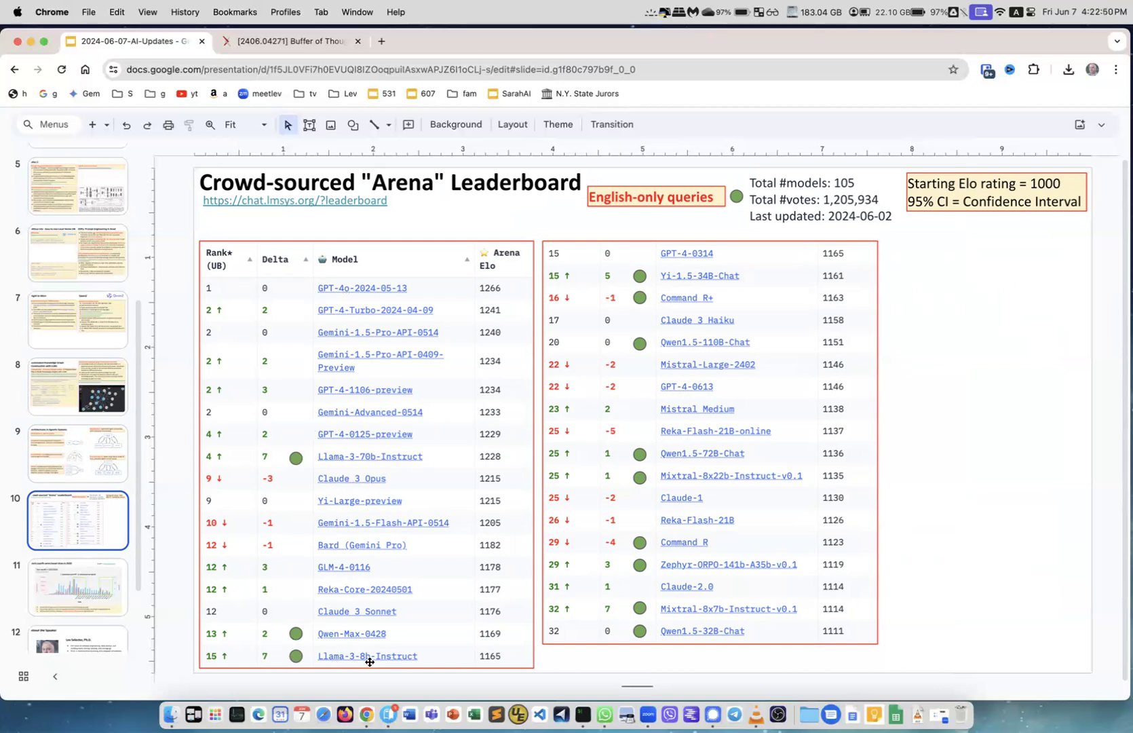
mouse_move(675, 299)
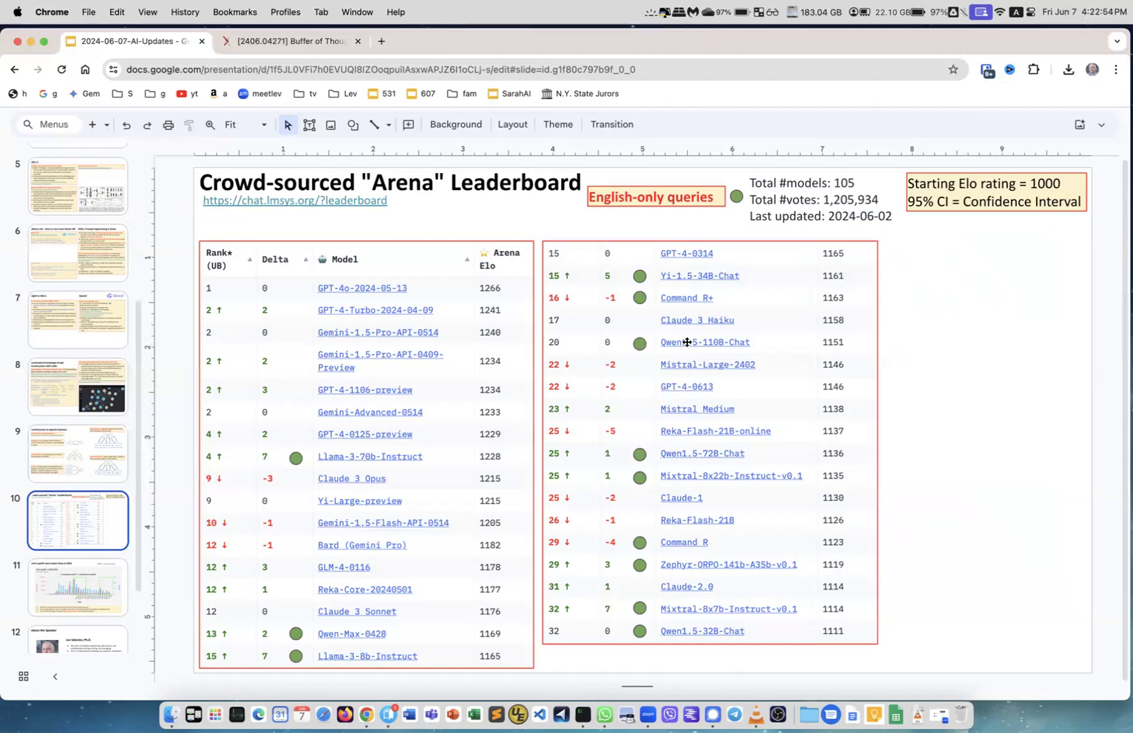
mouse_move(682, 412)
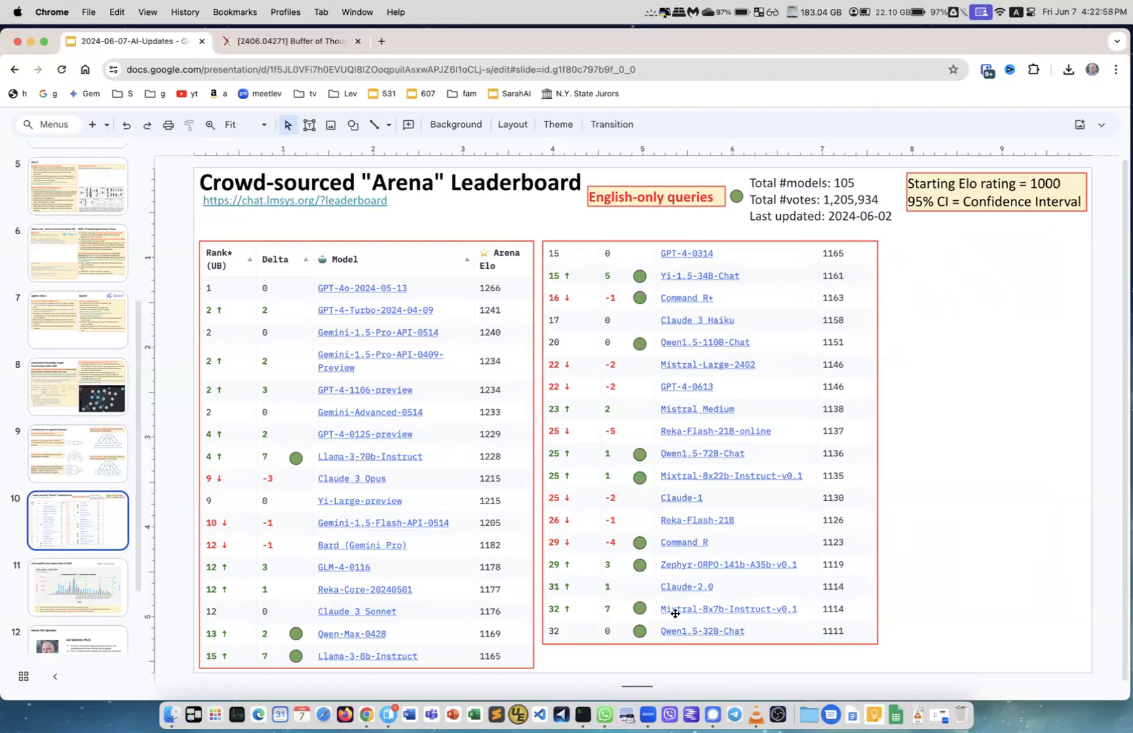
mouse_move(913, 558)
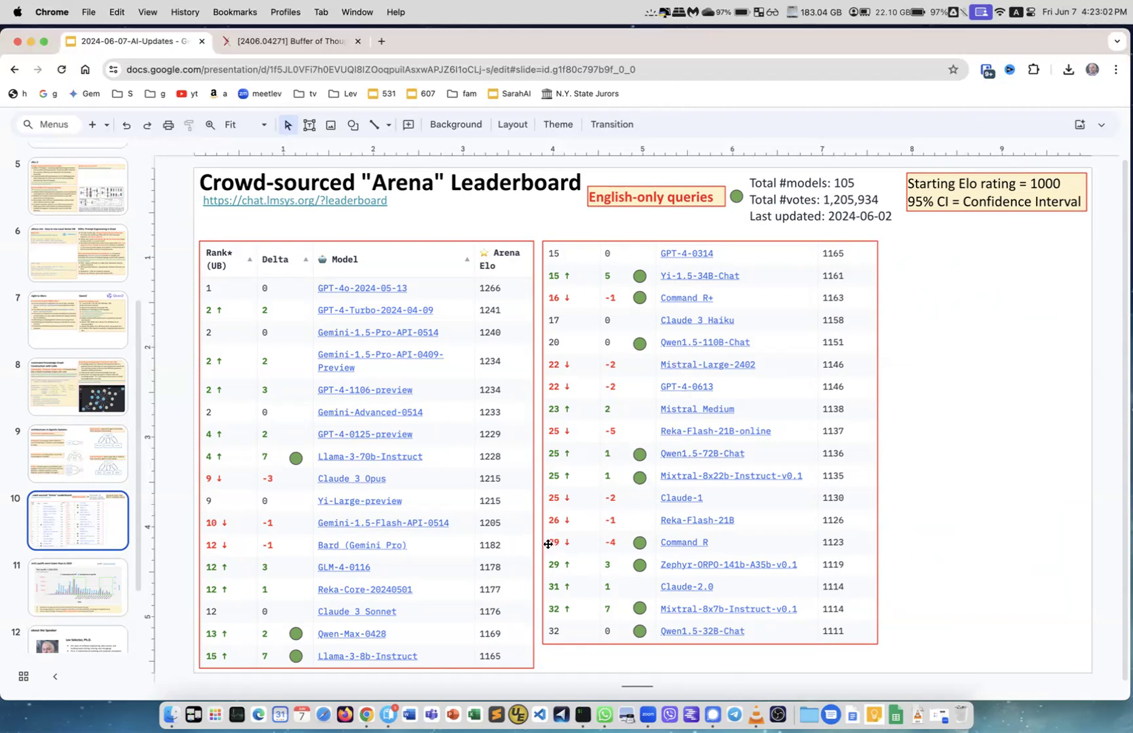
Step: Show the Tech Layoffs were lower than in 2023 slide with its layoffs chart
left_click(78, 586)
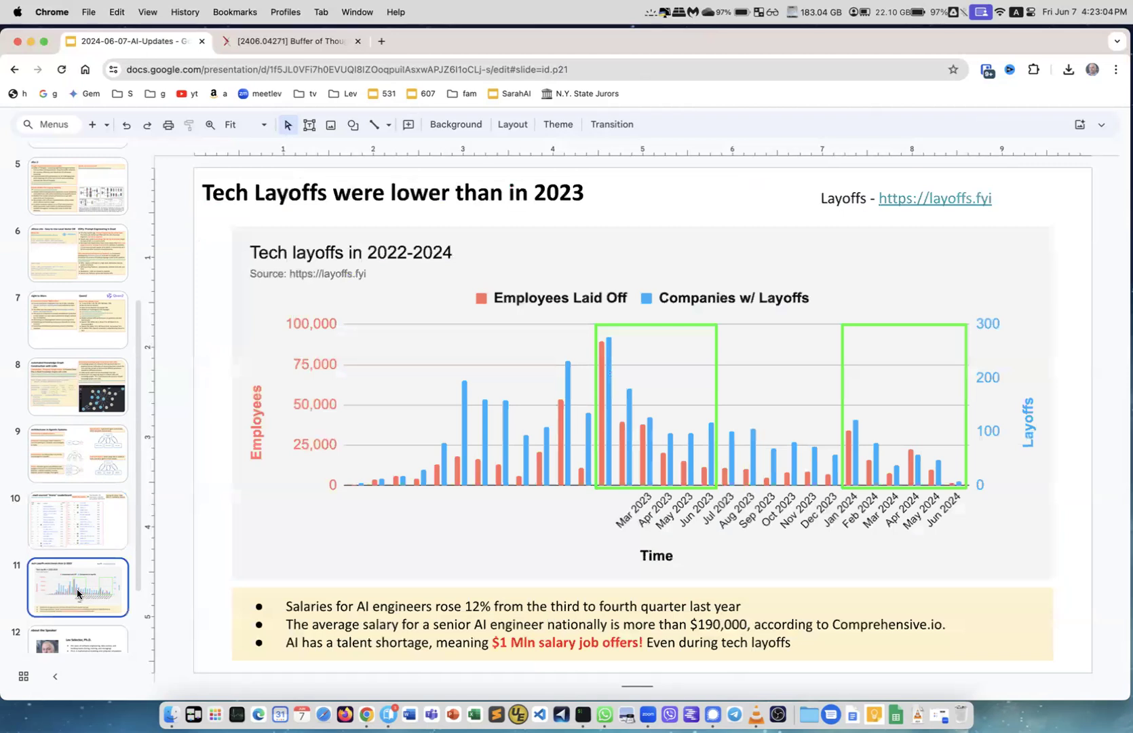
mouse_move(782, 427)
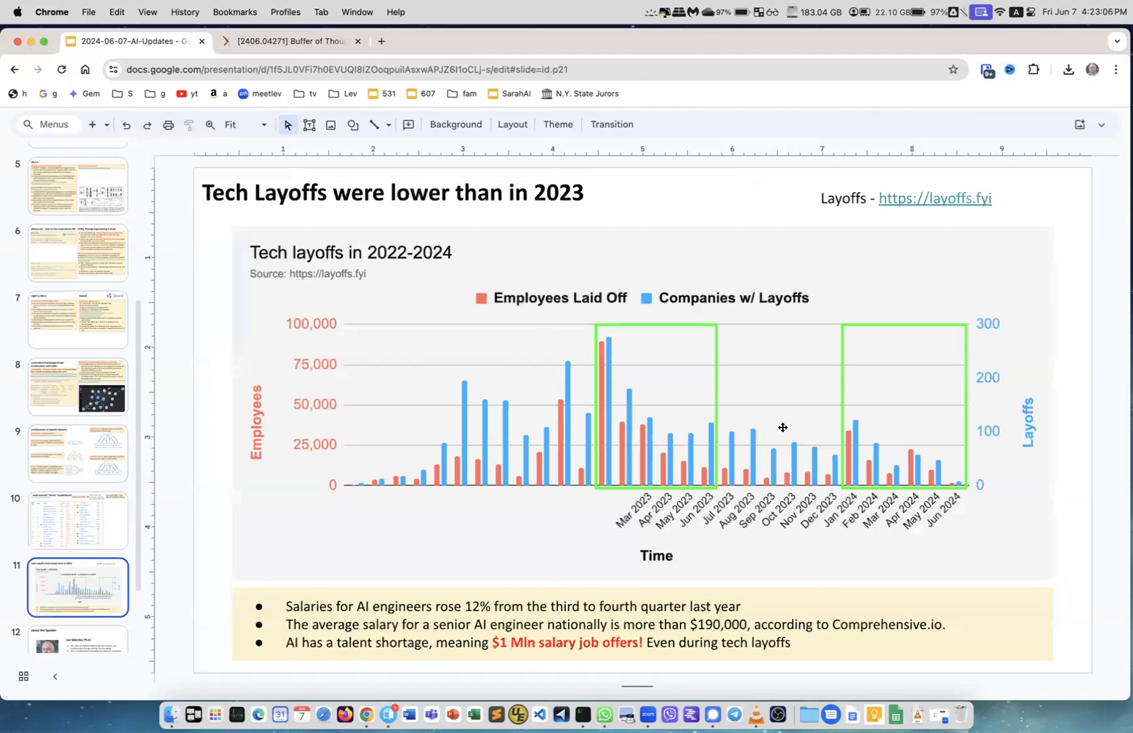
mouse_move(956, 482)
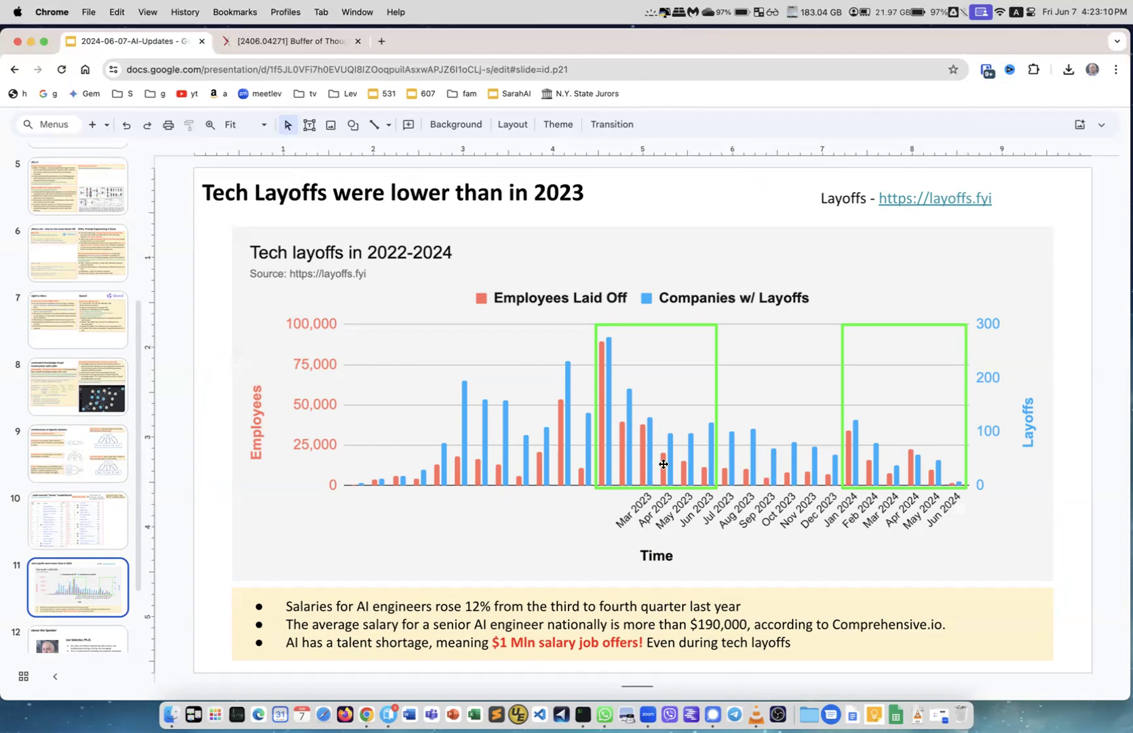
Step: Move through the About the Speaker slide to the final Thank You! slide
left_click(76, 615)
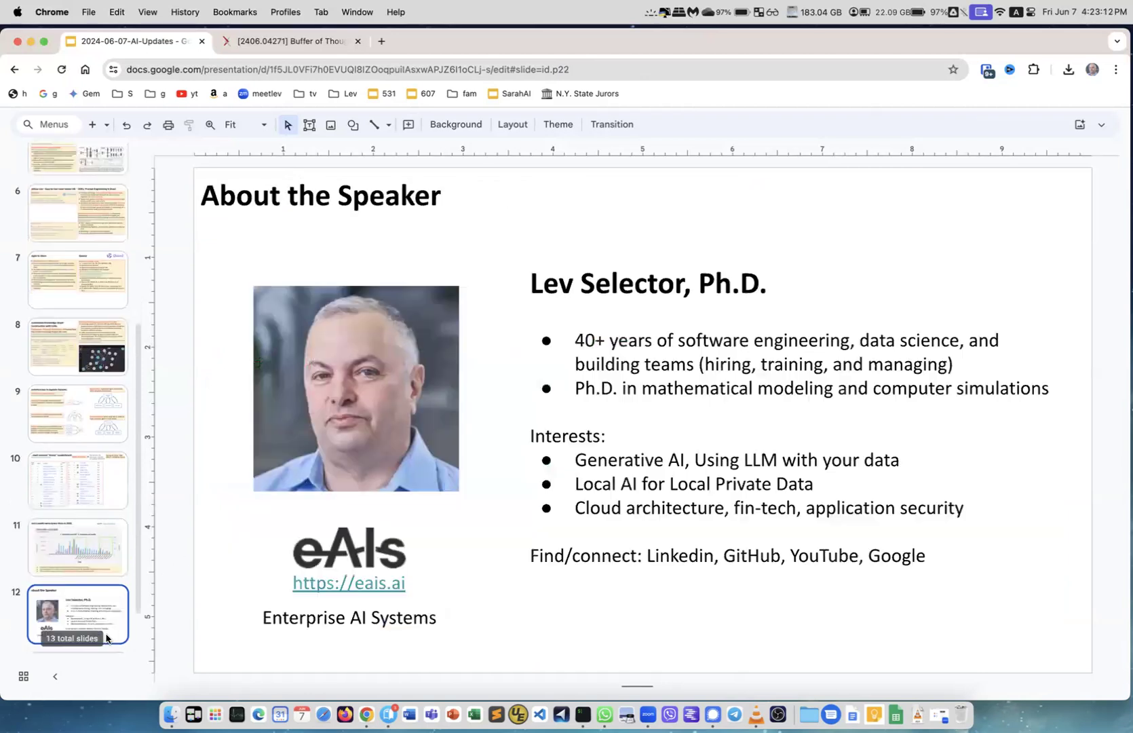
left_click(77, 618)
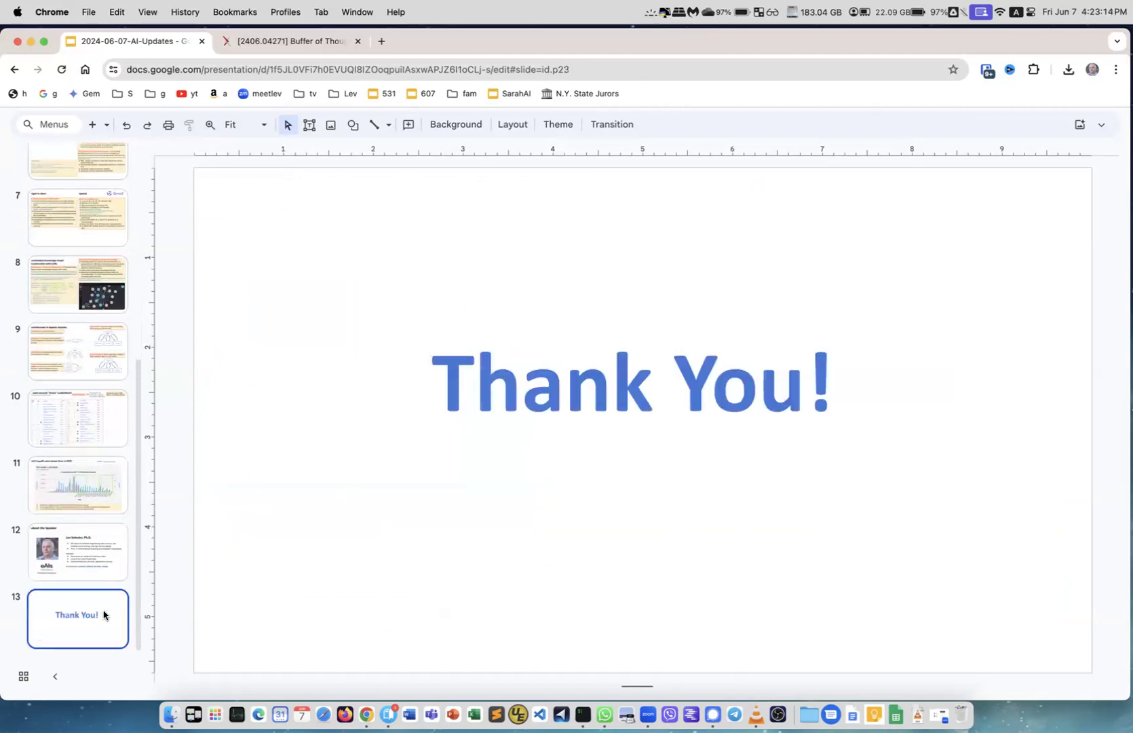